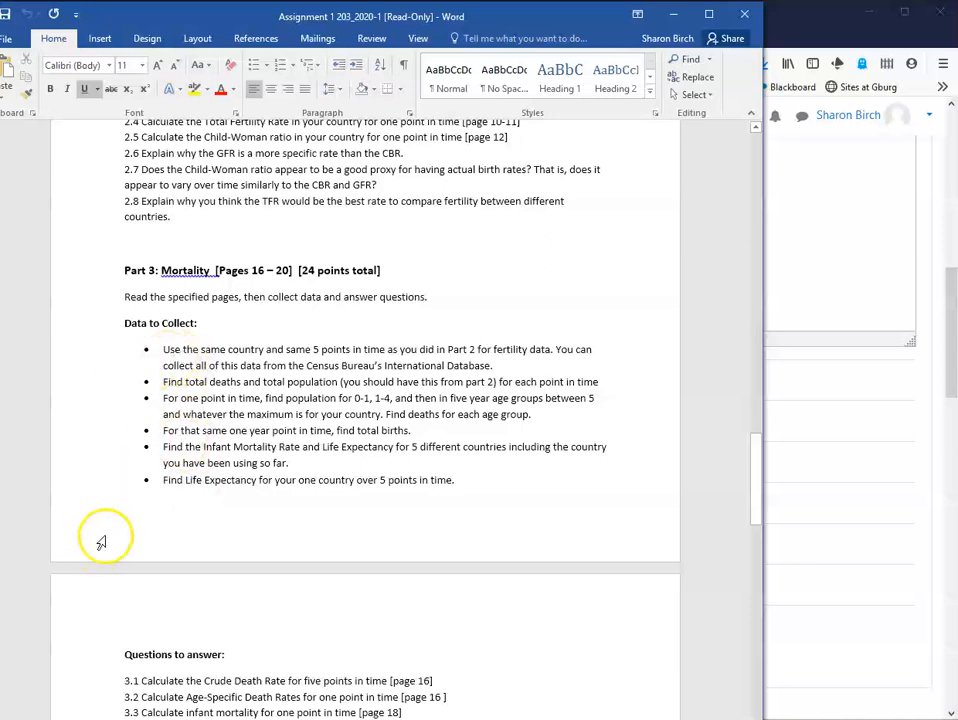
mouse_move(117, 535)
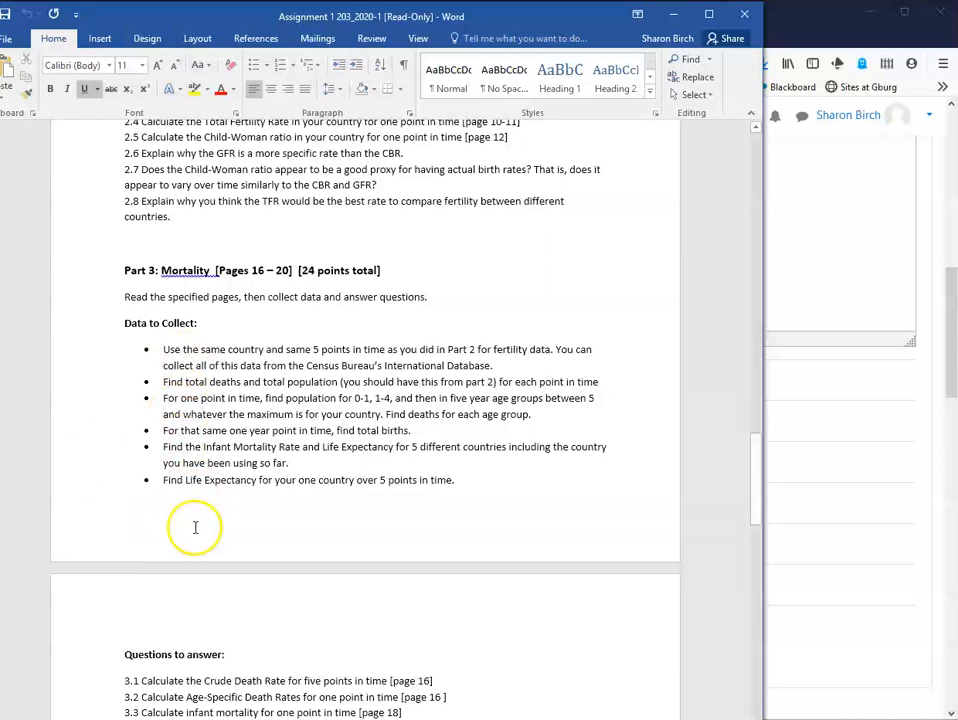
Step: Scroll handbook pages 16–20, from death rates through to the life table explanation
scroll("down", 3)
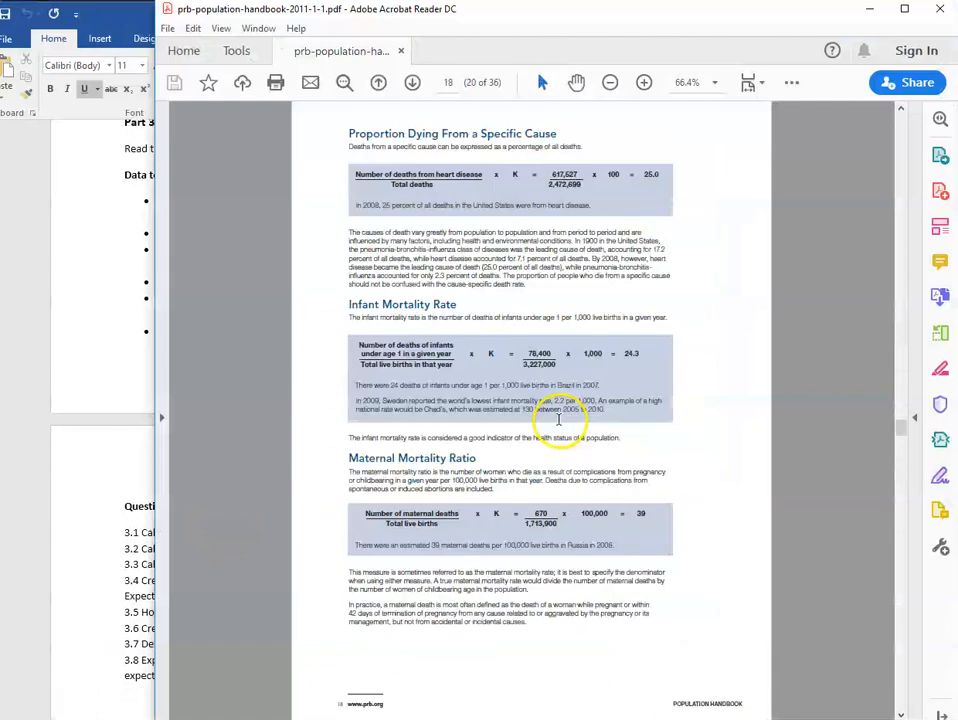
scroll("up", 3)
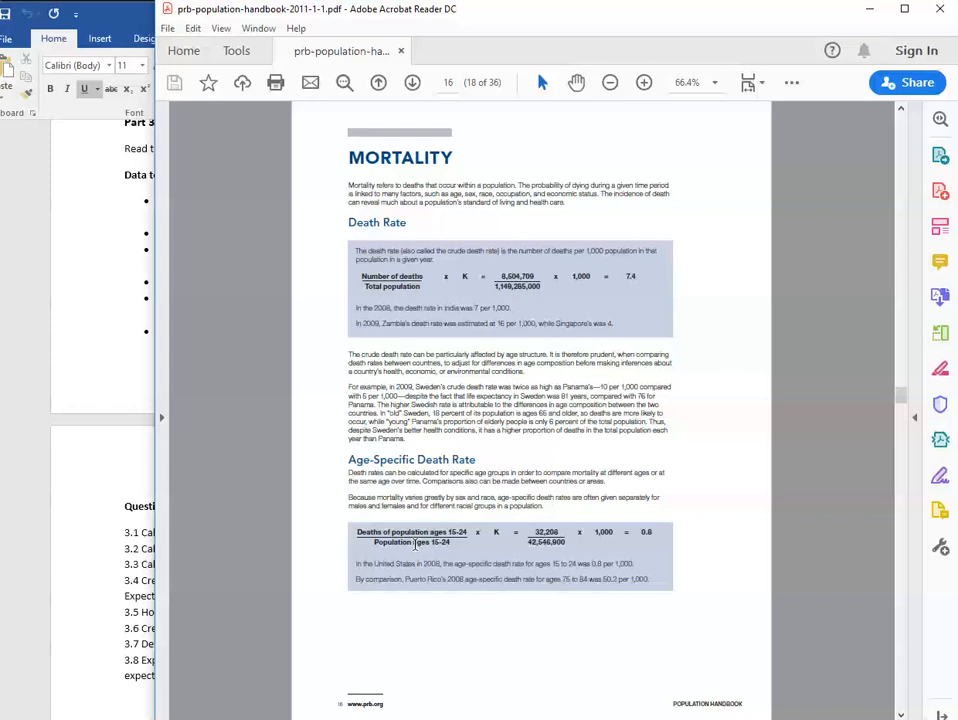
scroll("down", 3)
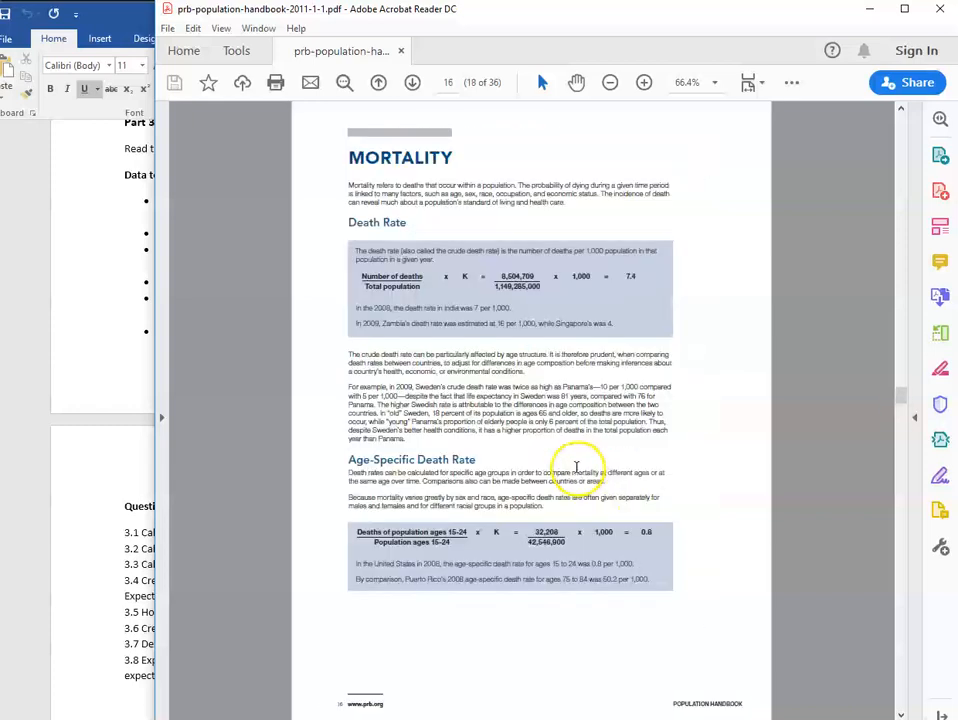
scroll("down", 3)
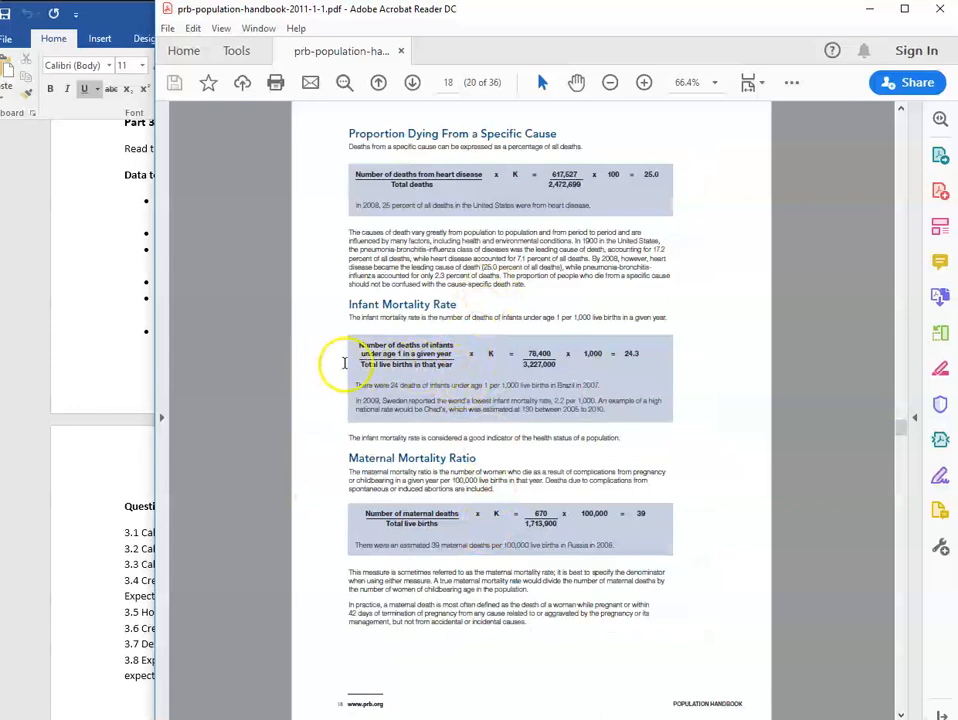
mouse_move(499, 368)
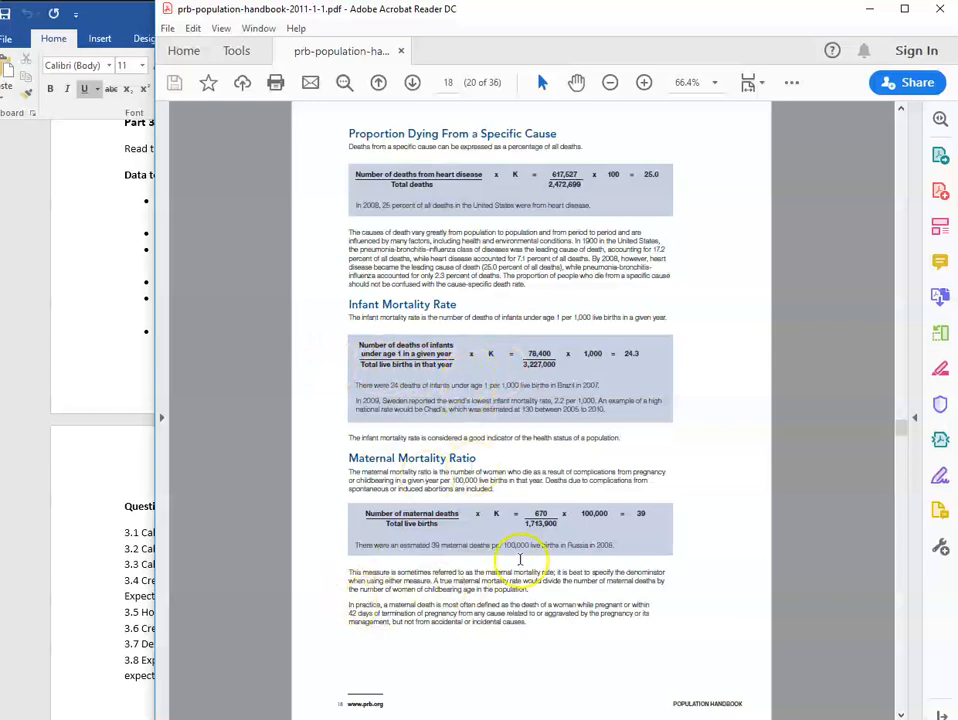
scroll("down", 3)
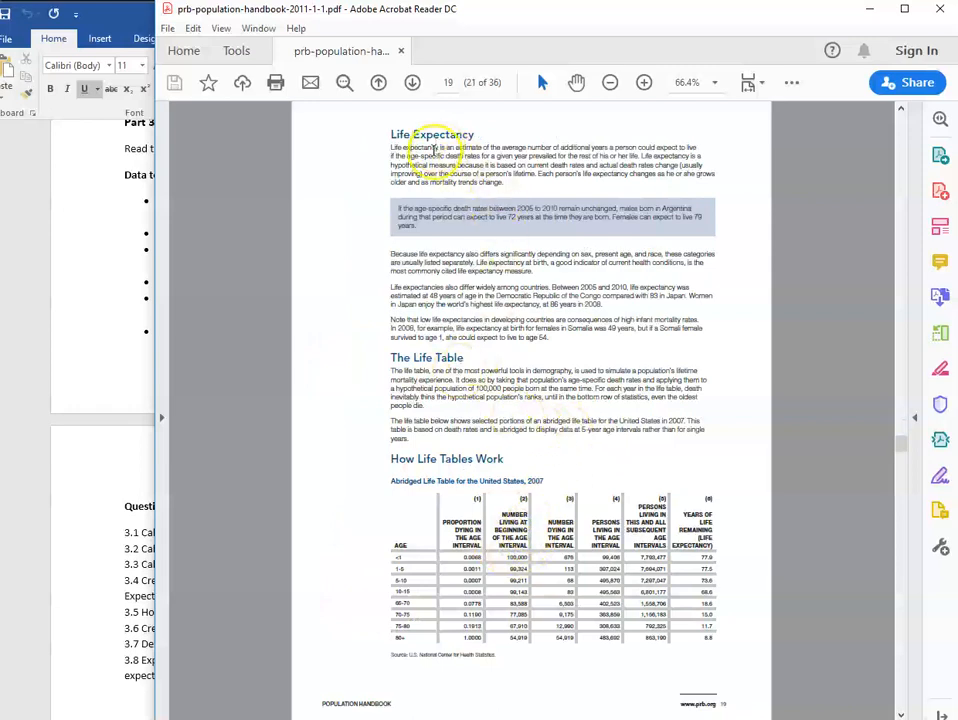
scroll("down", 3)
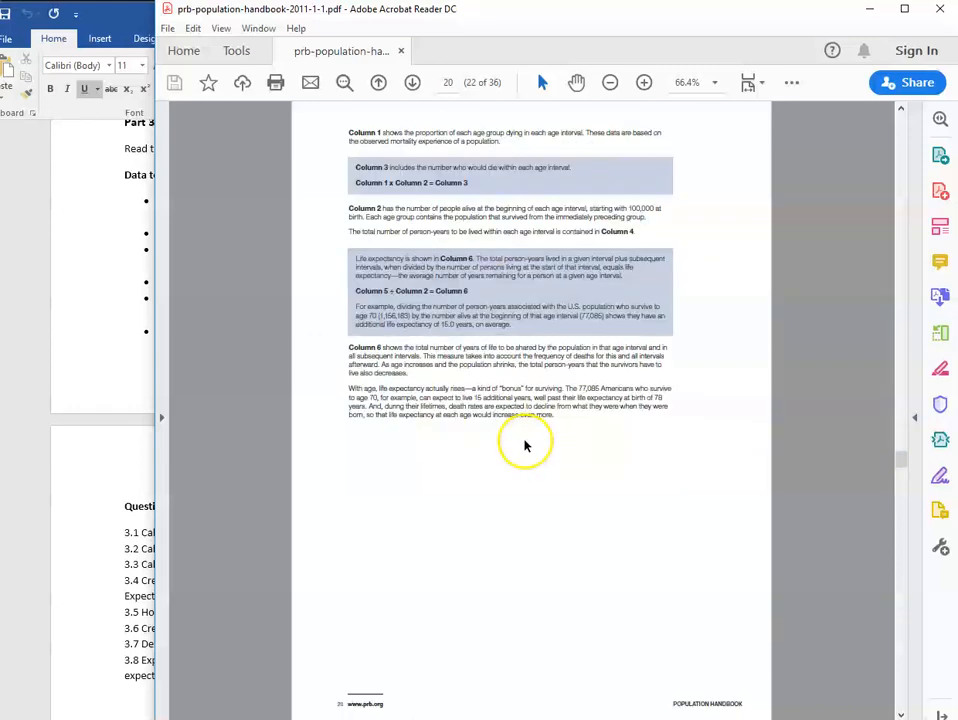
mouse_move(518, 439)
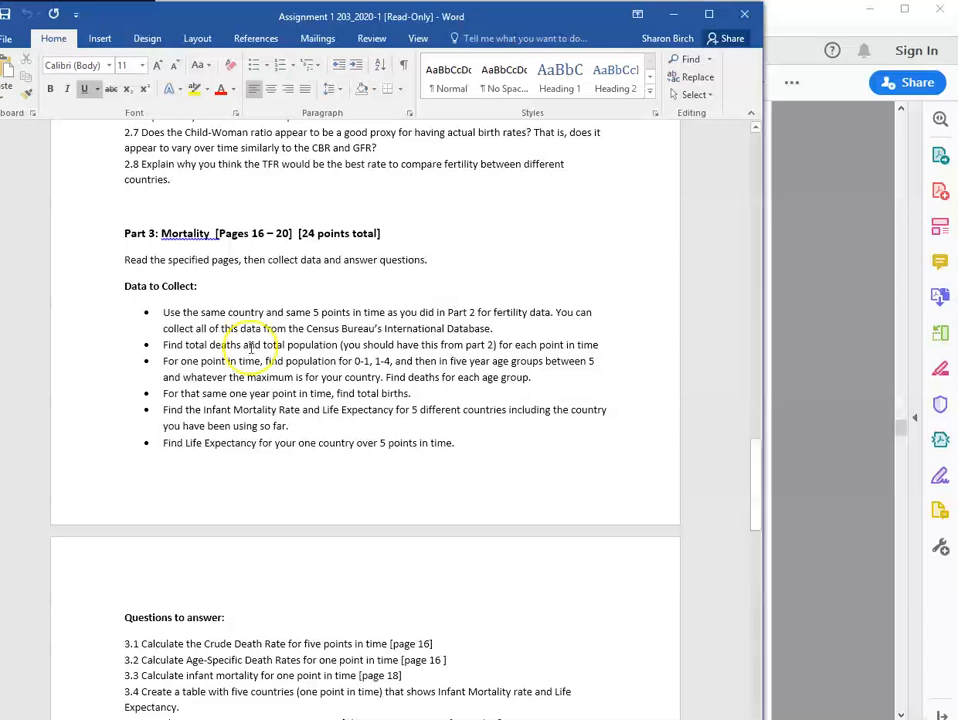
mouse_move(255, 365)
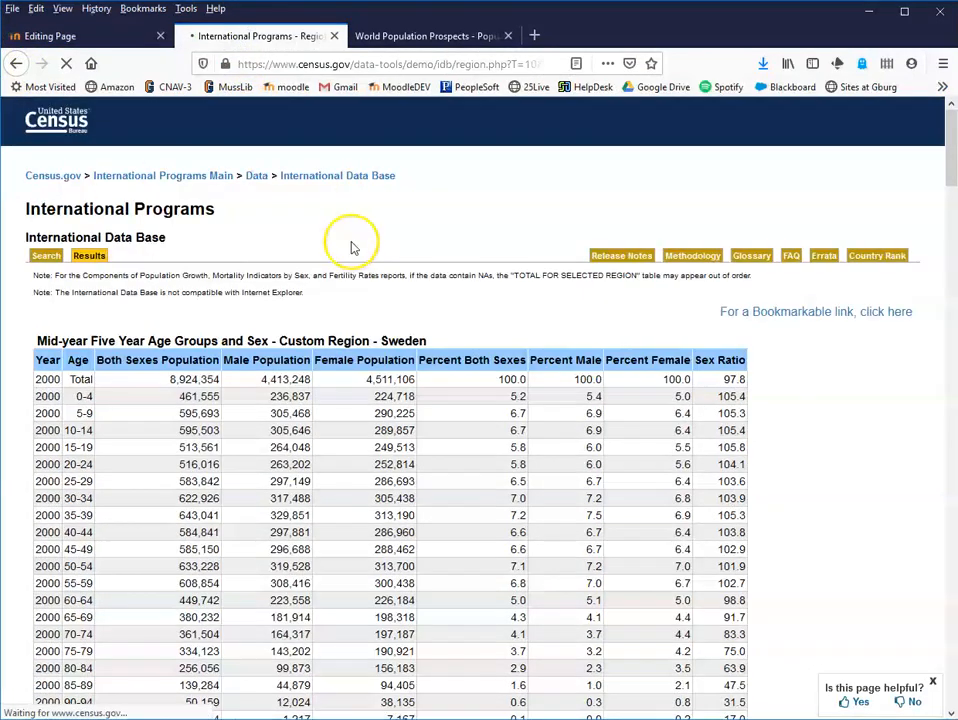
Step: Return to the Census IDB search form for Sweden and open the Select Report list
left_click(45, 255)
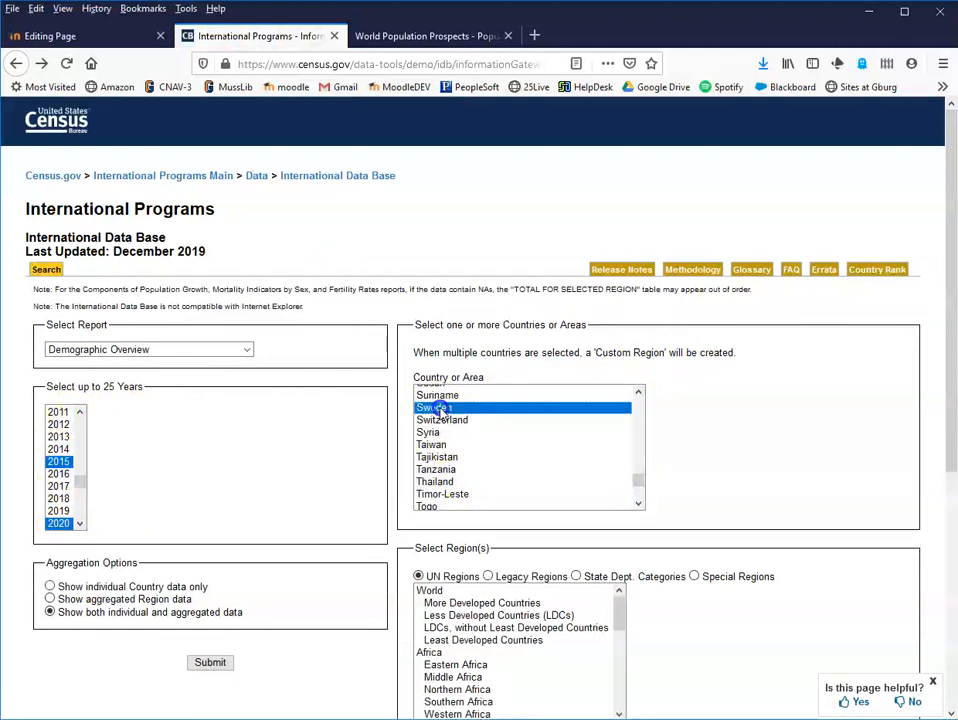
left_click(246, 349)
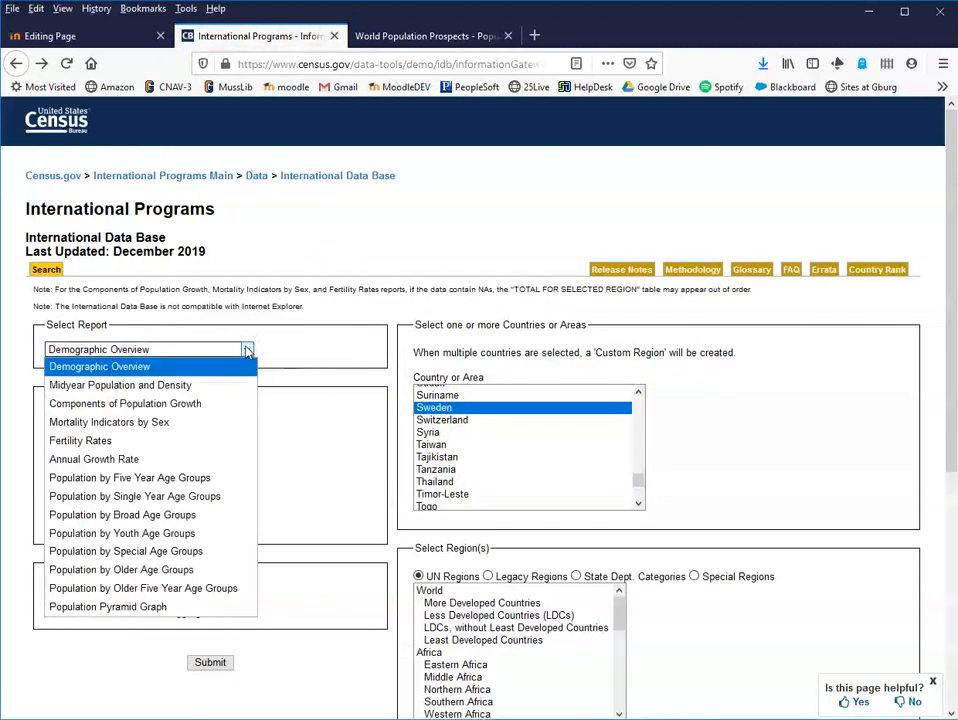
mouse_move(120, 385)
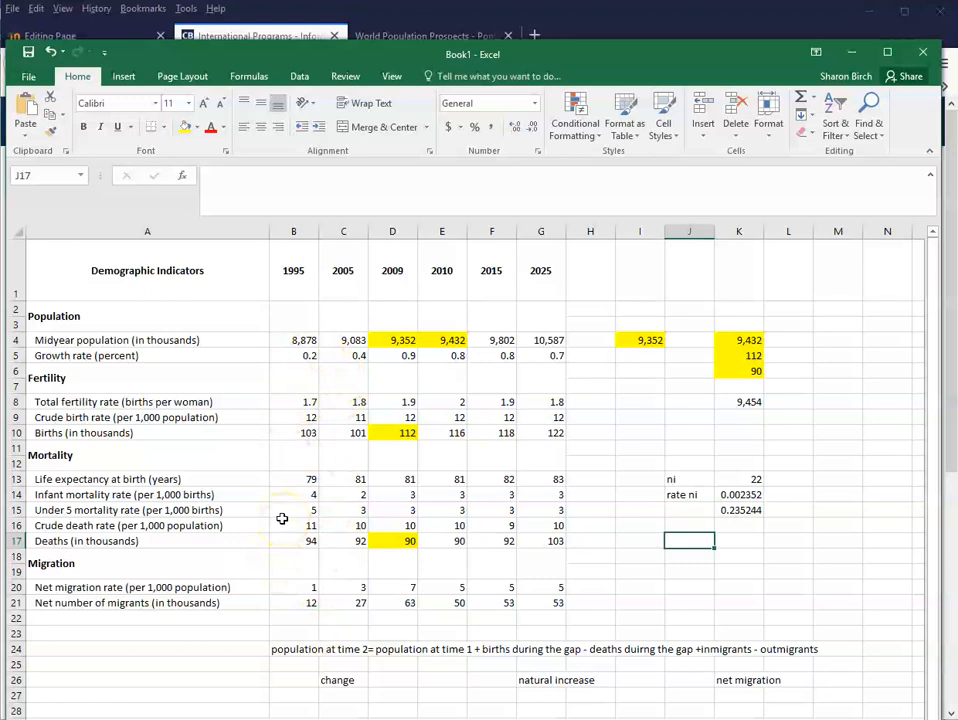
mouse_move(282, 519)
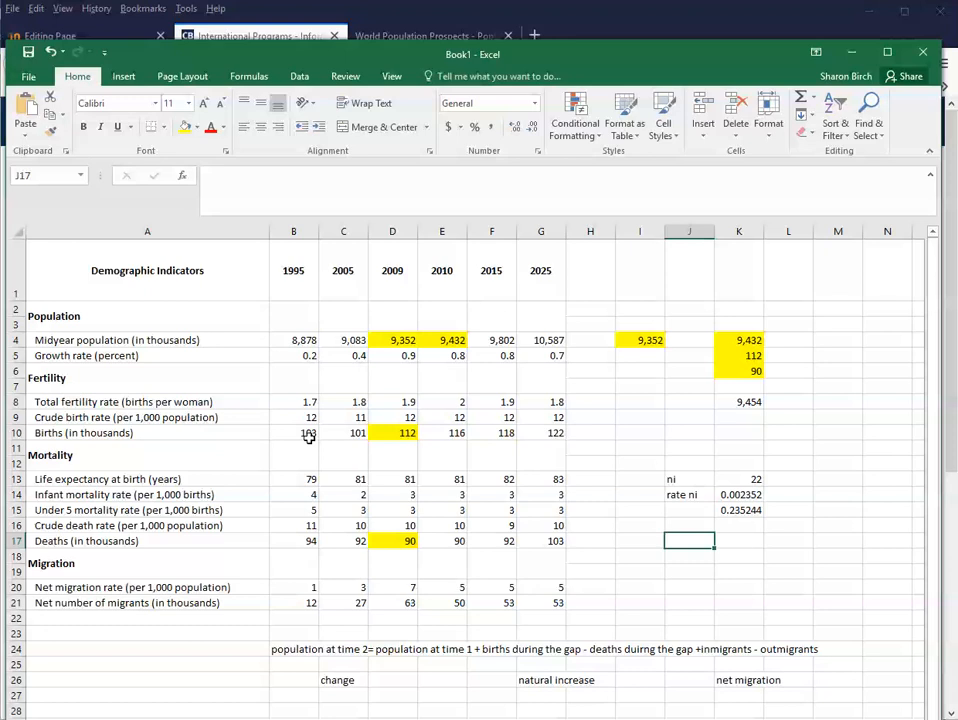
Step: Start an Interactive Data query for 'Number of deaths by age and sex' with Sweden selected
left_click(420, 35)
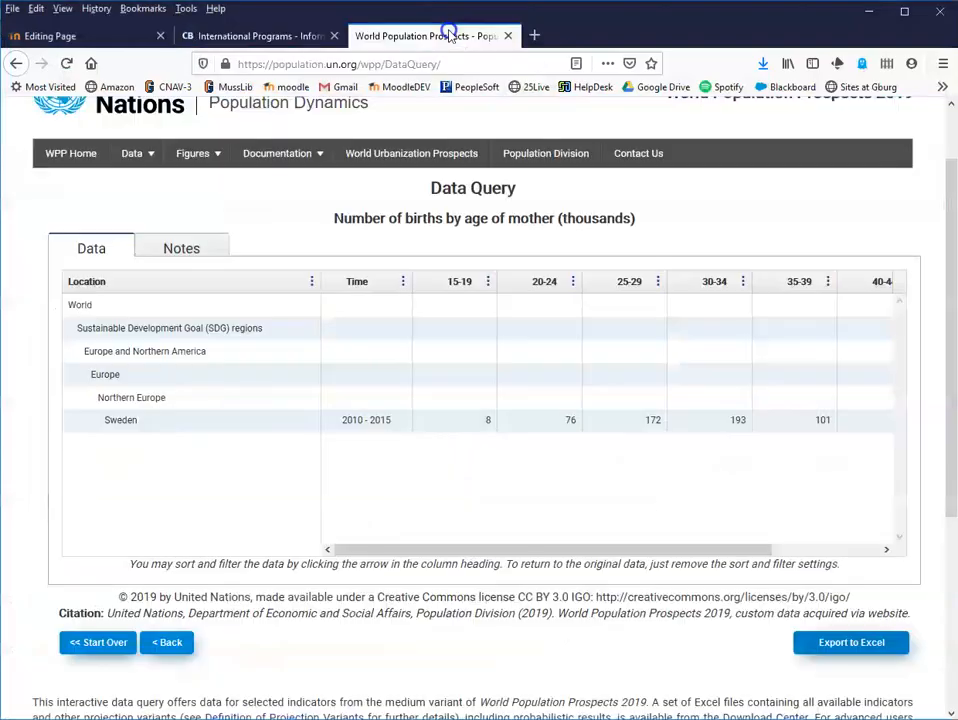
mouse_move(193, 153)
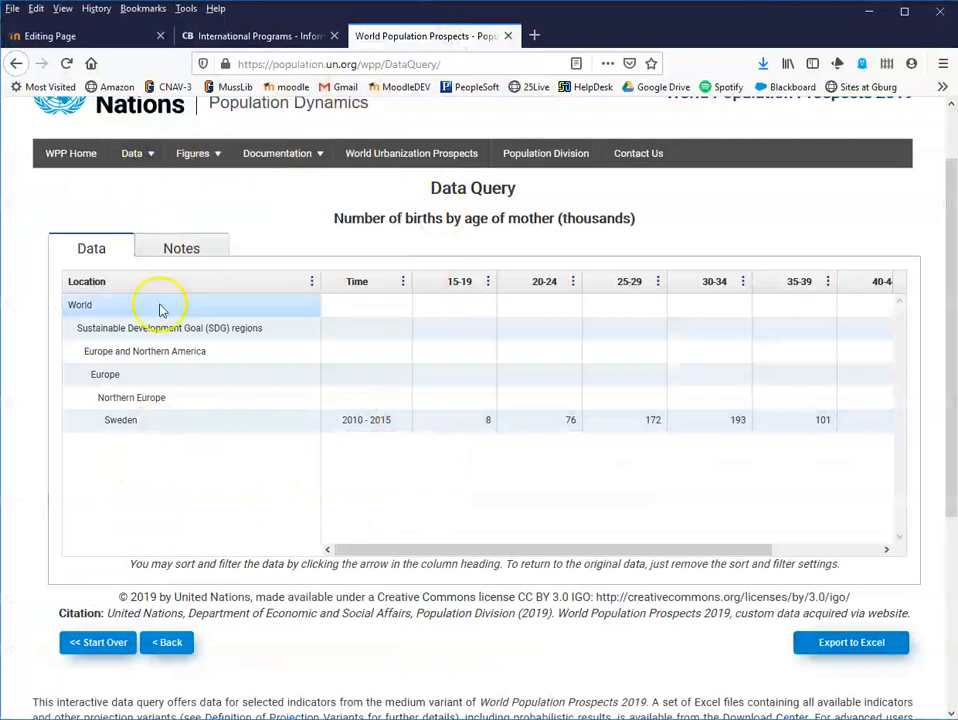
left_click(137, 153)
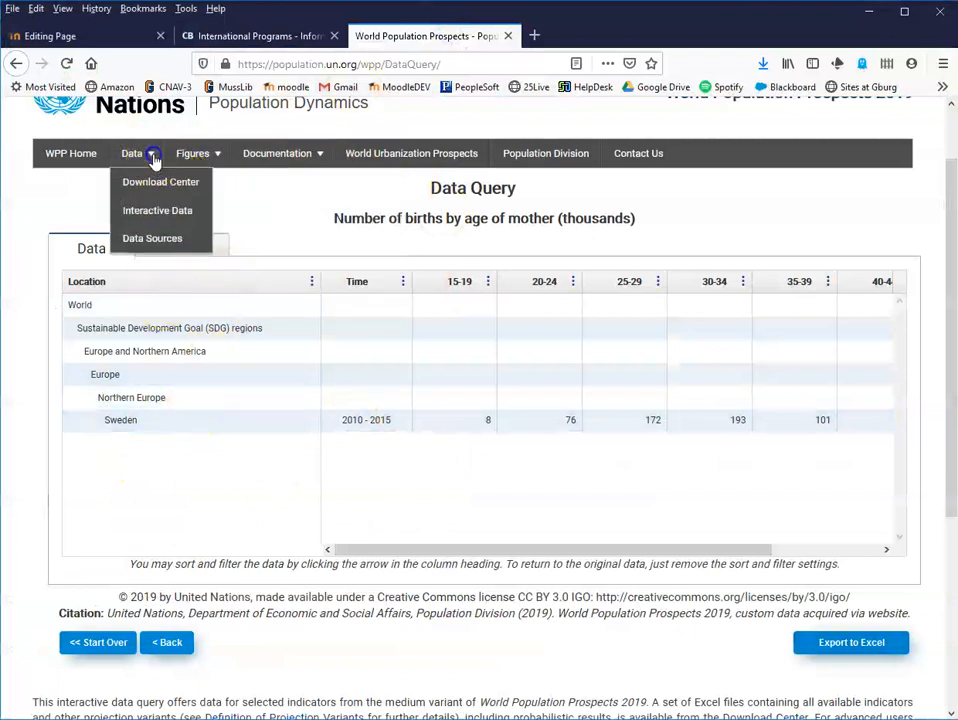
left_click(157, 210)
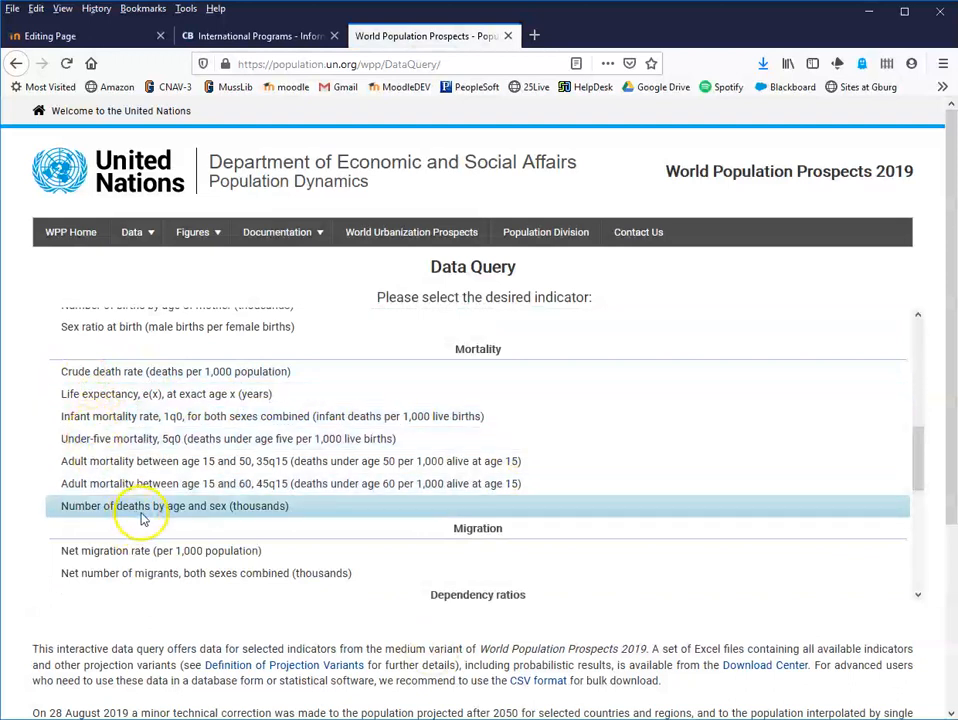
left_click(174, 505)
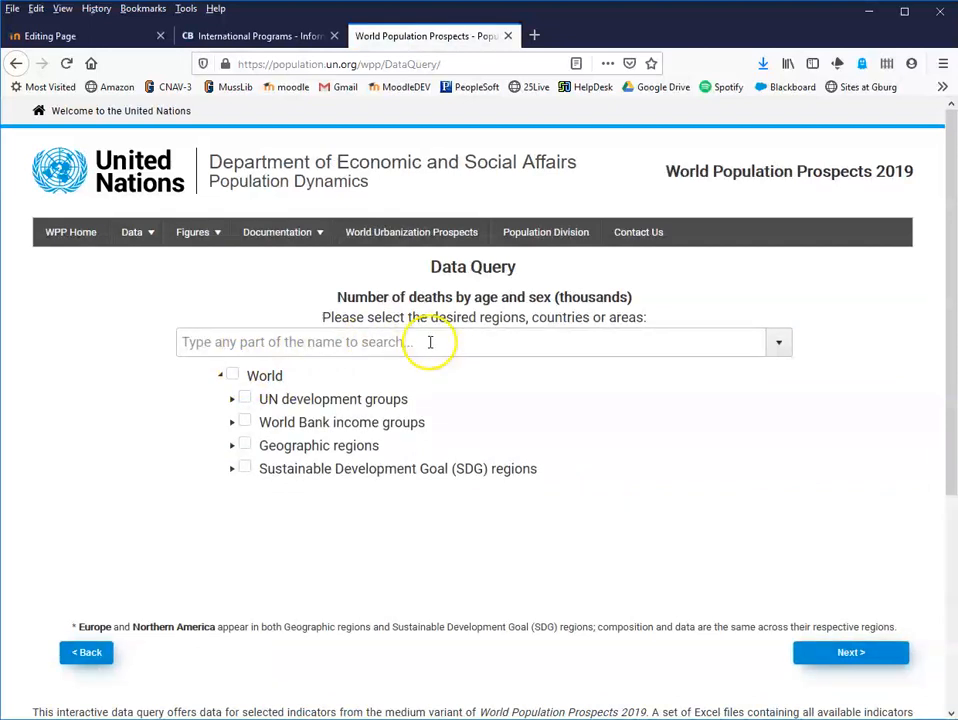
type("Swede")
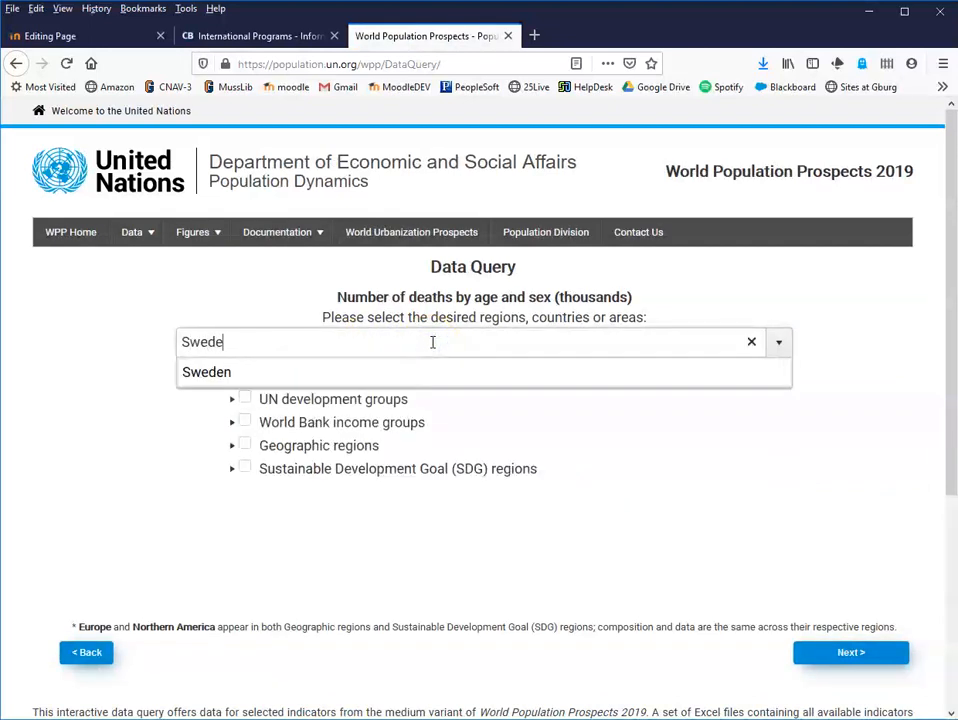
left_click(206, 372)
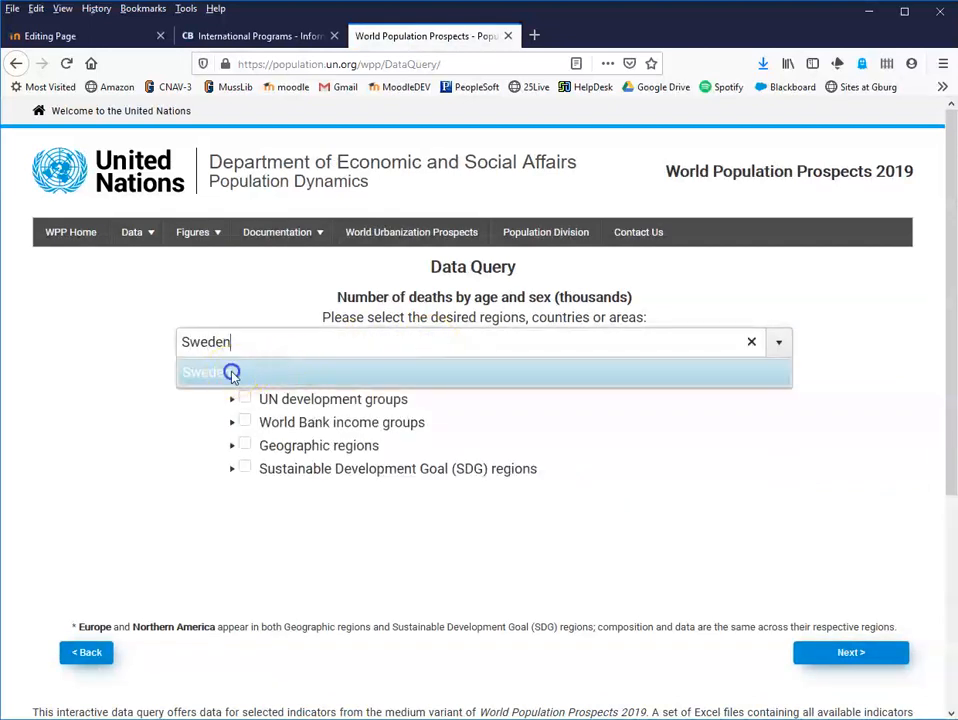
left_click(205, 371)
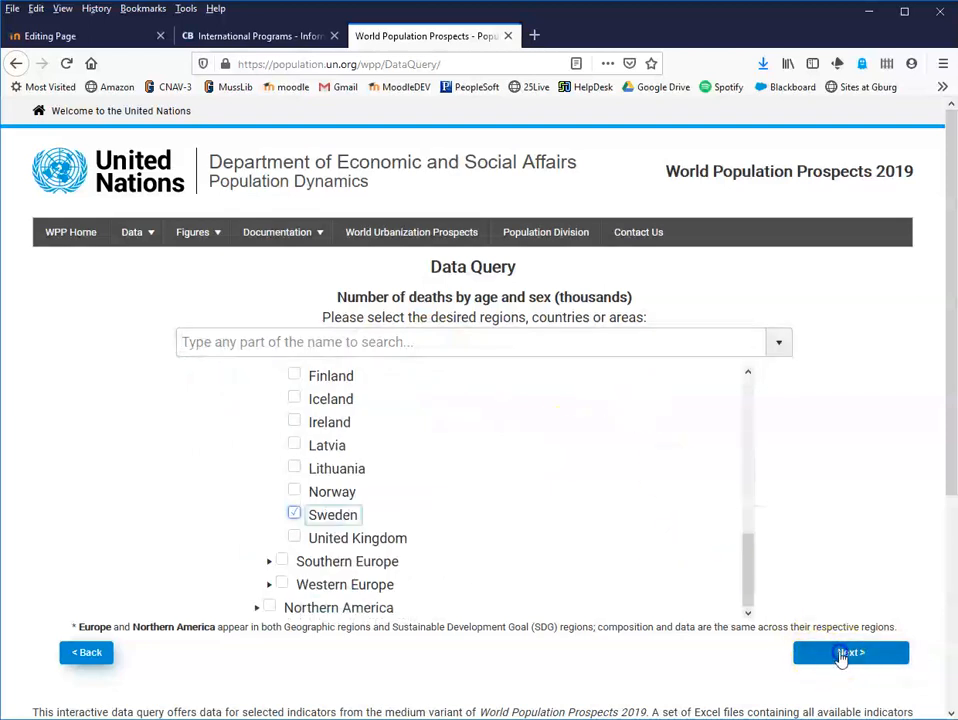
left_click(850, 652)
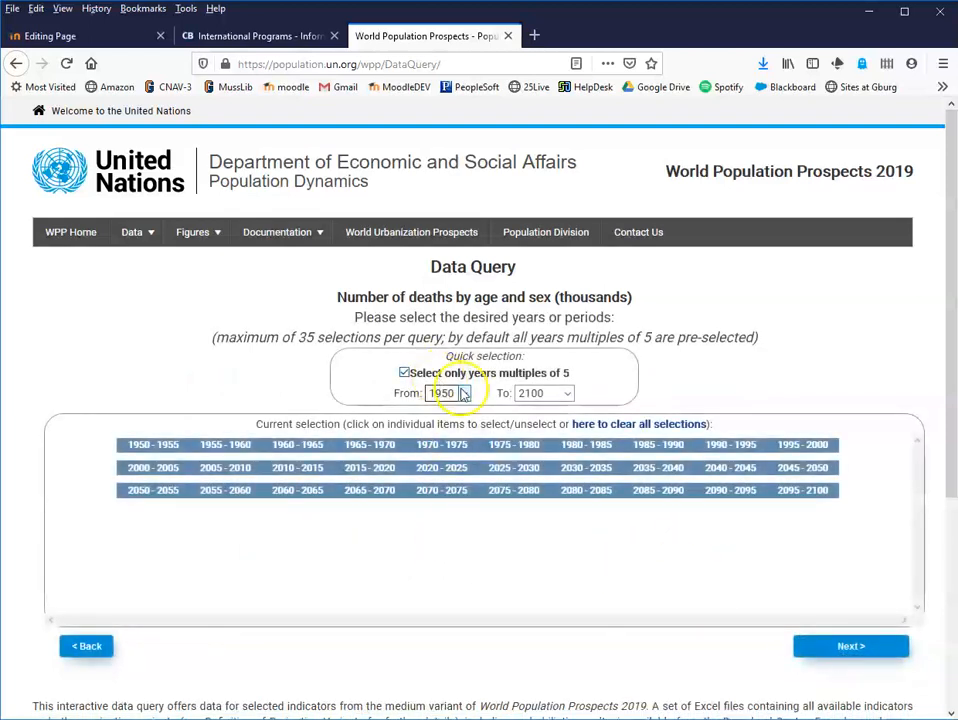
Step: Set the period starting 2015, both sexes combined, all age groups, and submit
left_click(462, 392)
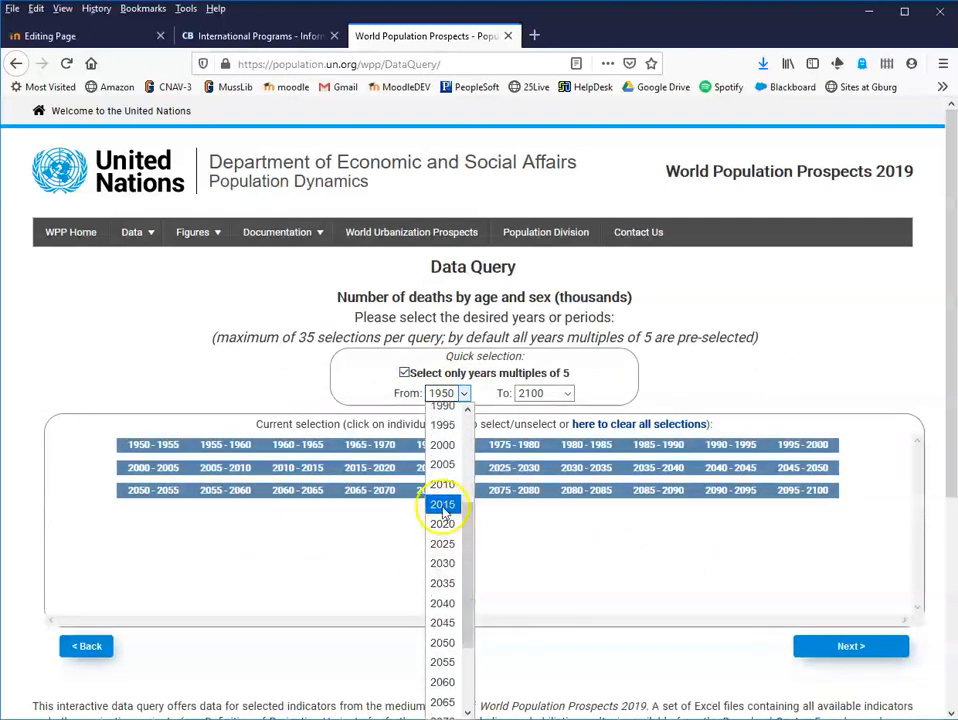
left_click(442, 504)
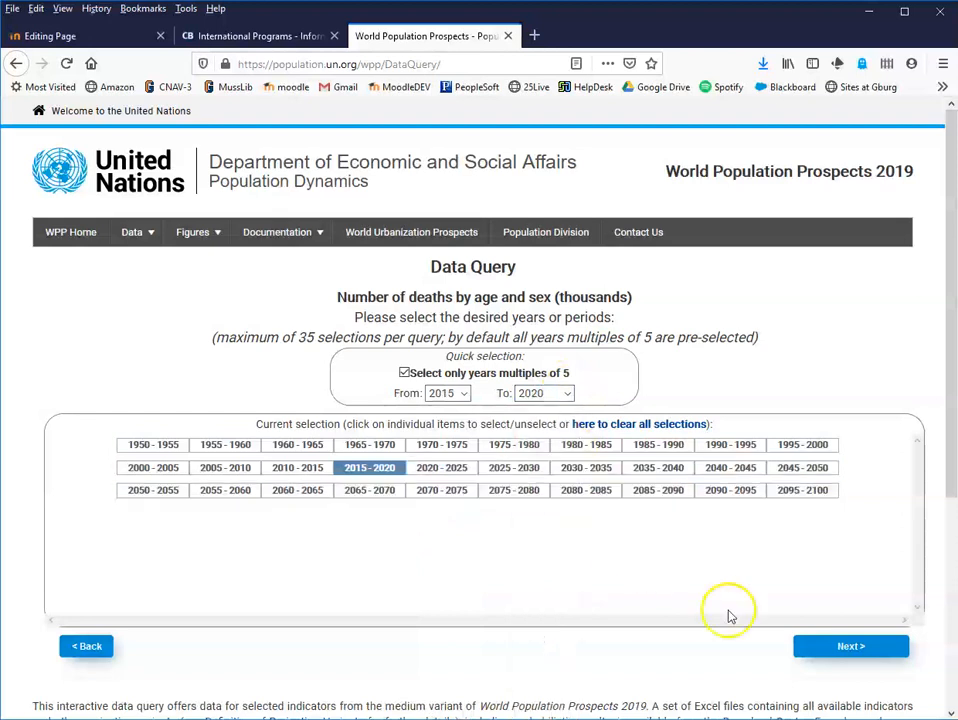
left_click(850, 645)
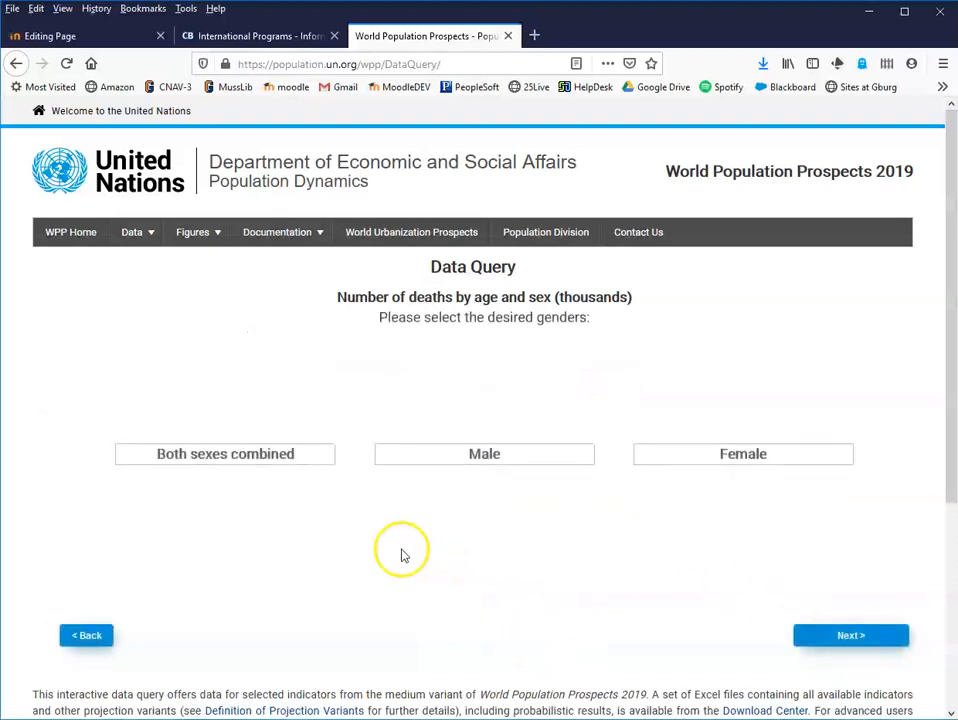
mouse_move(283, 643)
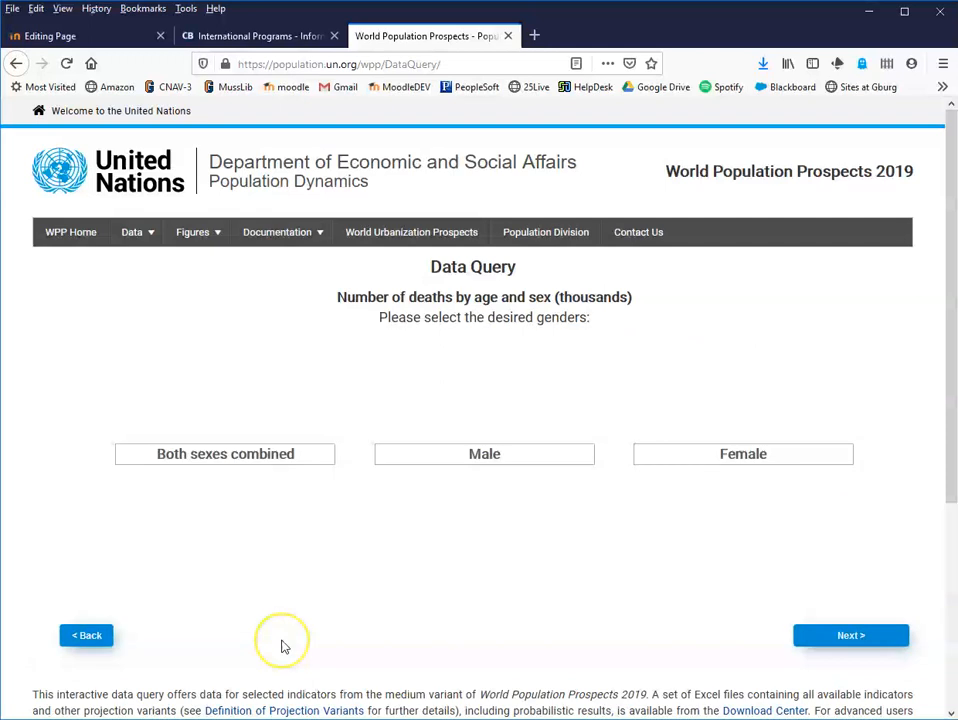
mouse_move(284, 645)
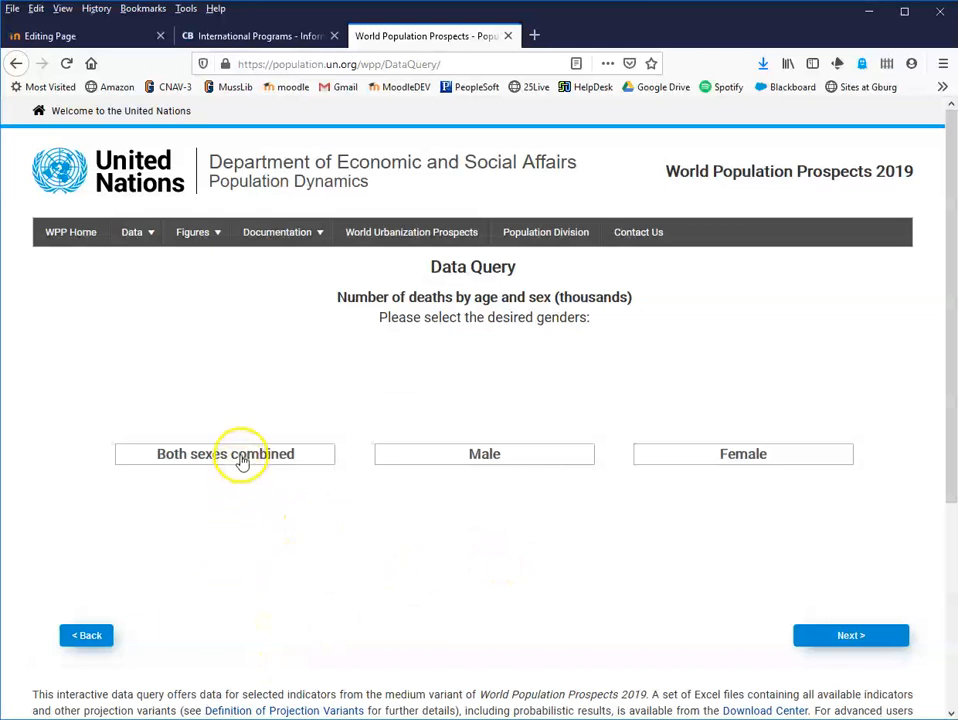
left_click(224, 453)
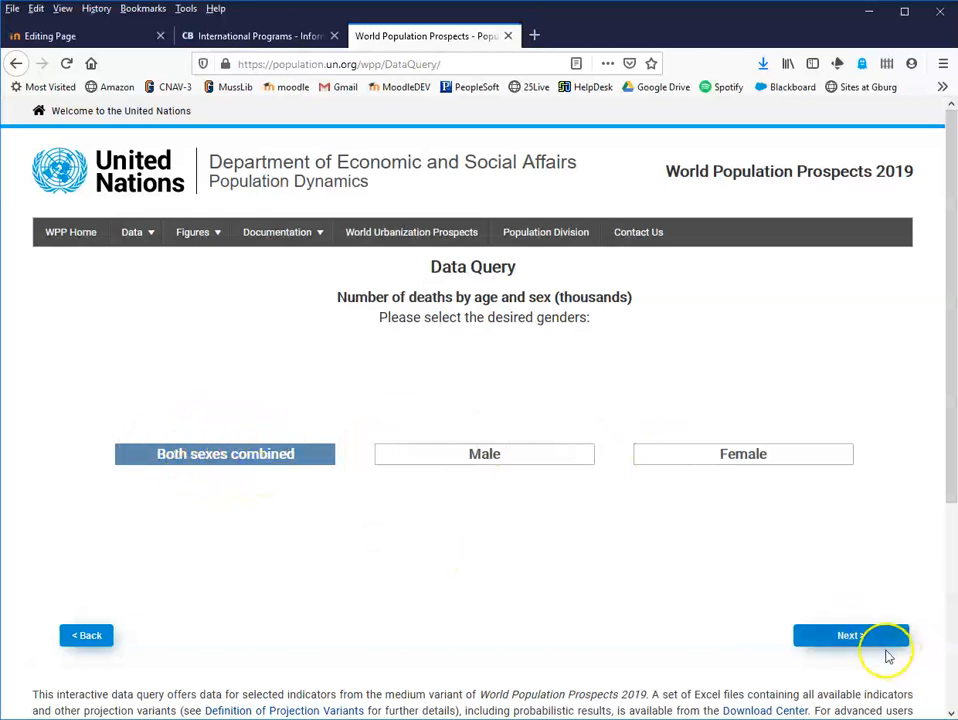
left_click(850, 635)
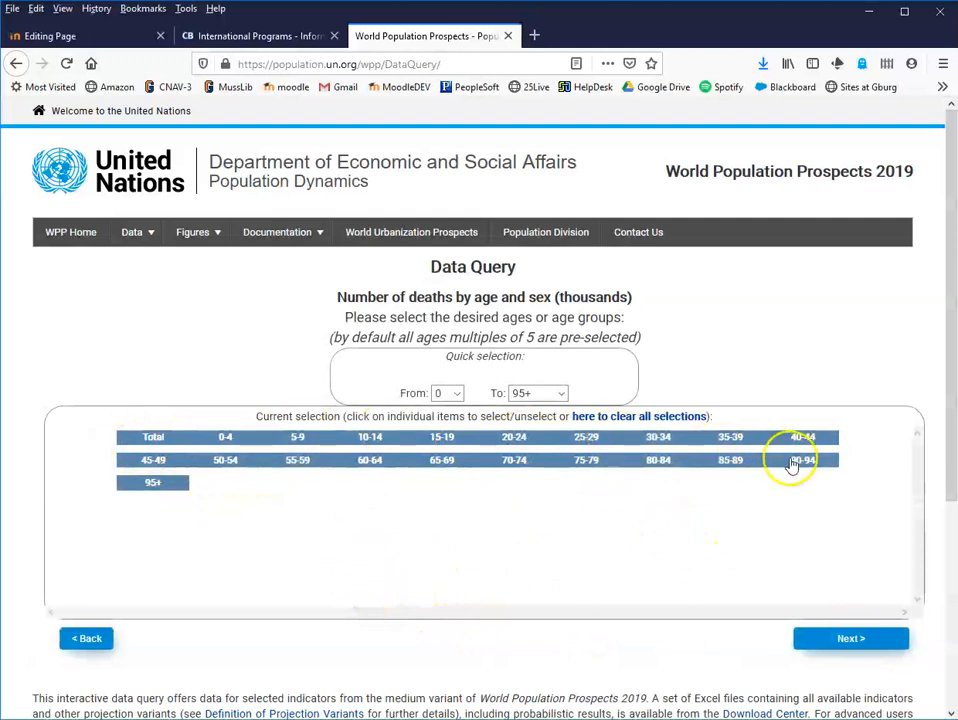
left_click(538, 392)
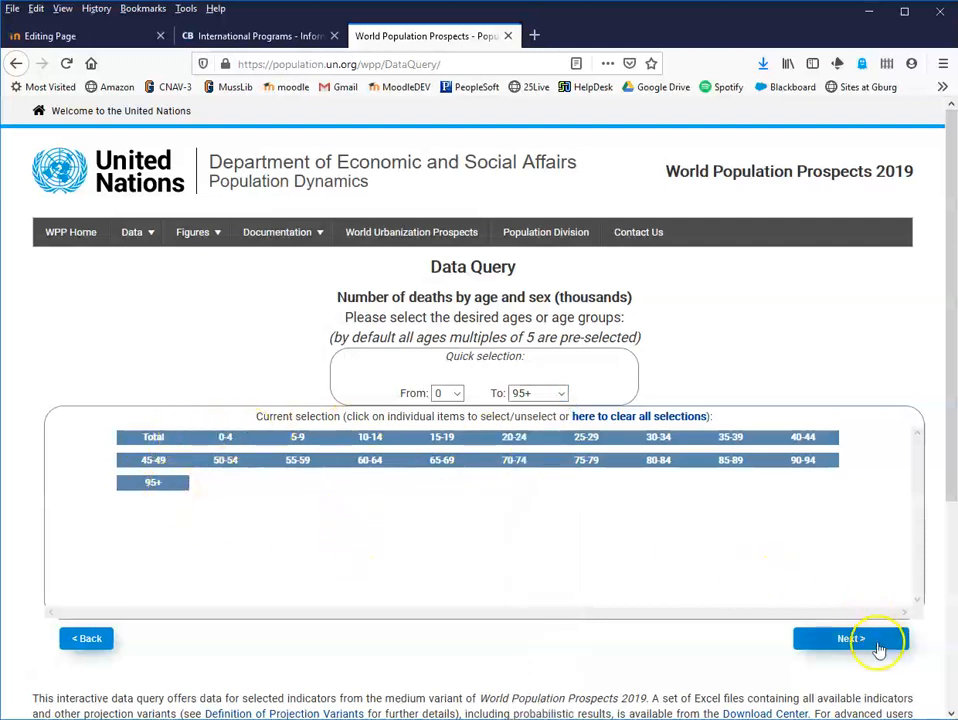
left_click(858, 638)
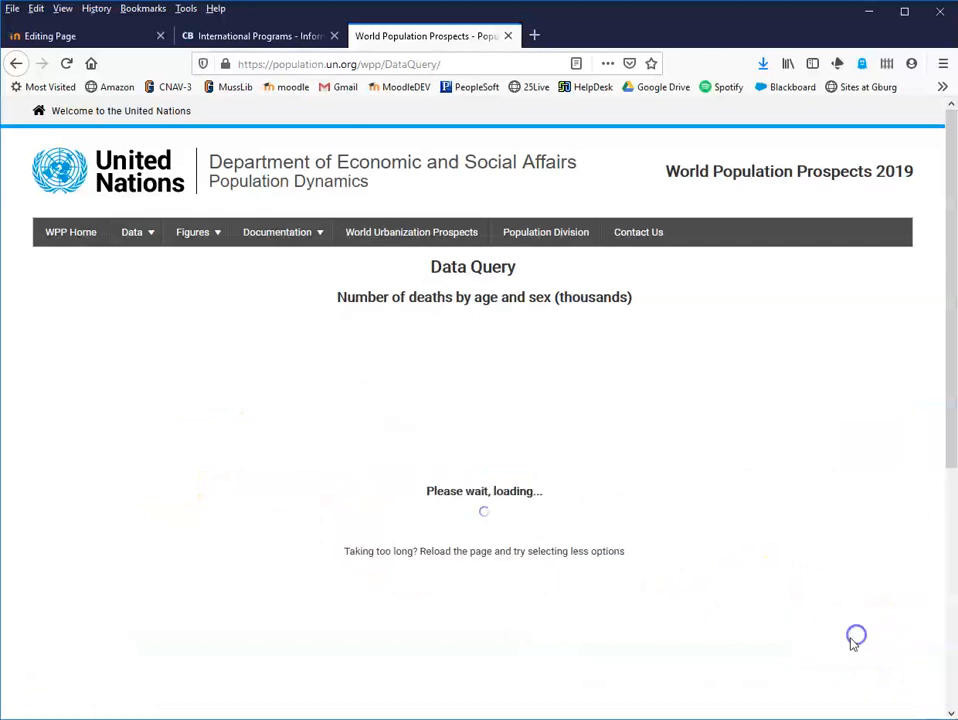
mouse_move(203, 520)
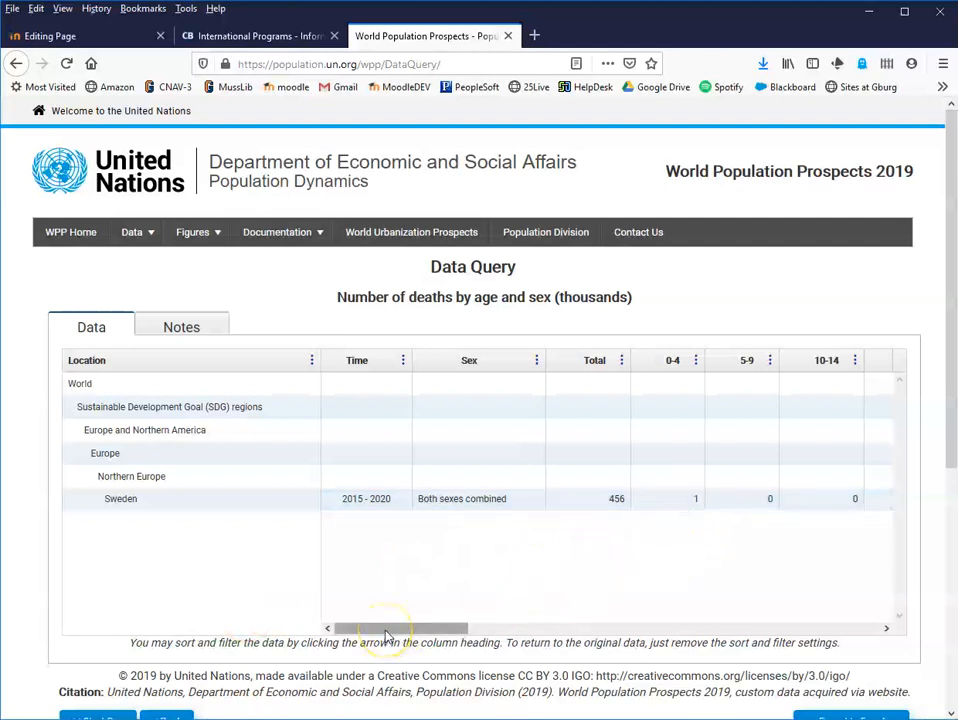
Step: Scroll the results grid sideways to review Sweden's deaths by age columns
left_click_drag(390, 628, 565, 628)
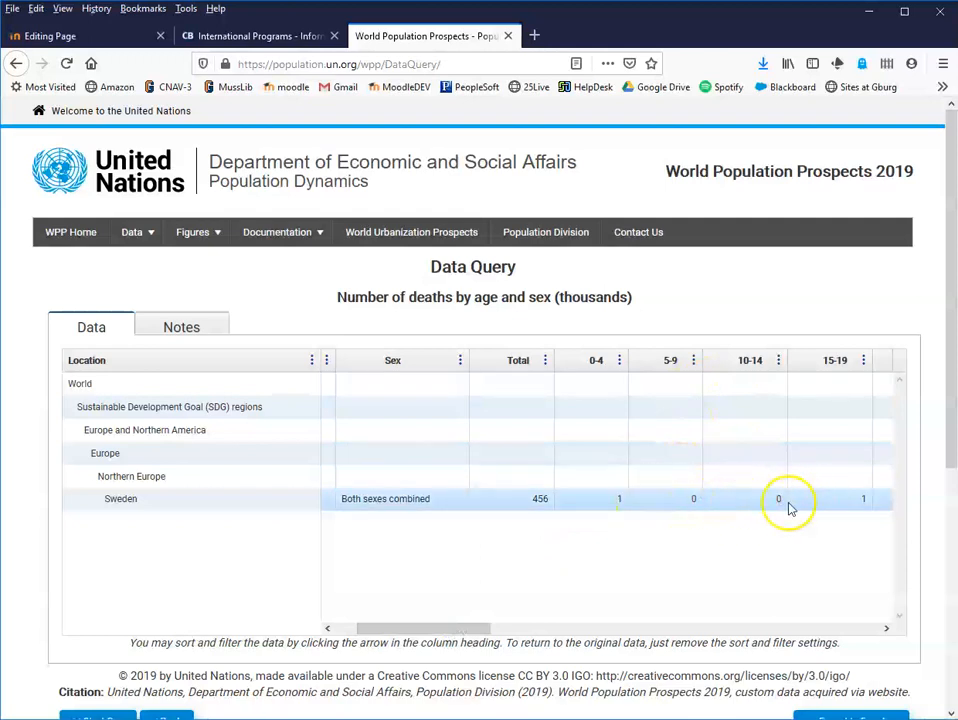
mouse_move(595, 508)
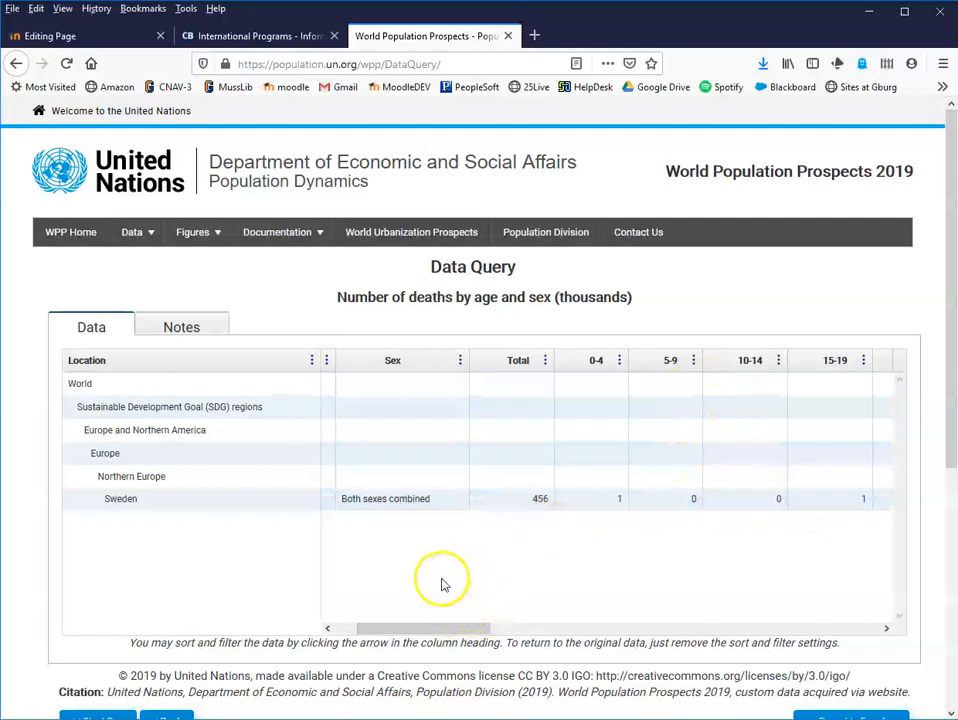
mouse_move(457, 583)
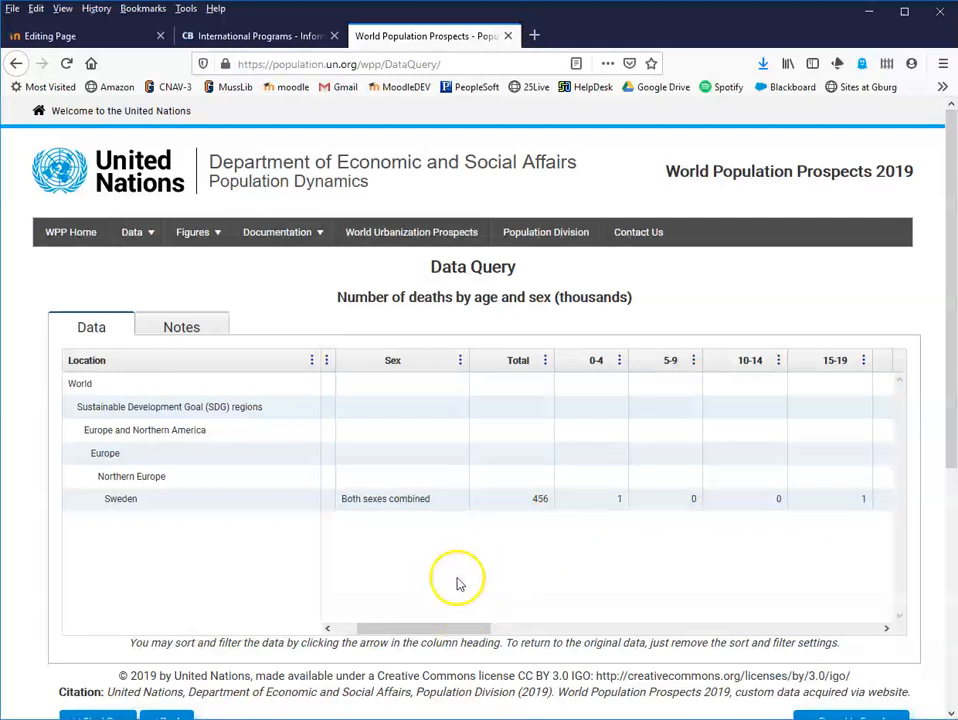
mouse_move(905, 463)
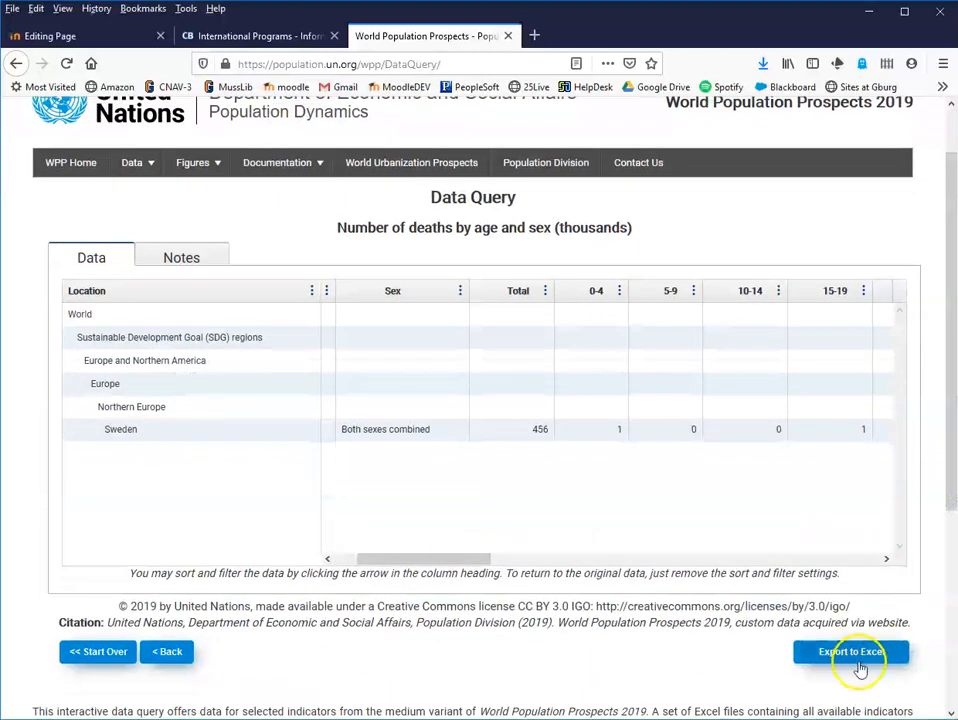
Step: Export the Sweden deaths-by-age results, open them in Excel with editing enabled
left_click(851, 651)
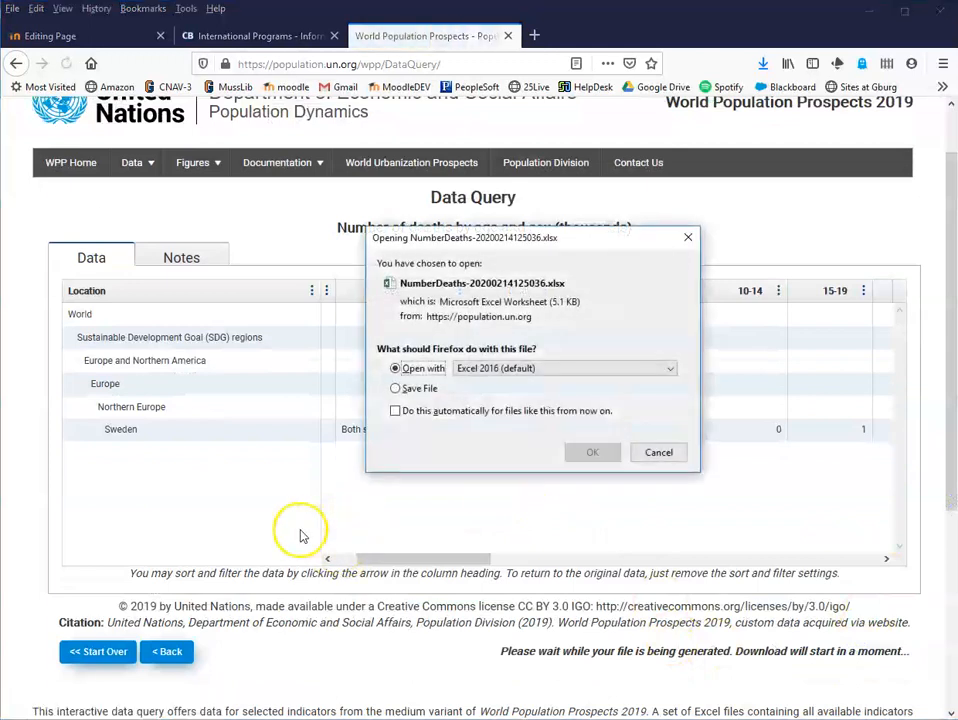
left_click(592, 452)
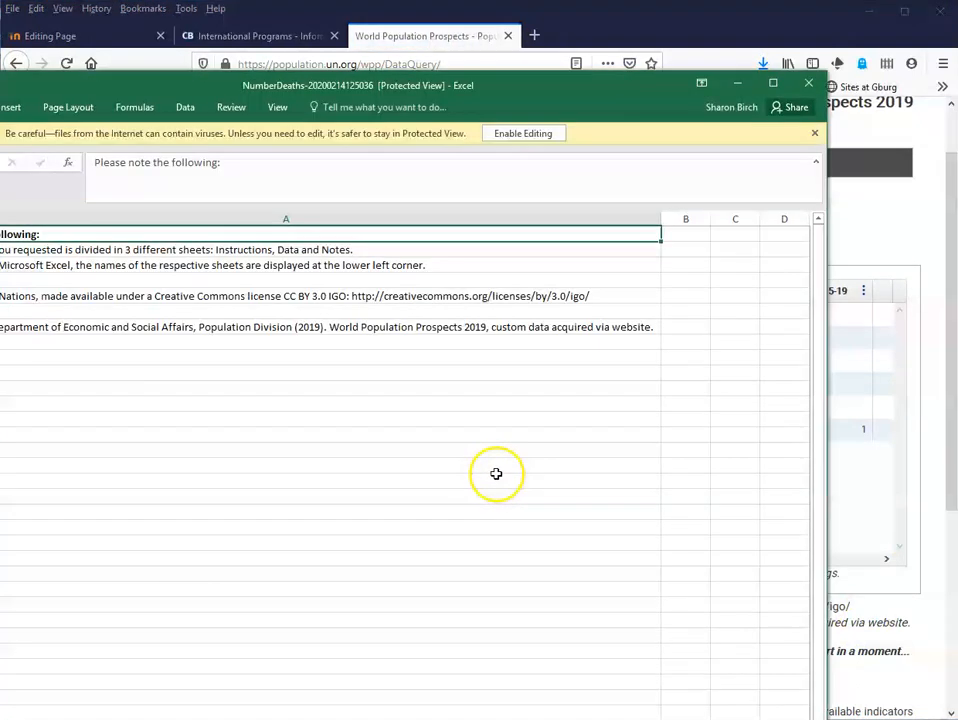
left_click(522, 133)
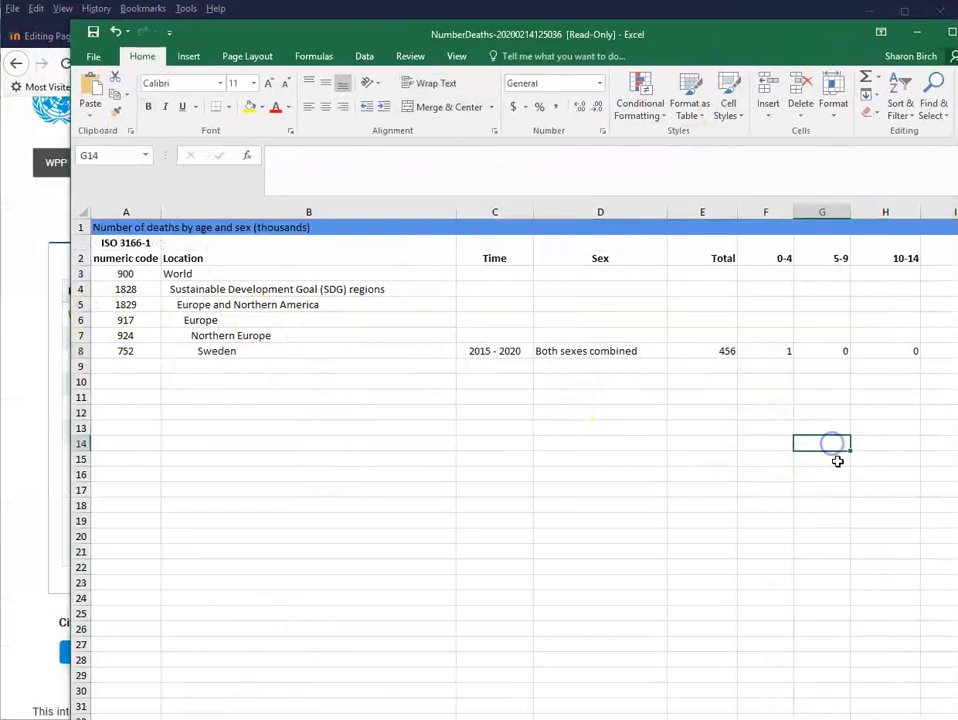
mouse_move(721, 543)
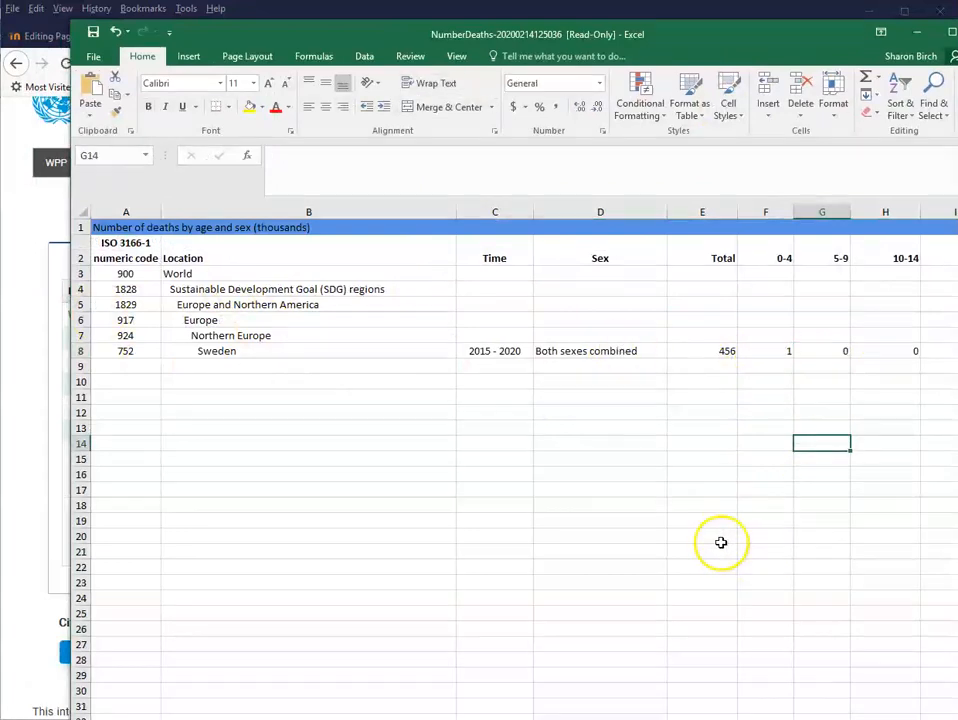
left_click(494, 628)
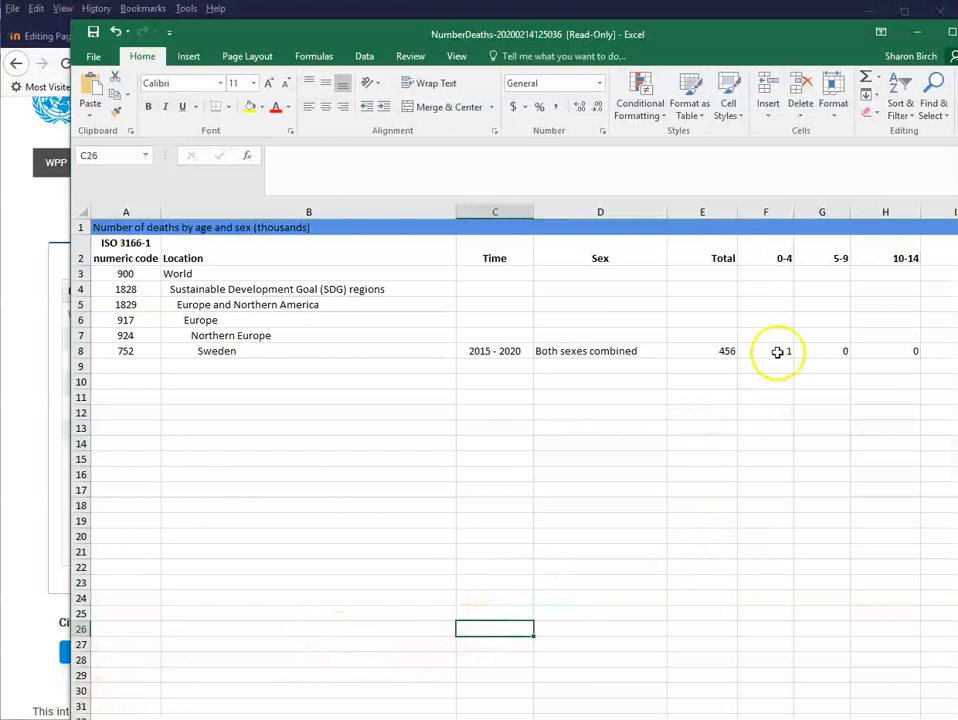
mouse_move(715, 384)
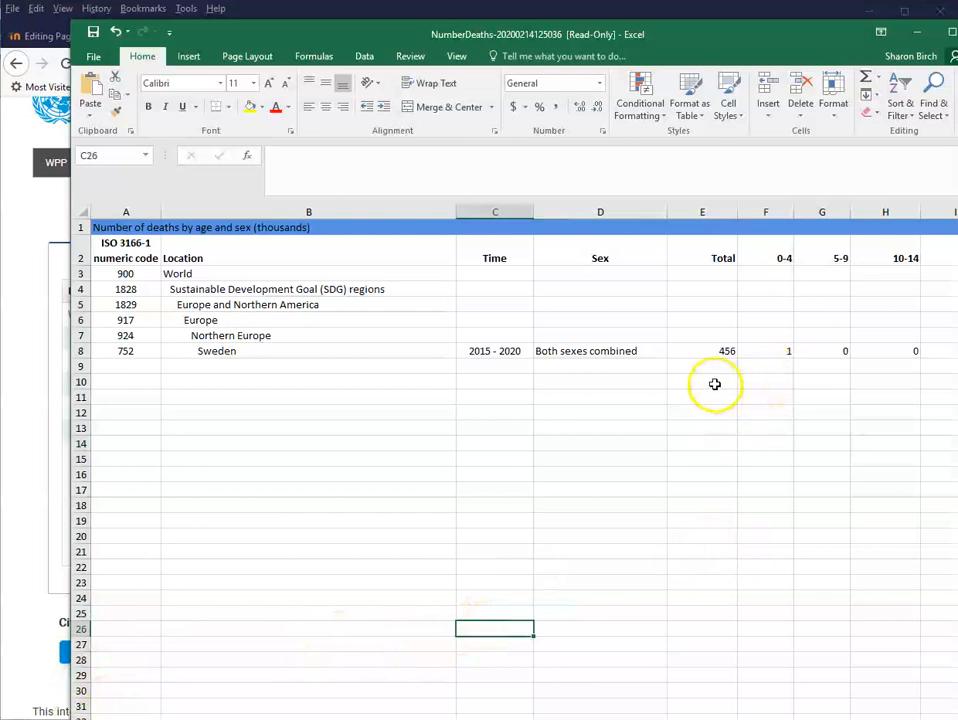
mouse_move(722, 384)
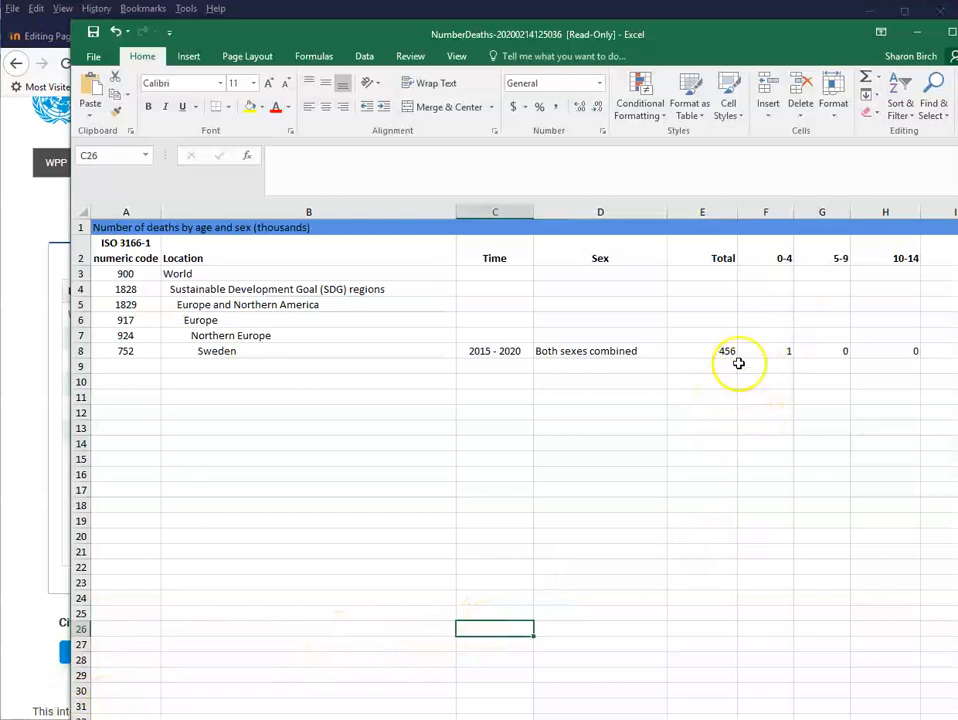
mouse_move(788, 346)
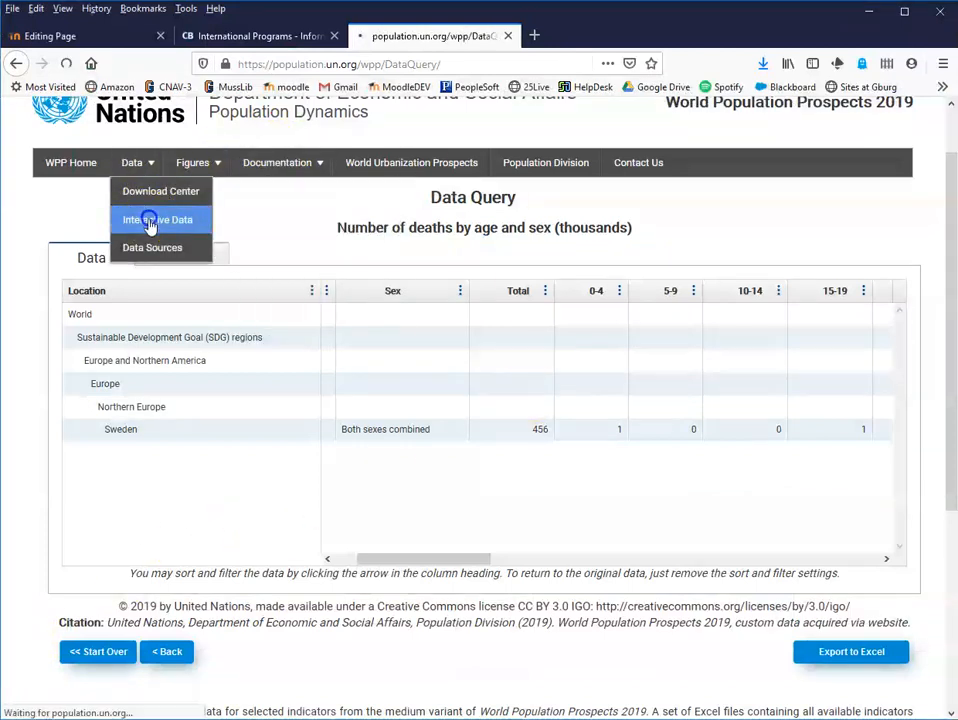
Step: Begin a new Interactive Data query and scroll the indicators down to mortality
left_click(158, 219)
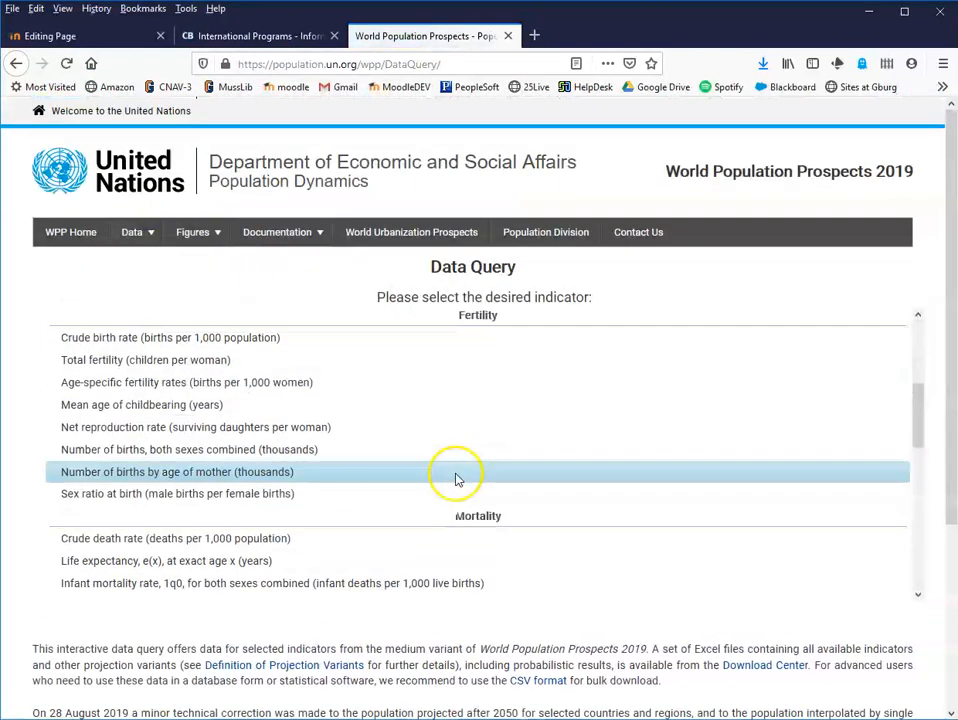
scroll("down", 3)
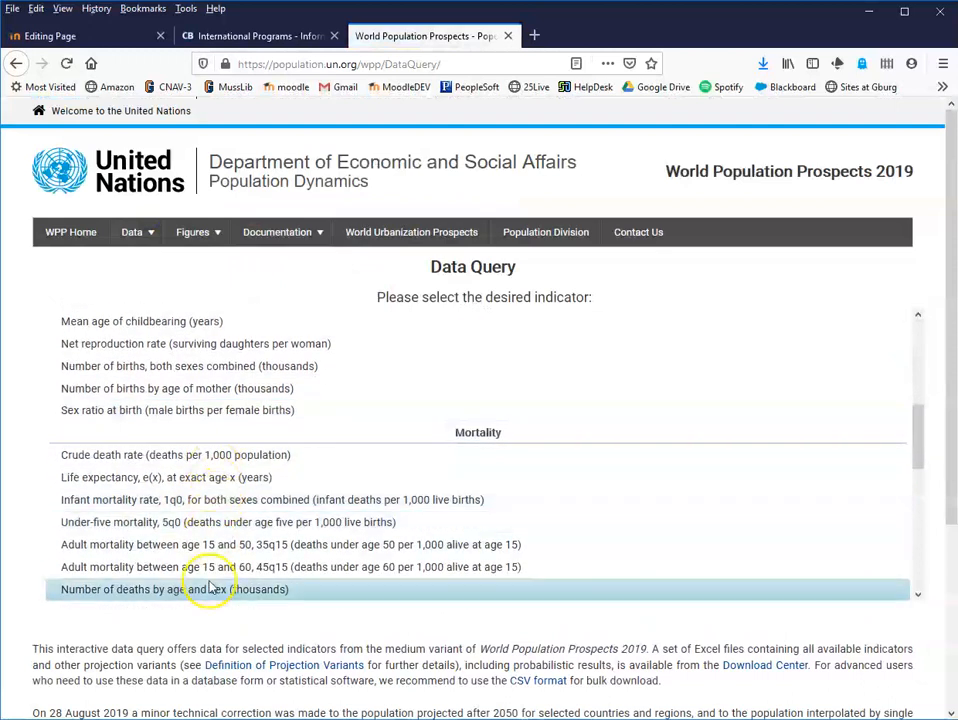
scroll("down", 3)
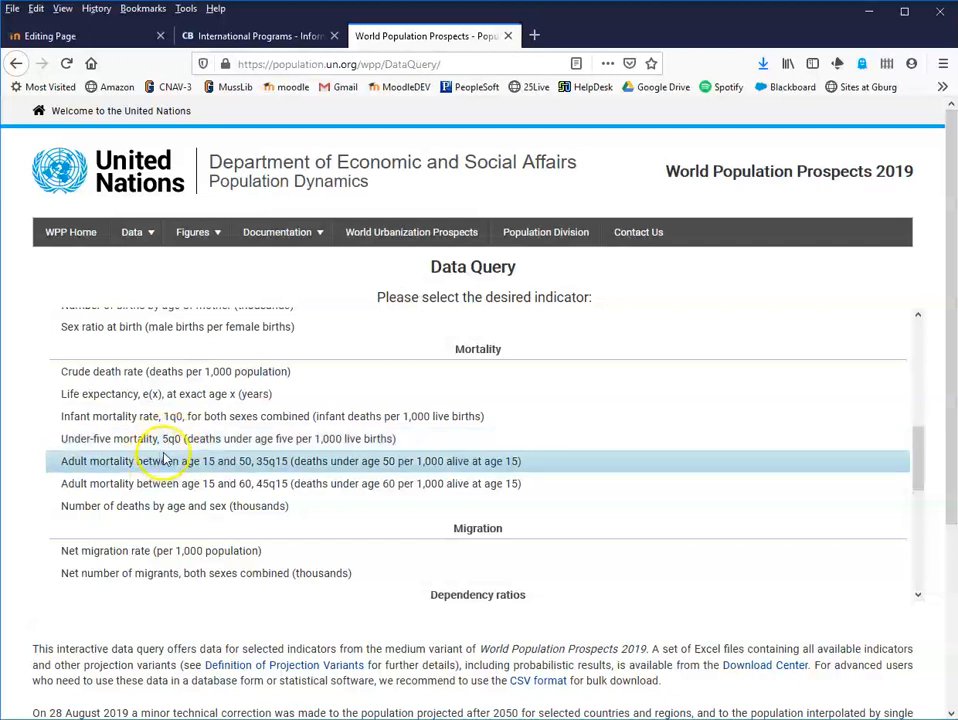
mouse_move(175, 438)
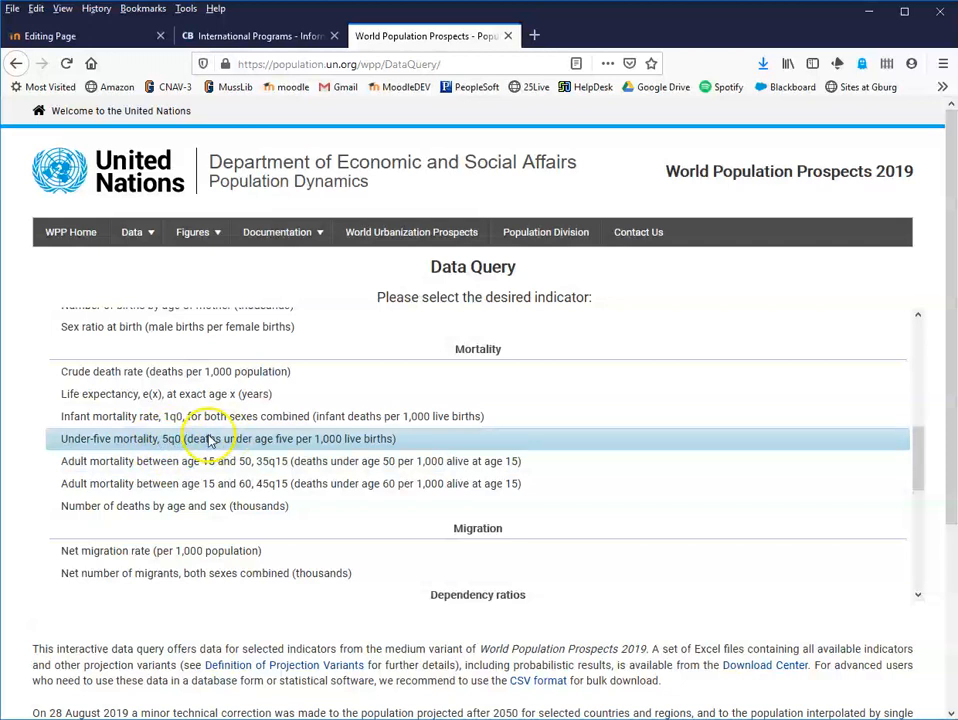
mouse_move(115, 416)
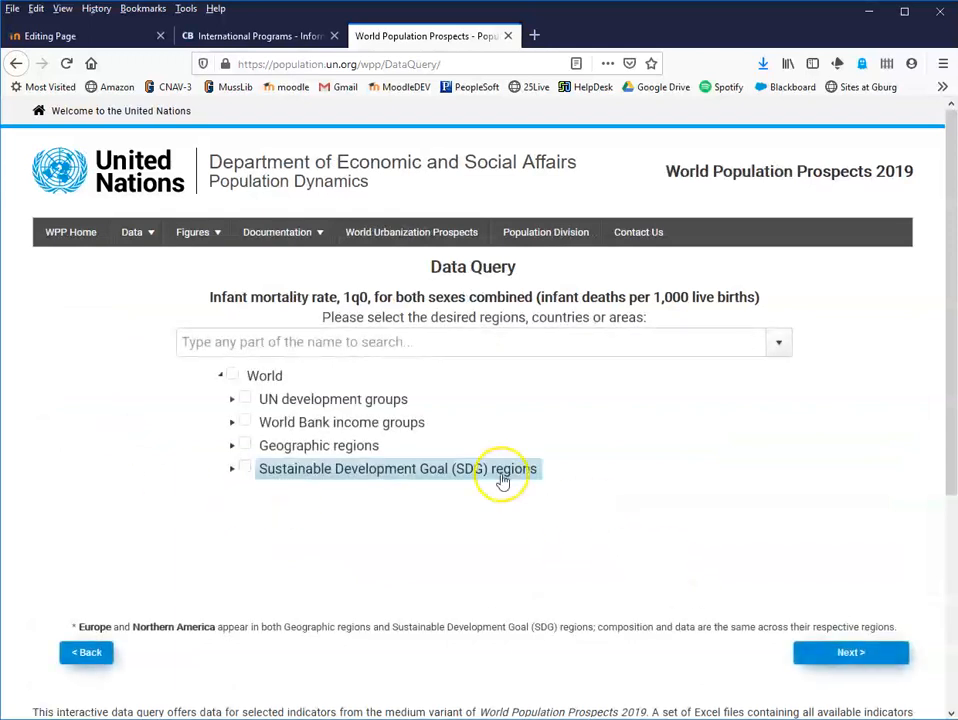
Step: Search for and select Sweden as the query location
left_click(480, 342)
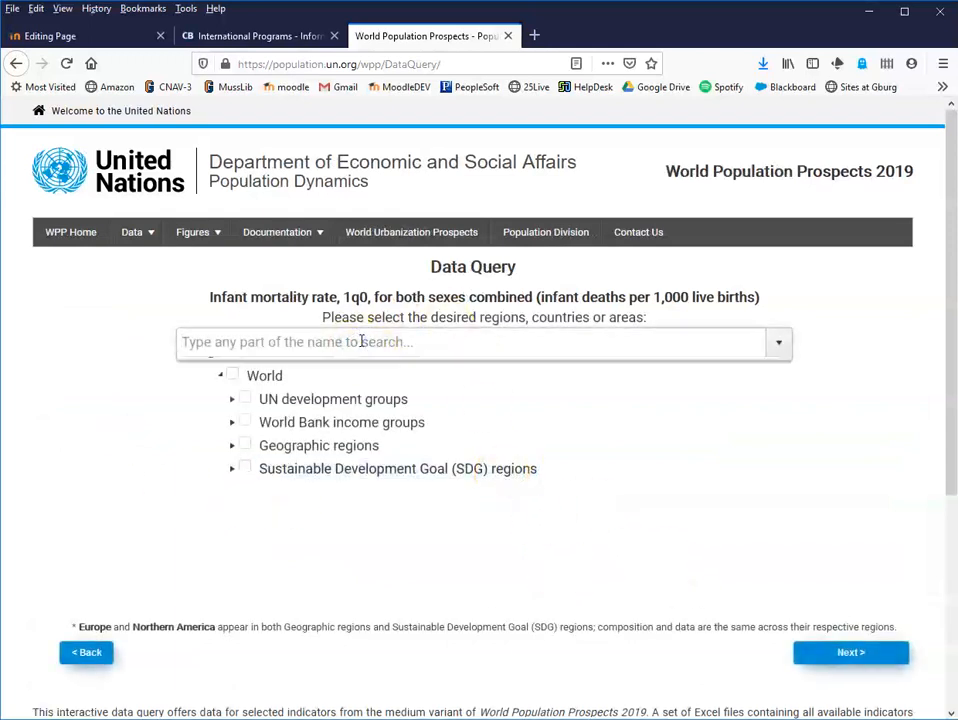
type("Sweden")
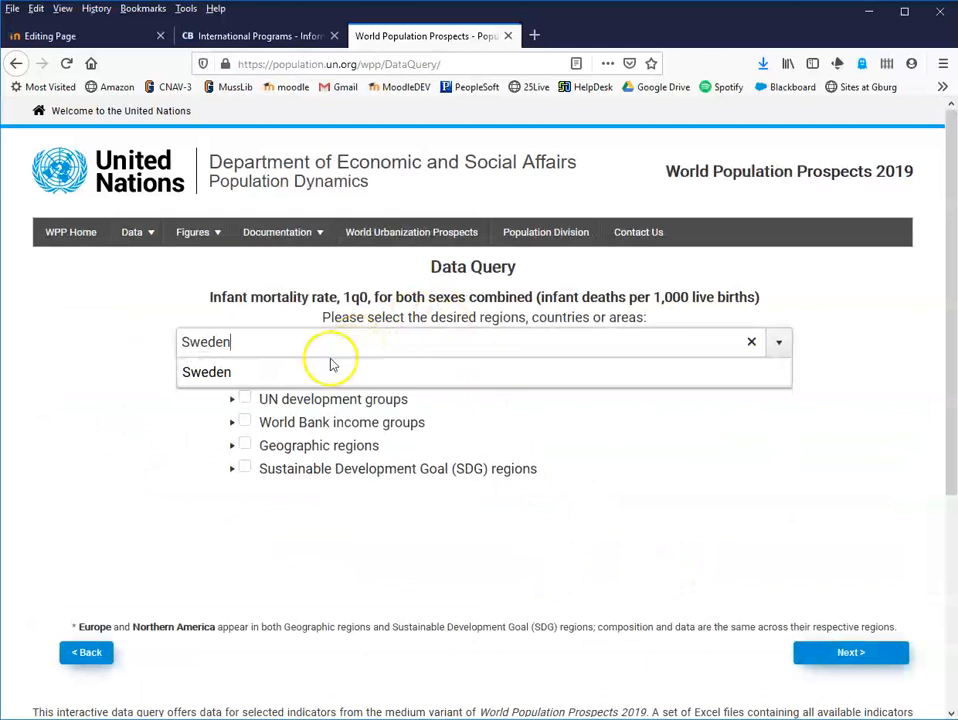
left_click(206, 371)
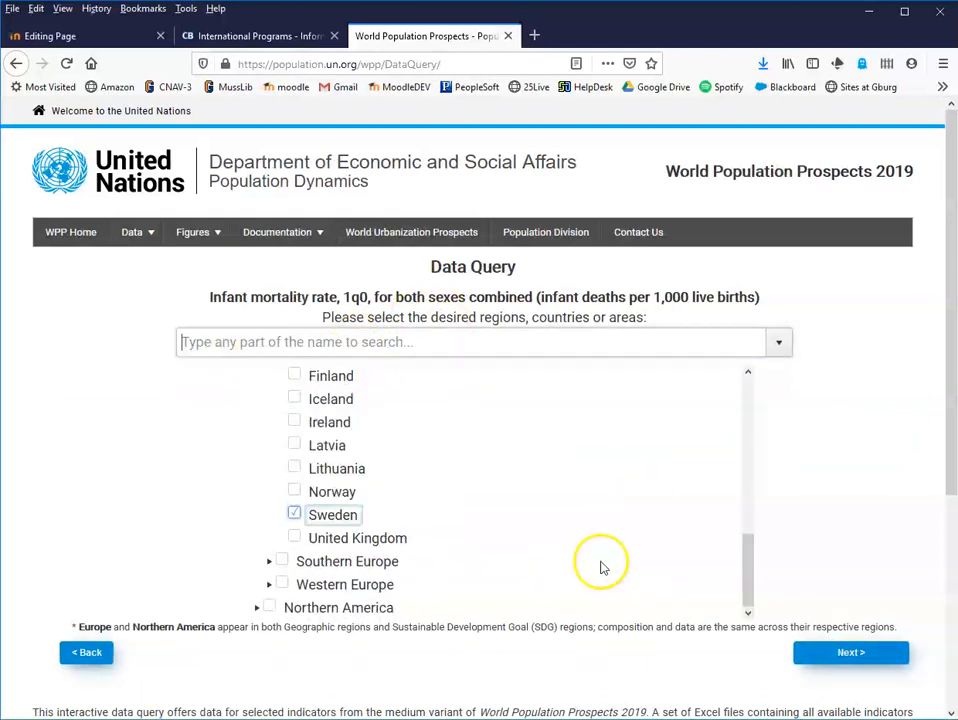
left_click(850, 652)
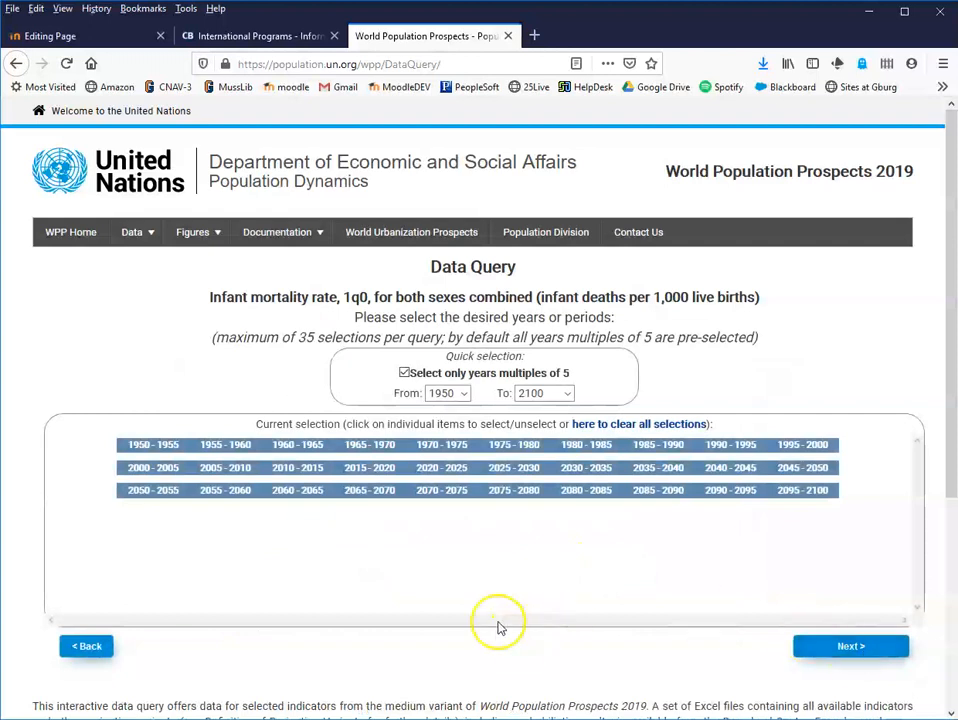
Step: Limit the period to 2015–2020 and continue
left_click(448, 392)
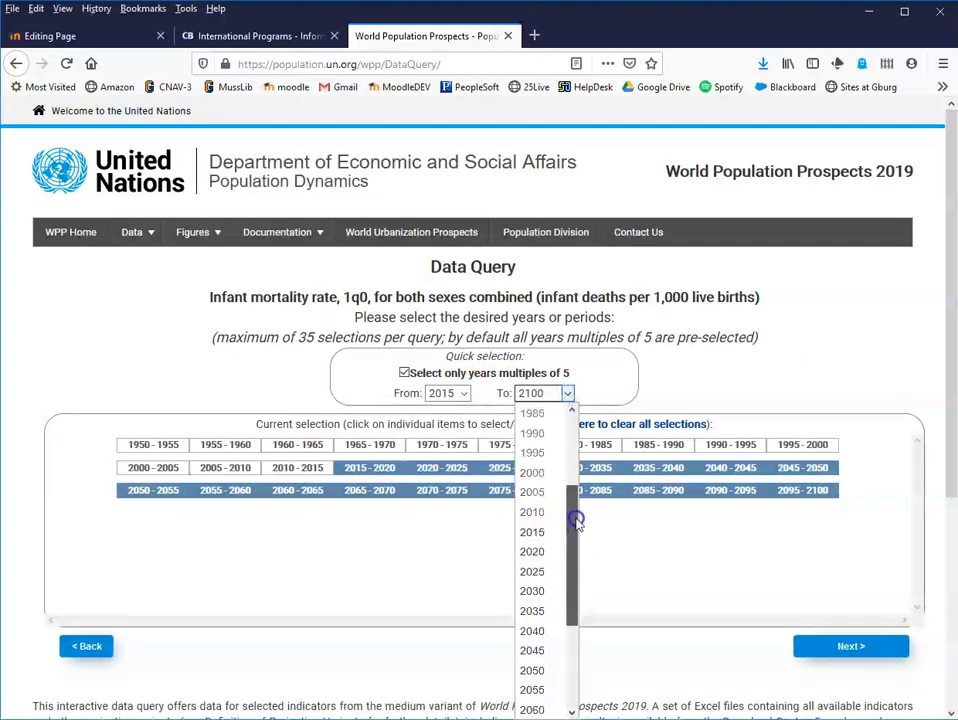
left_click(531, 551)
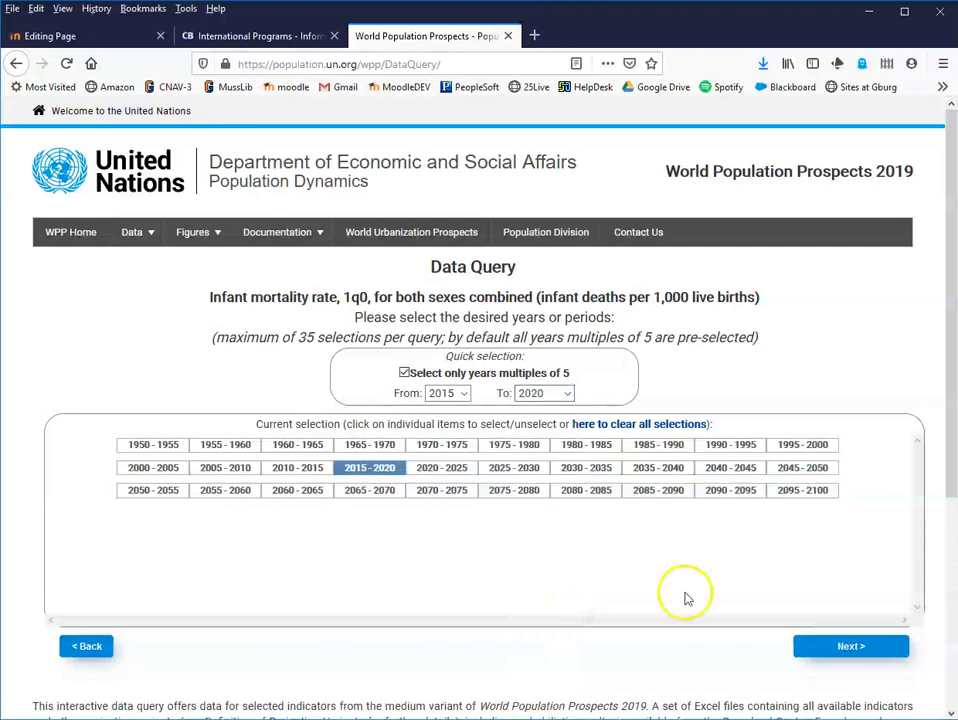
left_click(850, 646)
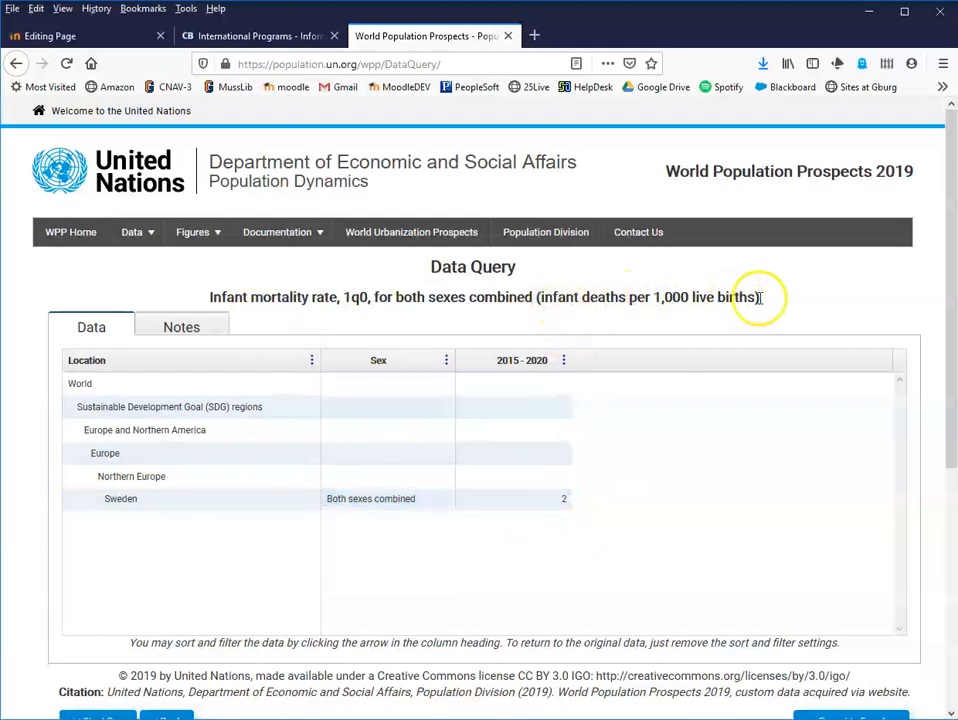
mouse_move(625, 575)
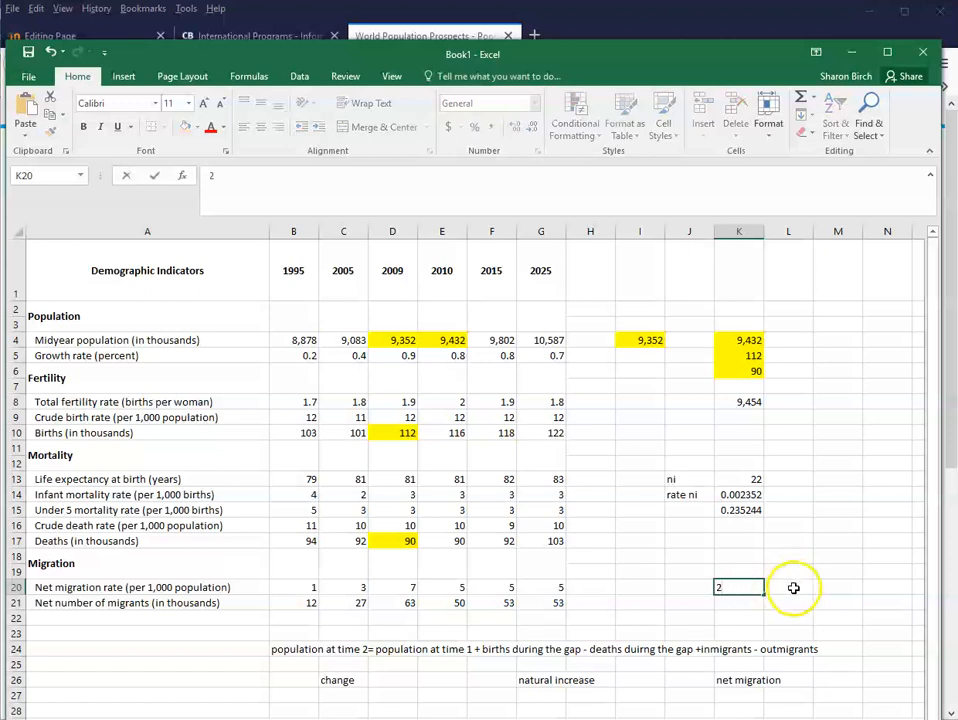
Step: Enter 118 in L20 and check the values in K20 and L20
type("118")
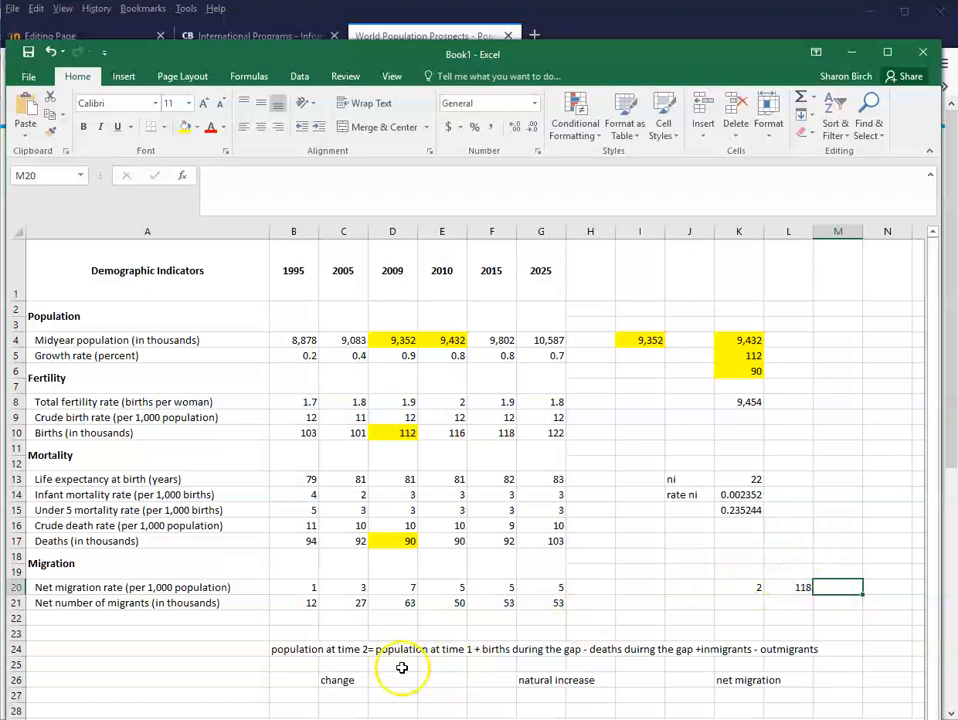
mouse_move(614, 551)
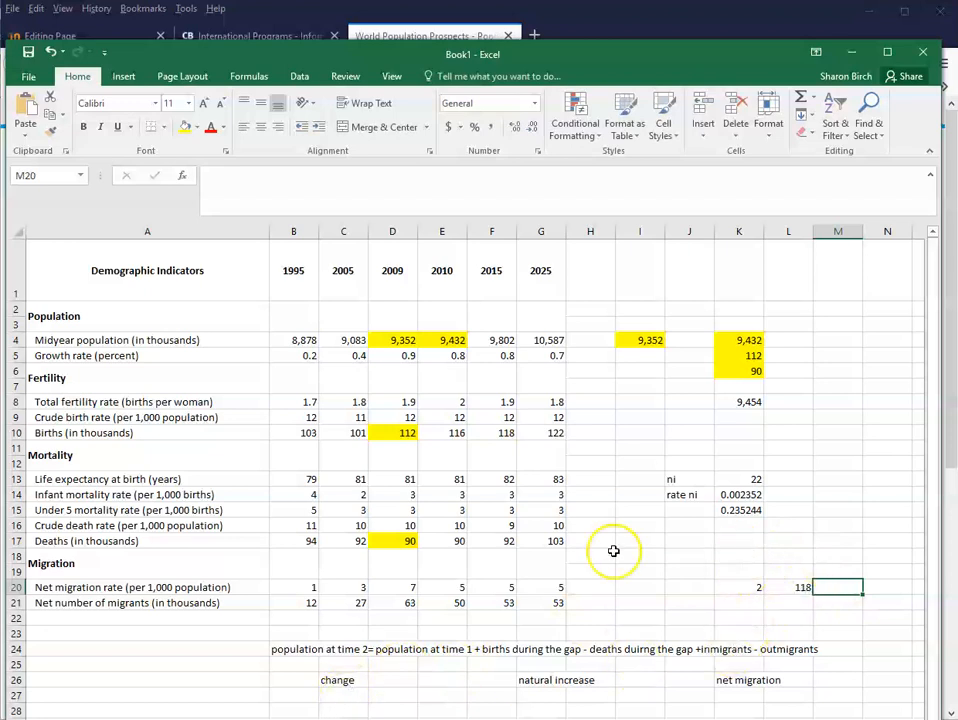
left_click(738, 587)
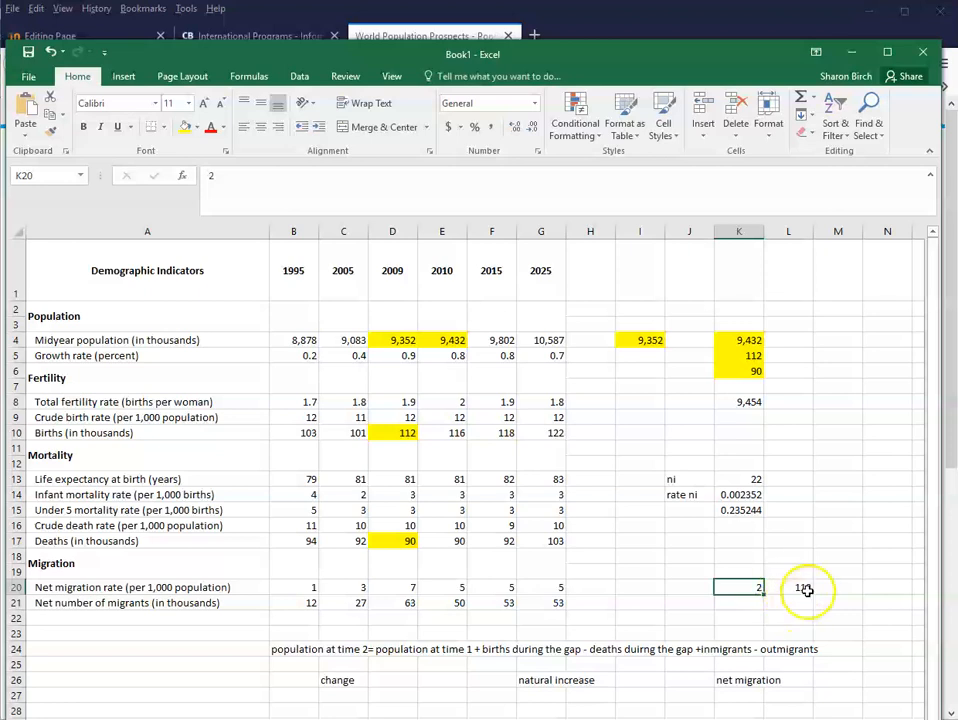
left_click(788, 572)
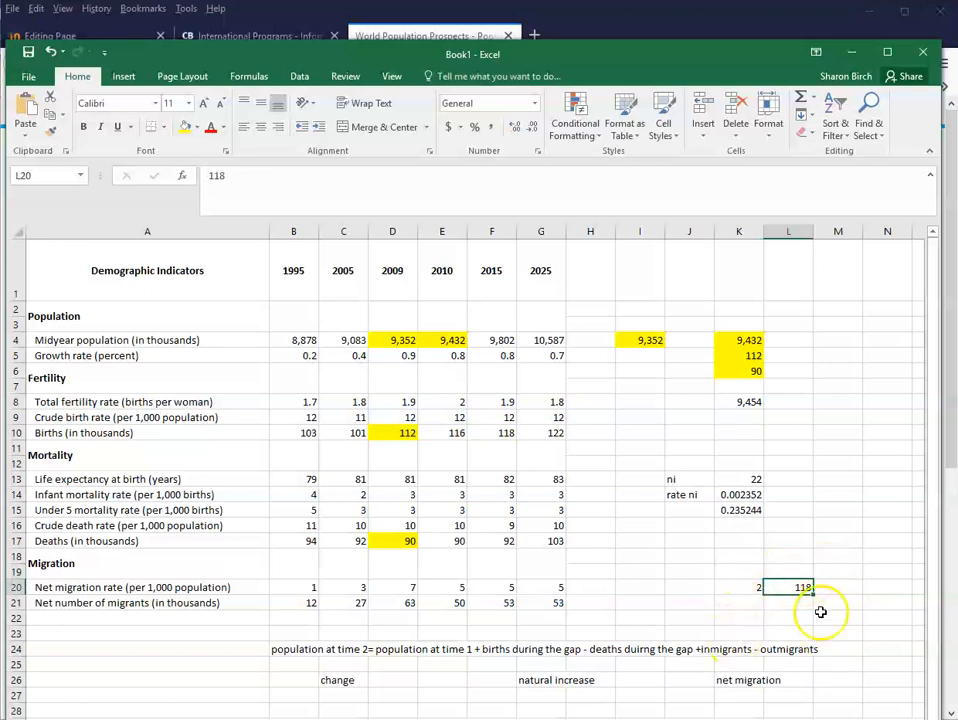
mouse_move(775, 597)
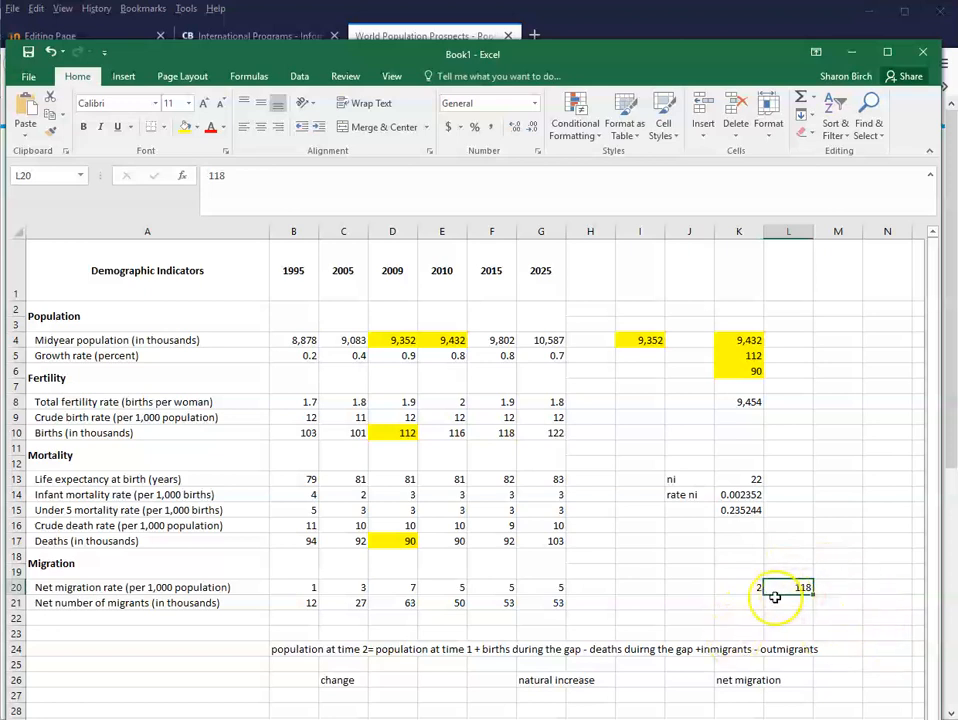
left_click(738, 587)
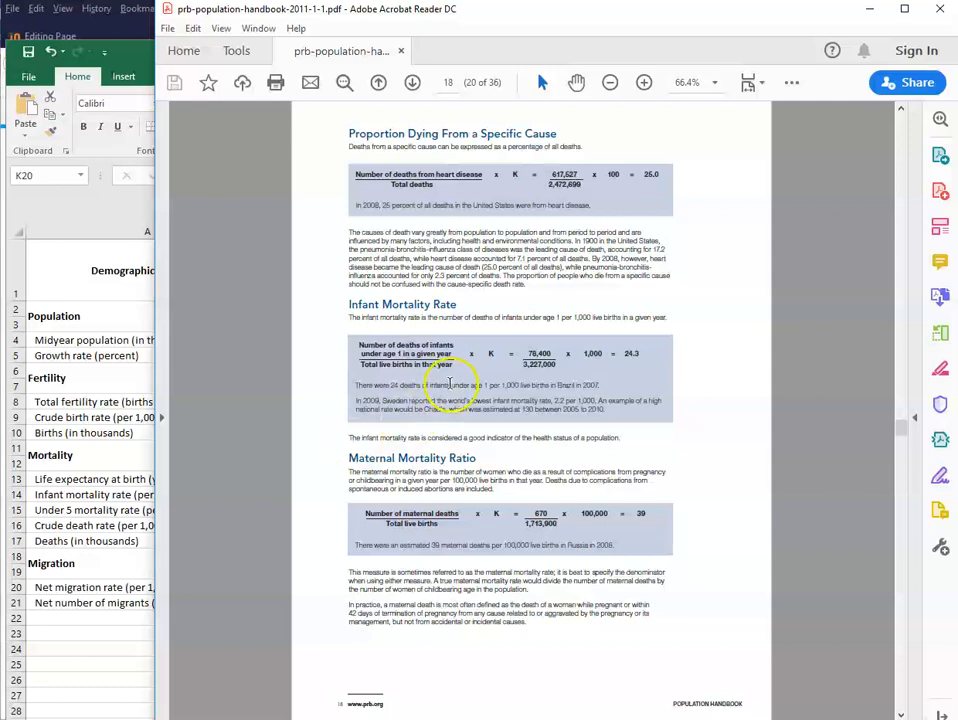
mouse_move(470, 351)
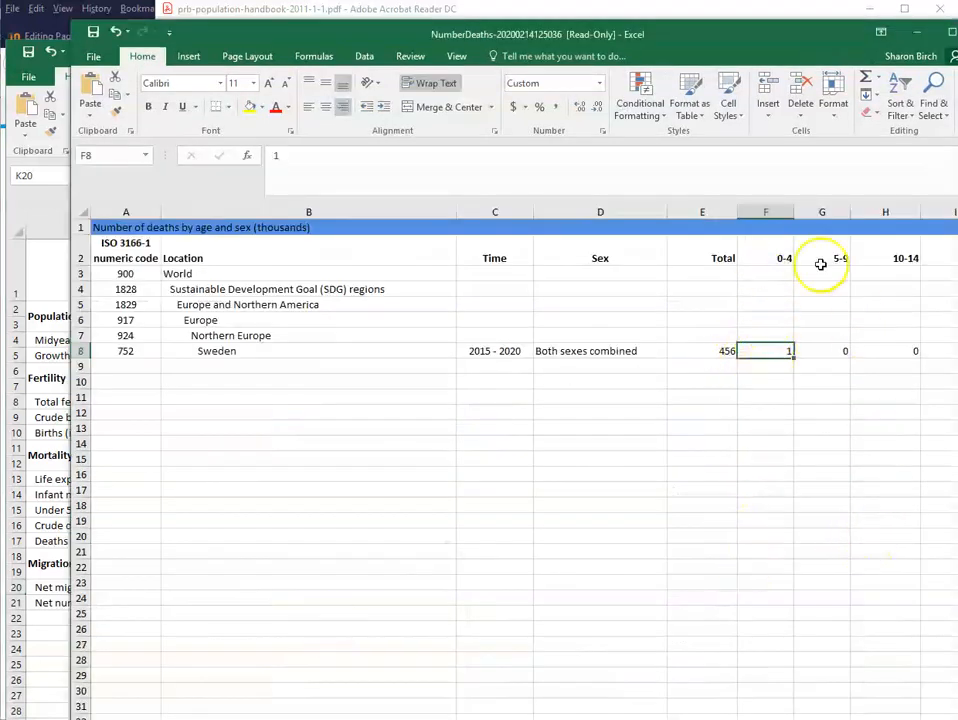
mouse_move(374, 641)
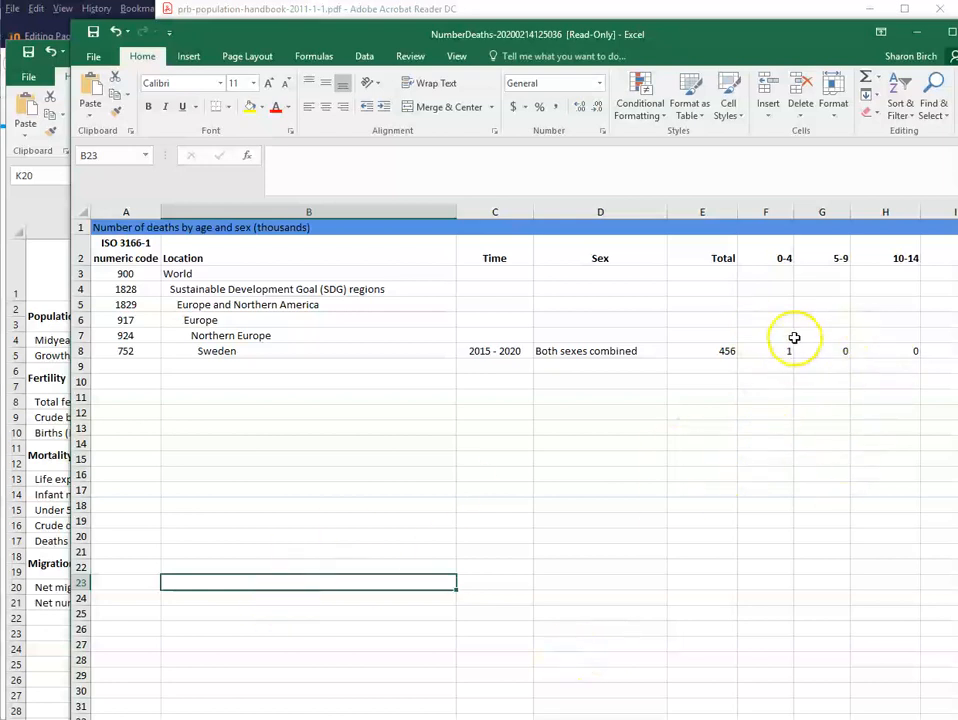
mouse_move(756, 387)
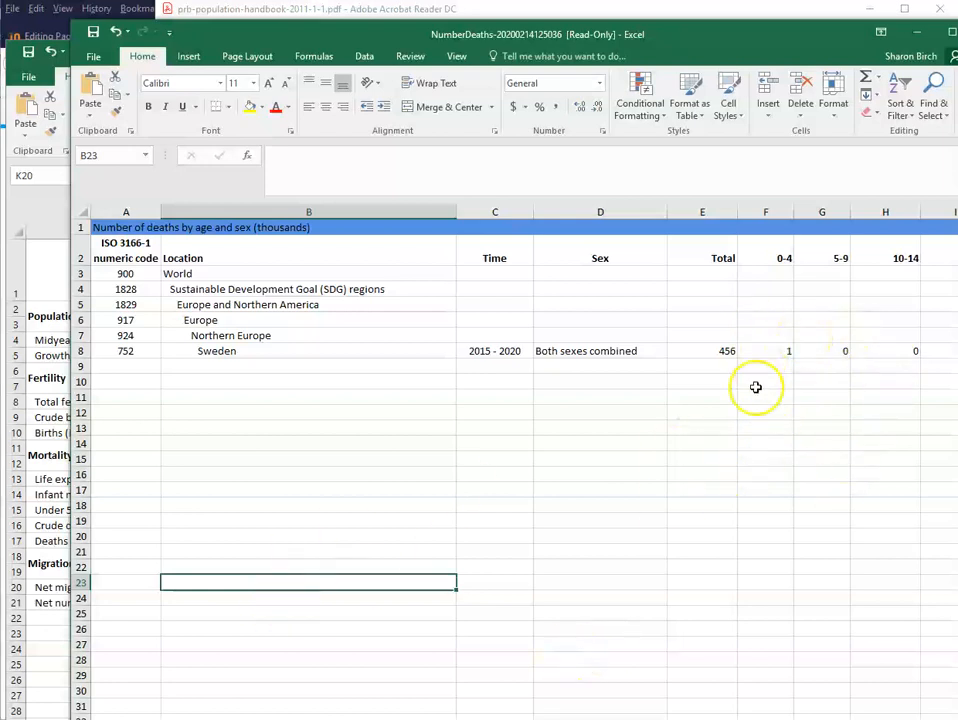
mouse_move(614, 647)
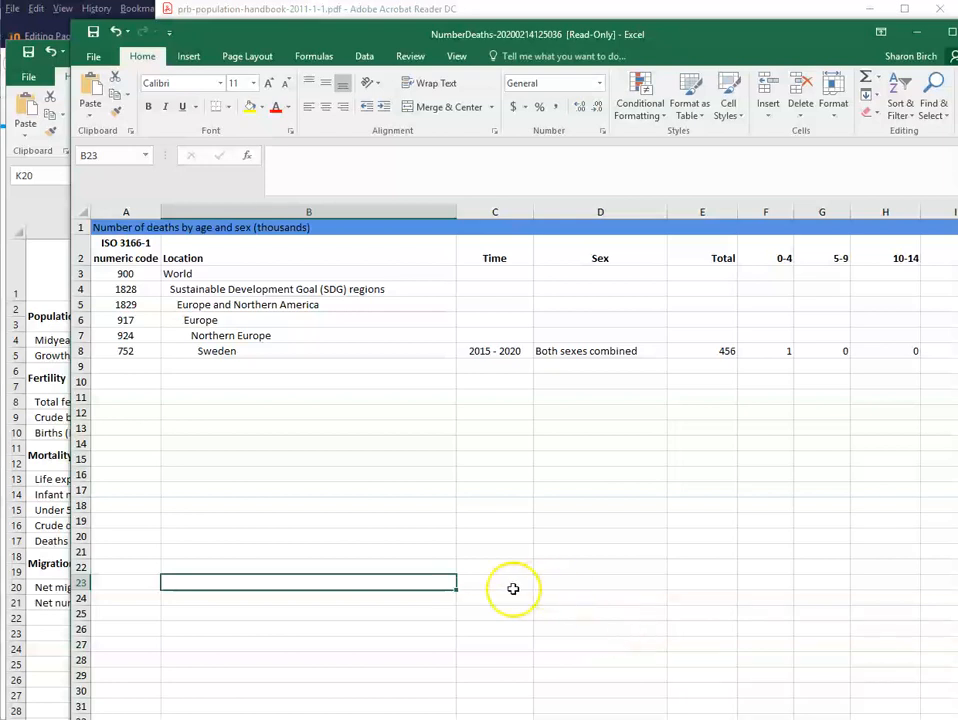
Step: Switch back to the UN tab showing Sweden's infant mortality rate of 2
left_click(432, 35)
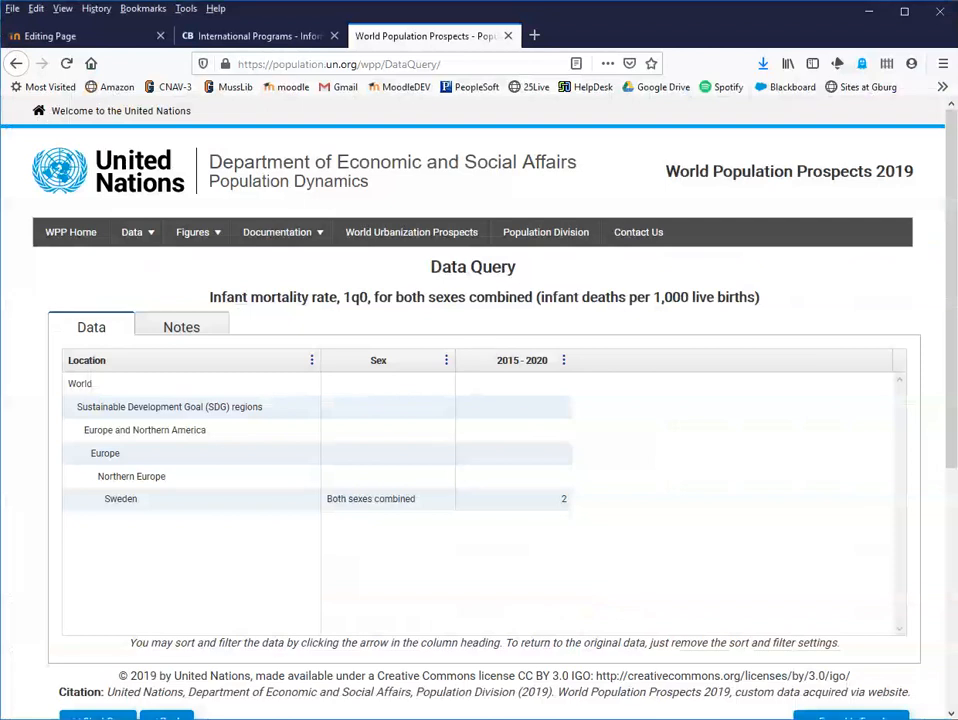
Step: Search 'sweden' in a new tab and open the World Bank infant mortality rate page
left_click(708, 35)
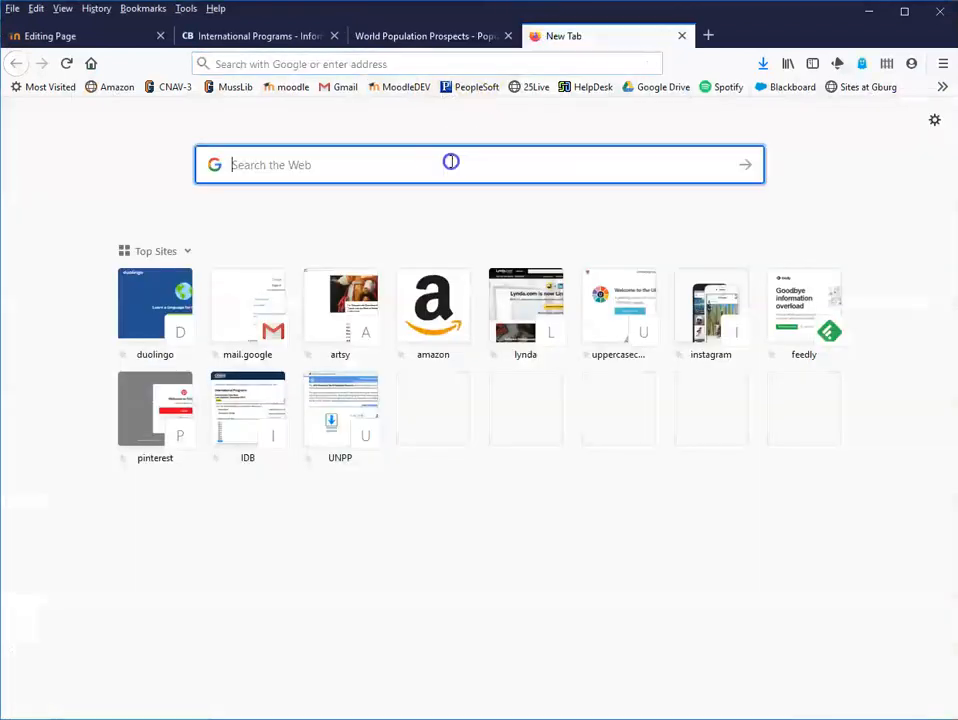
type("sweden infant death count 2015")
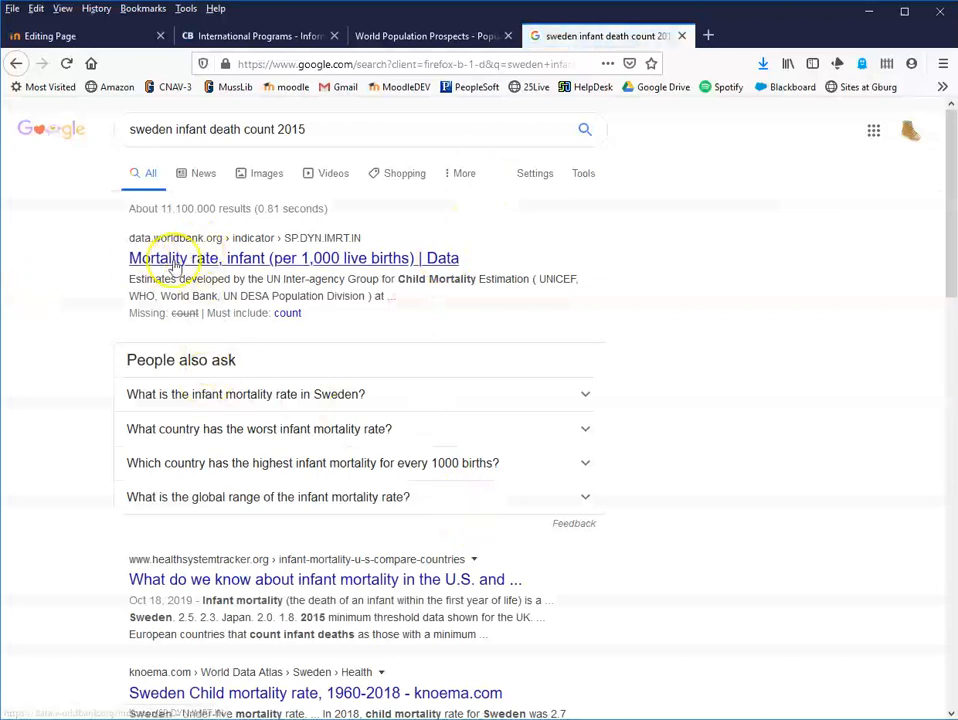
left_click(293, 258)
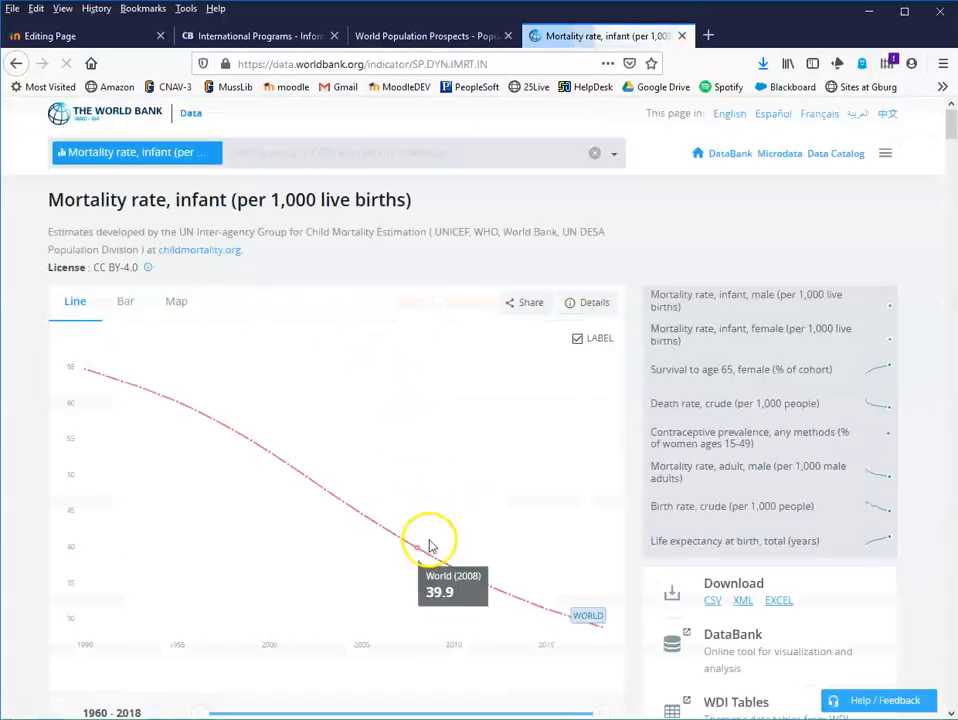
mouse_move(15, 577)
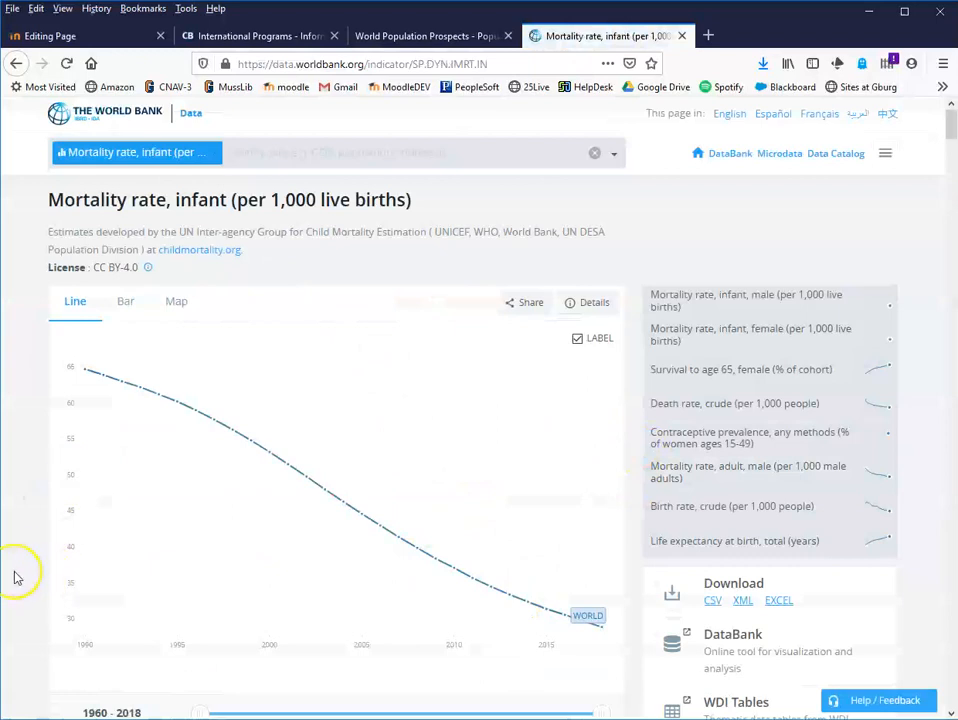
Step: Scroll the country table down to Sweden's 2018 value of 2 per 1,000
scroll("down", 3)
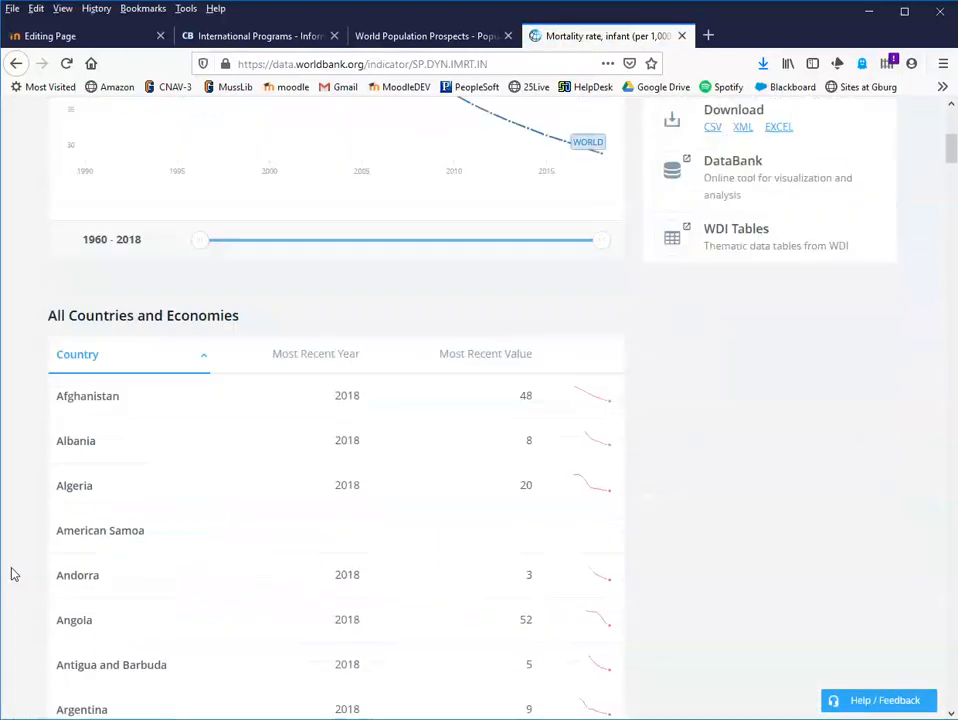
scroll("up", 3)
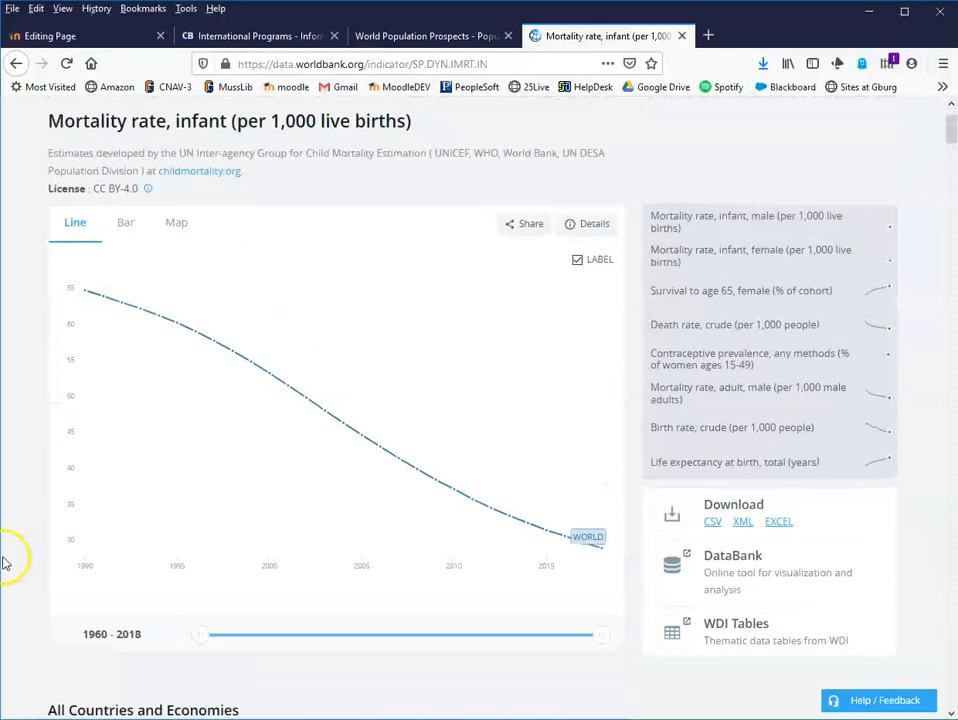
scroll("down", 3)
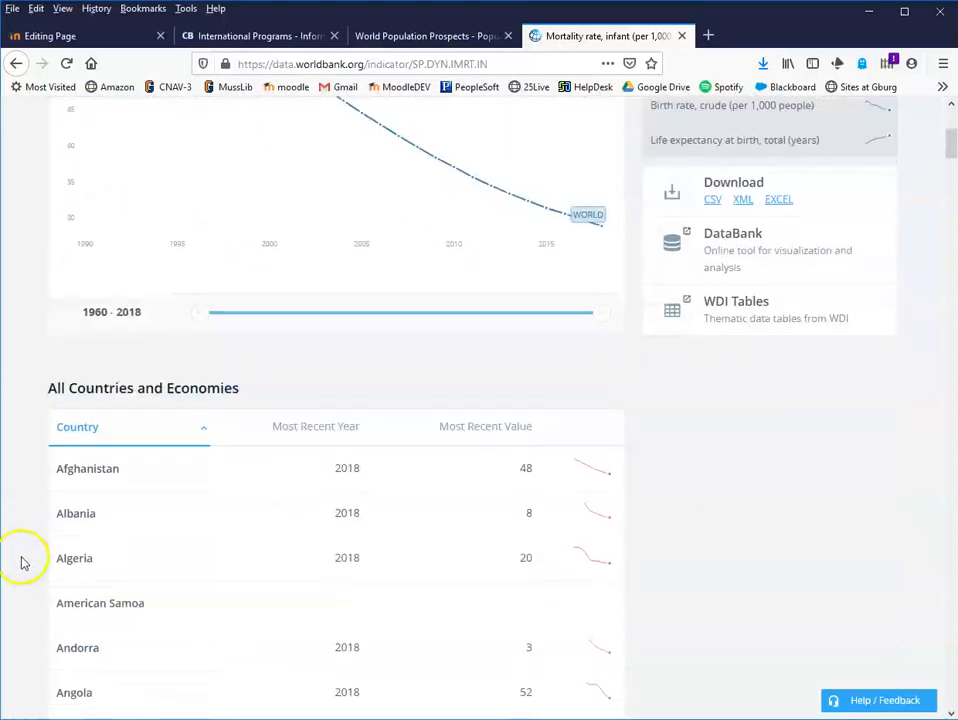
scroll("down", 3)
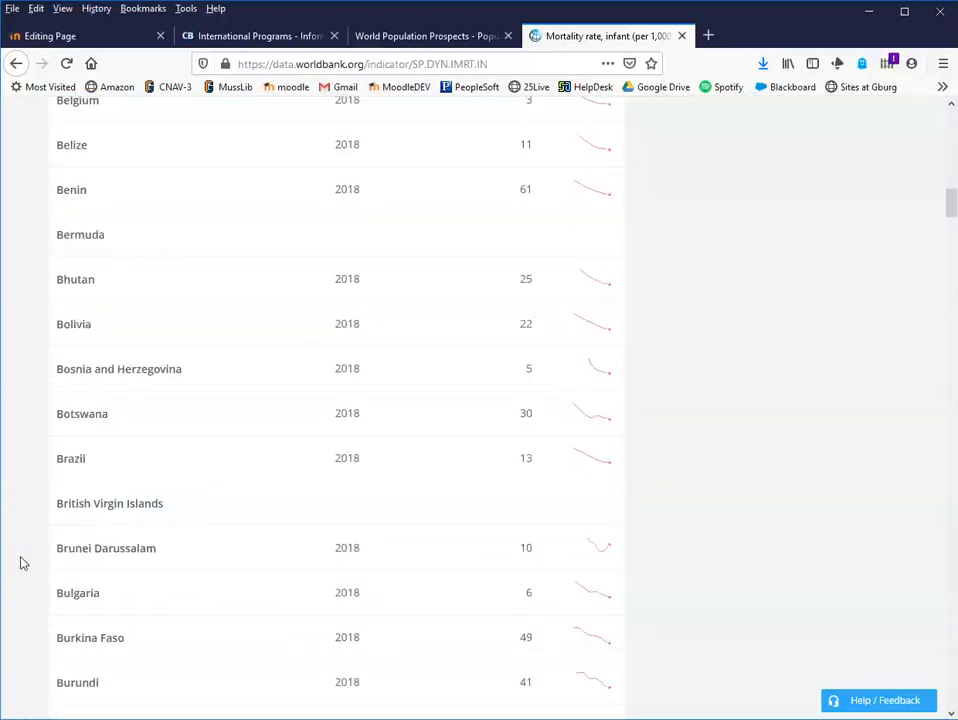
scroll("down", 3)
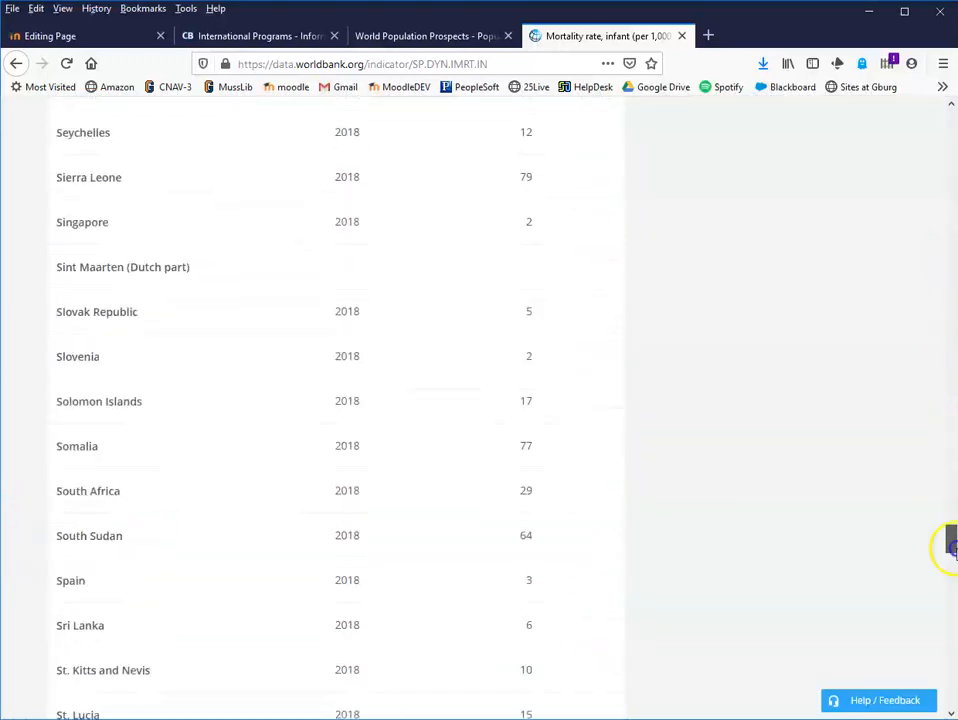
scroll("down", 3)
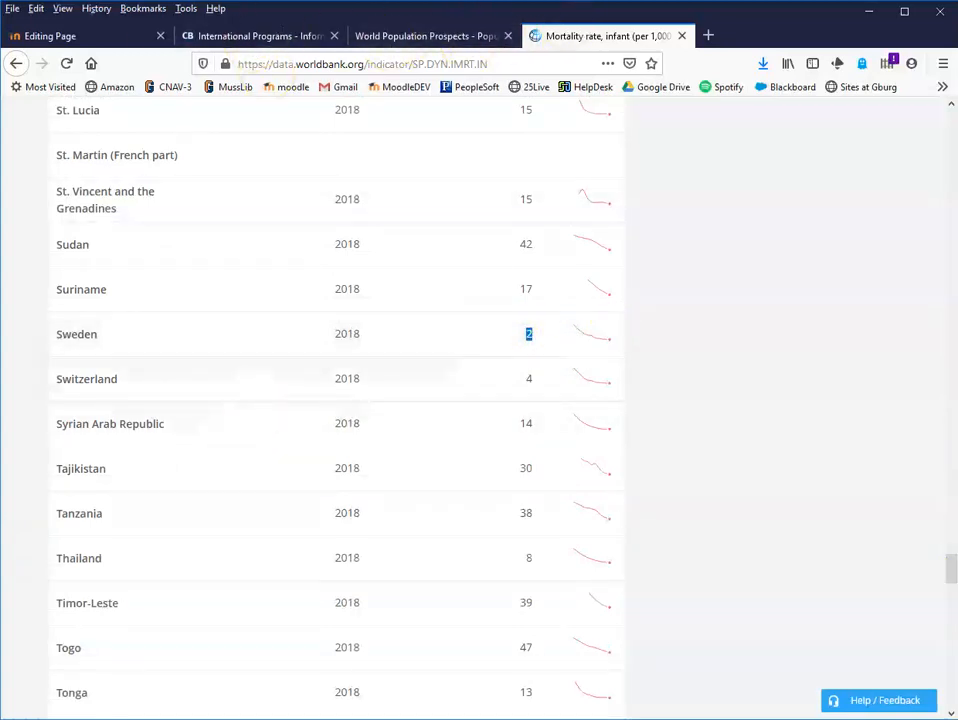
Step: From the Sweden infant death results, open and read Our World in Data's 'Child & Infant Mortality' article
left_click(600, 35)
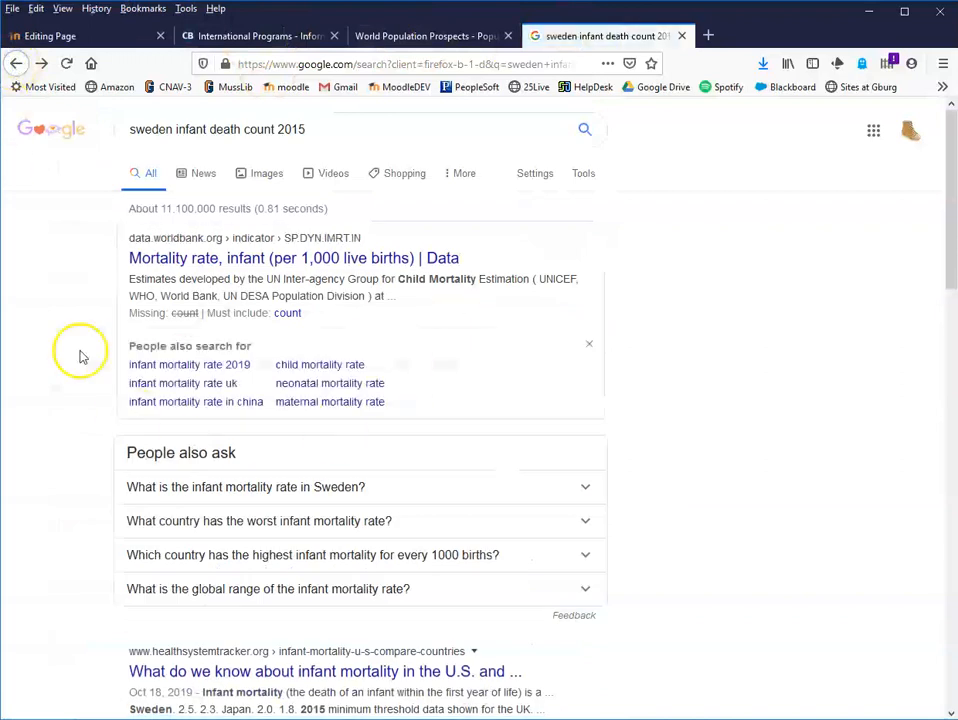
mouse_move(60, 620)
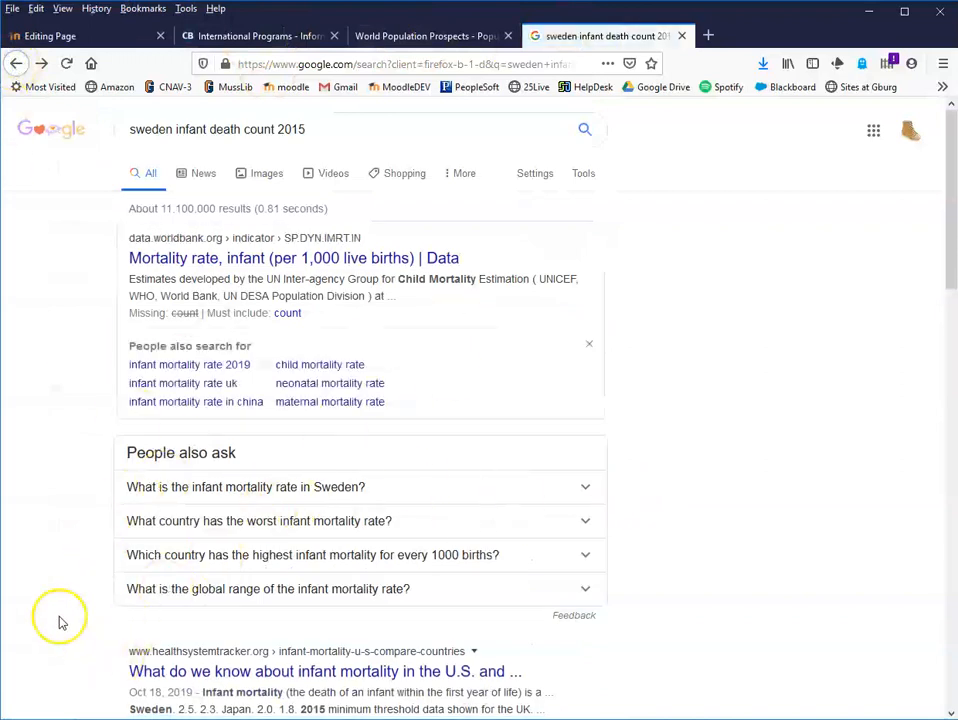
scroll("down", 3)
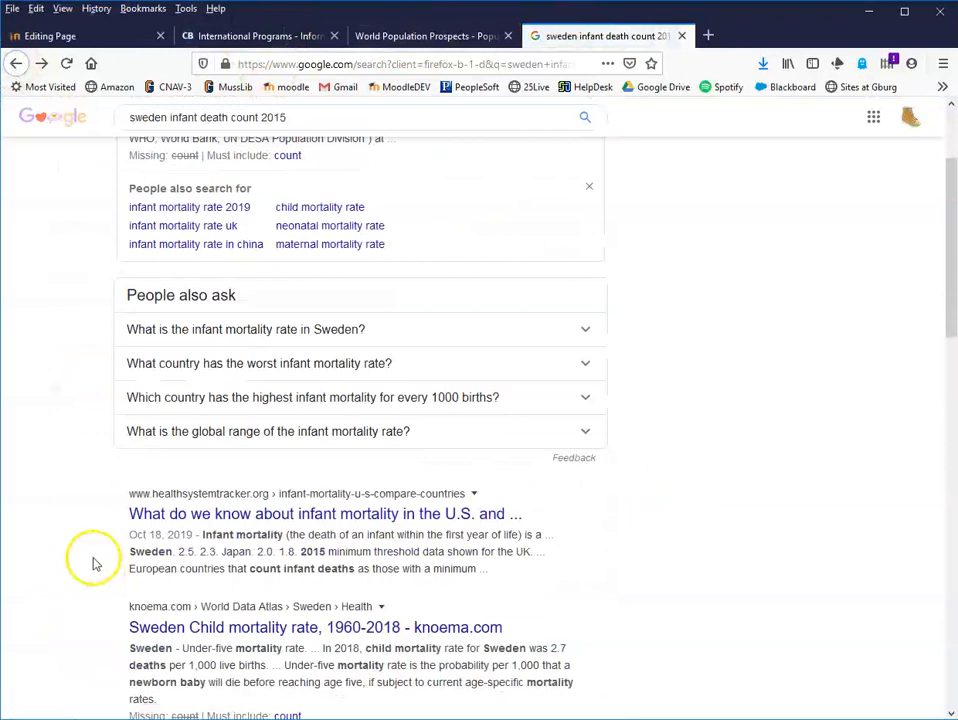
scroll("down", 3)
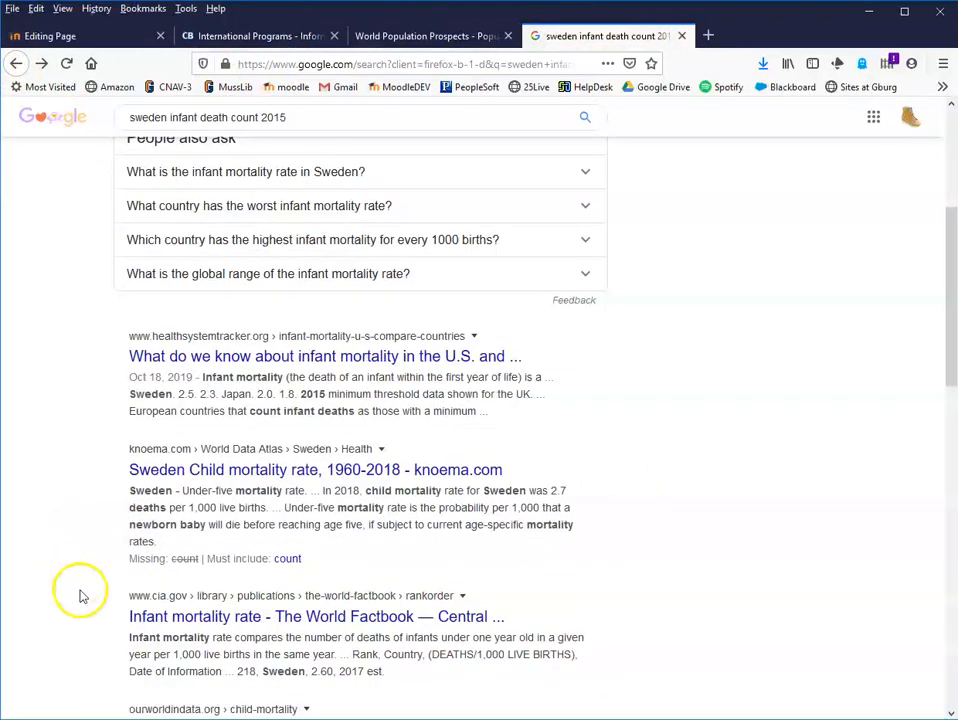
scroll("down", 3)
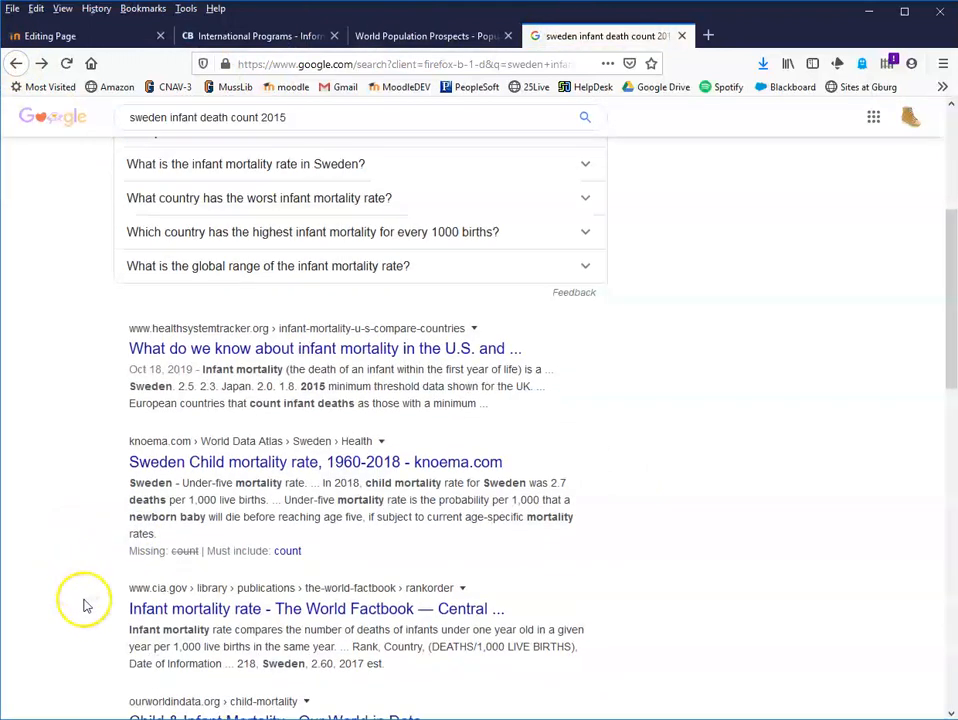
scroll("down", 3)
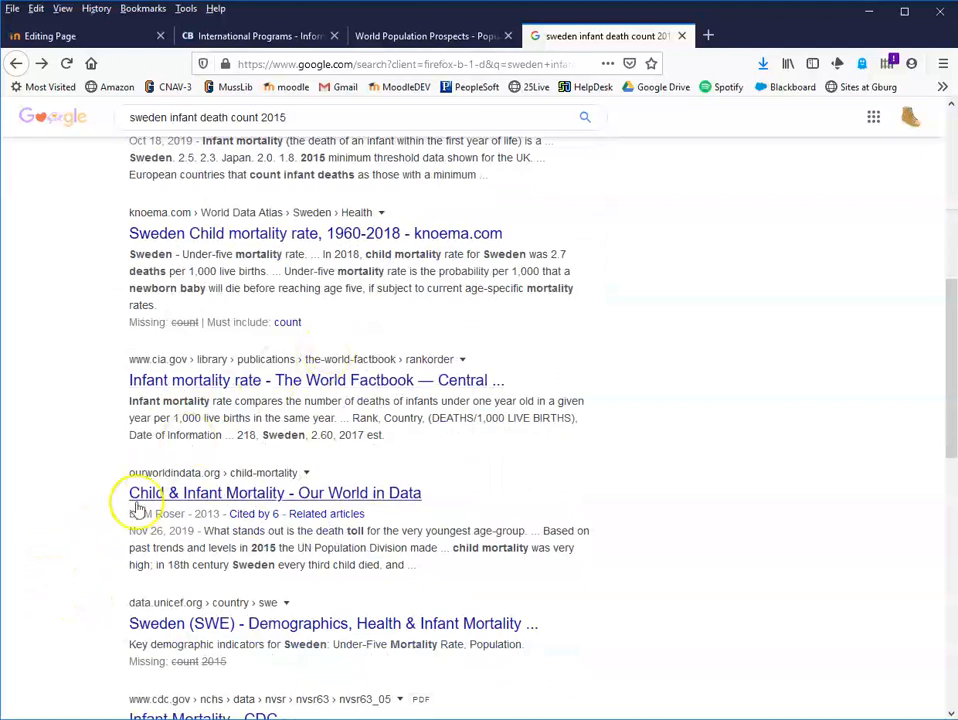
mouse_move(348, 498)
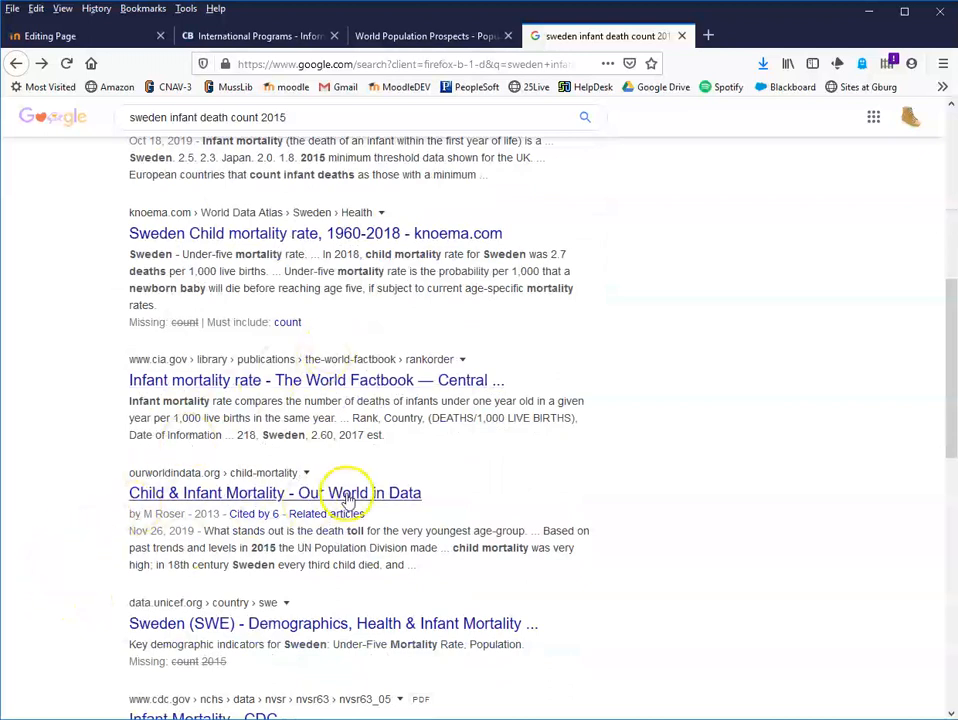
left_click(275, 492)
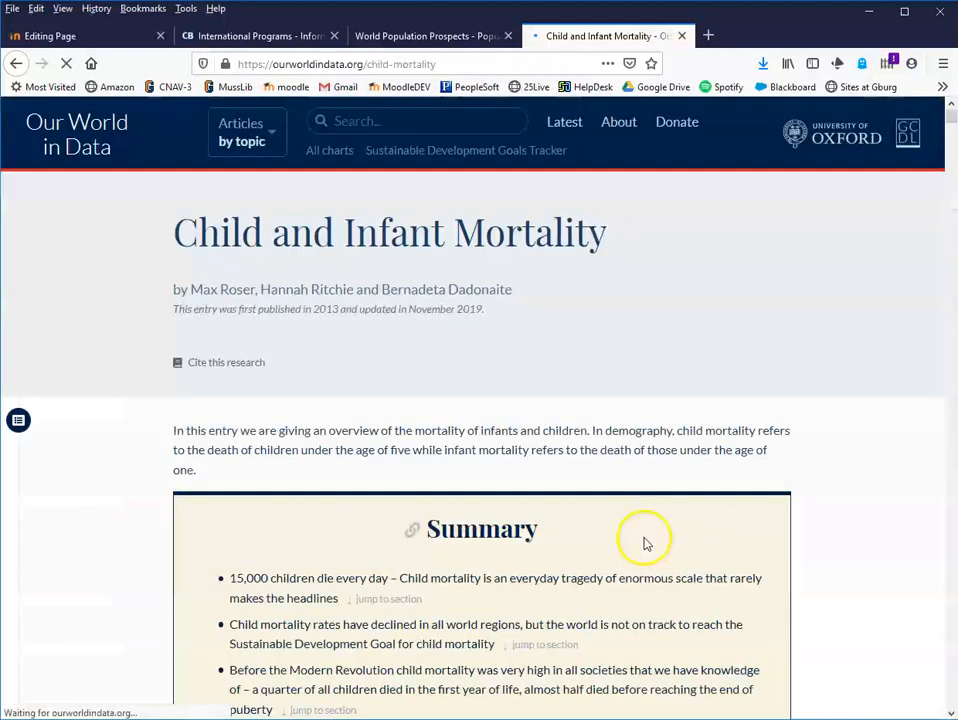
scroll("down", 3)
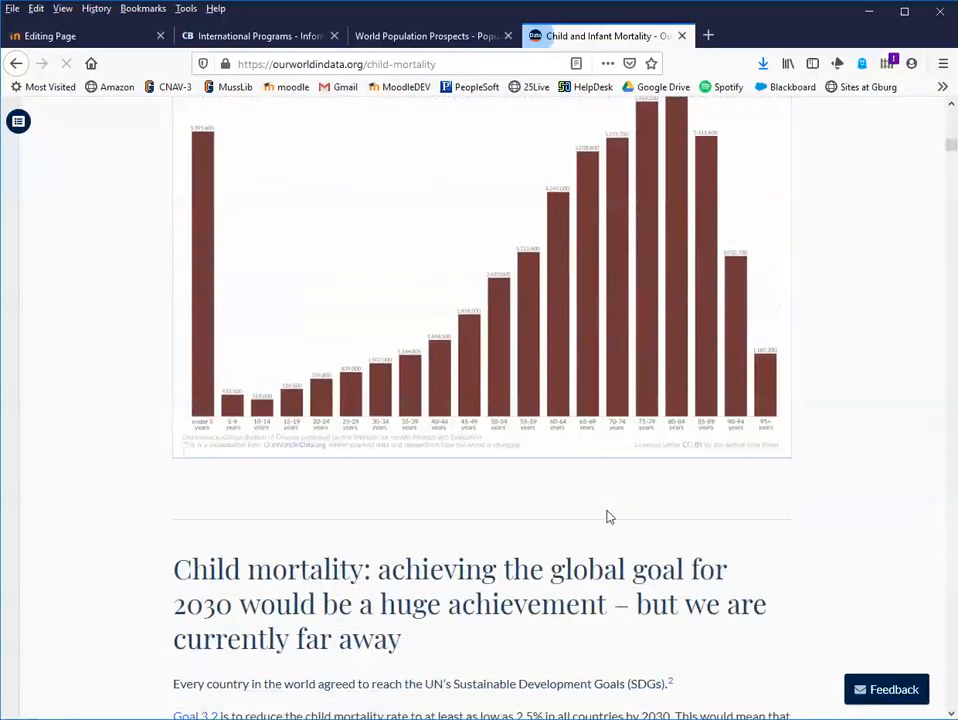
scroll("down", 3)
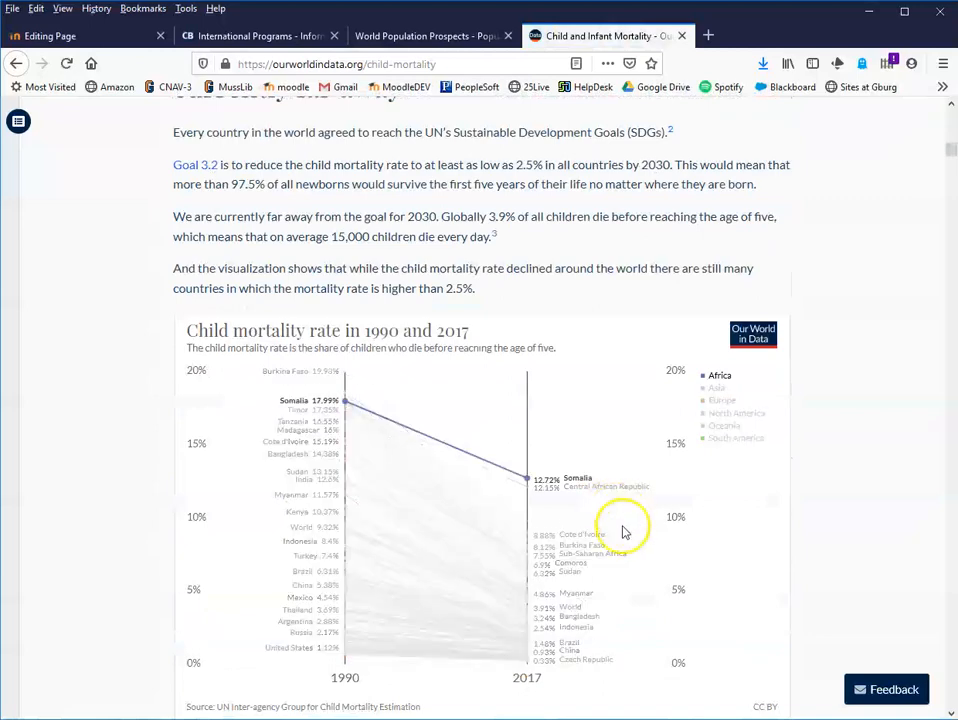
left_click(16, 63)
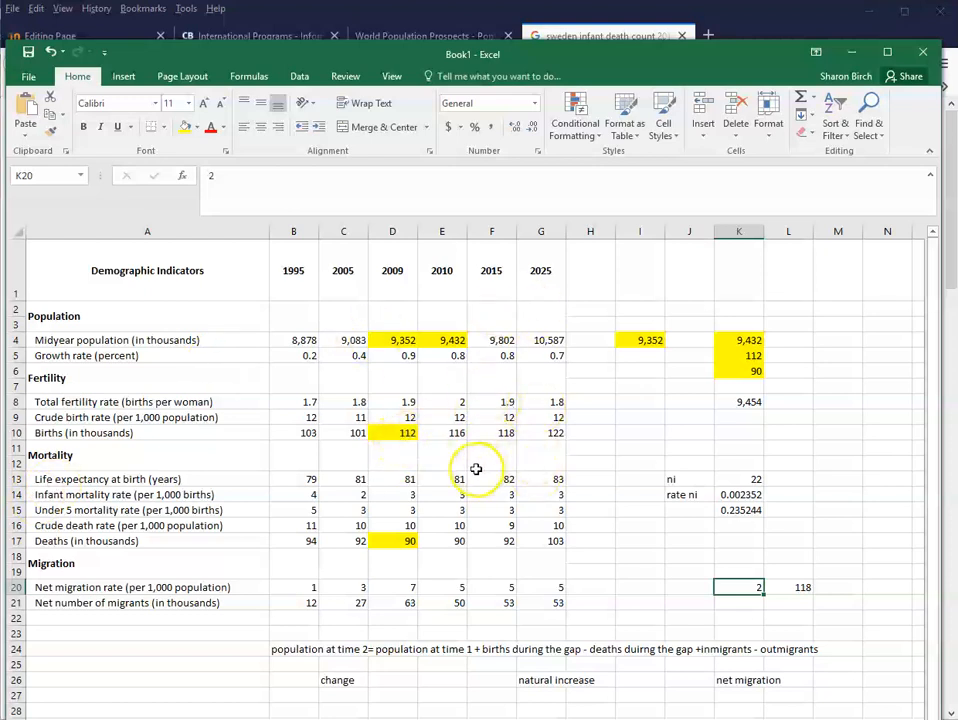
mouse_move(475, 463)
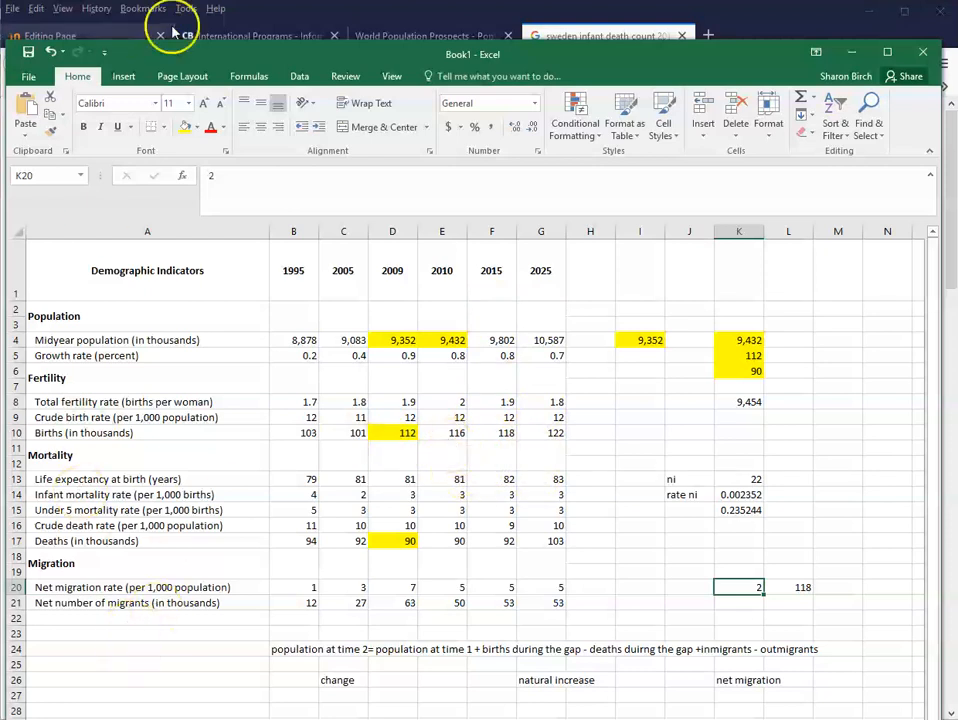
Step: Bring the browser forward and switch to the Census International Data Base Sweden query tab
left_click(260, 36)
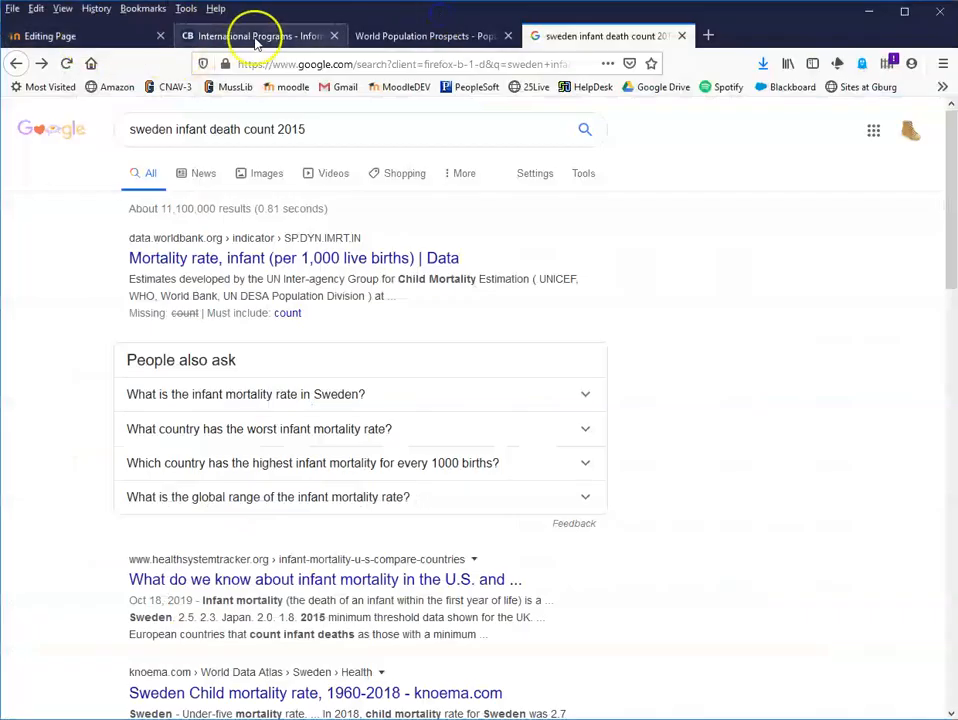
left_click(260, 36)
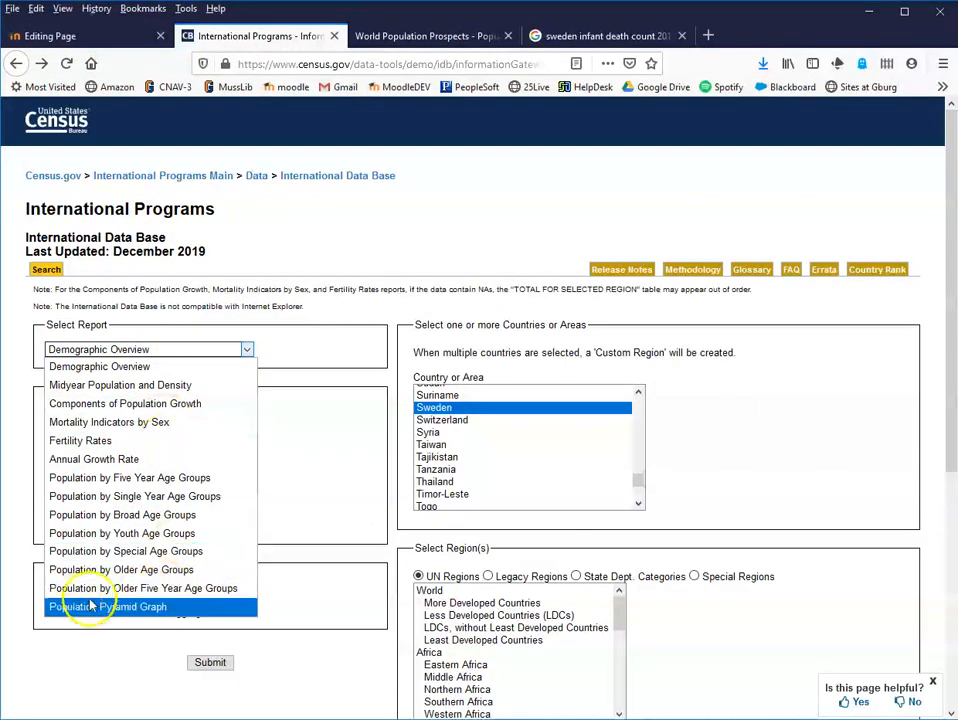
mouse_move(190, 403)
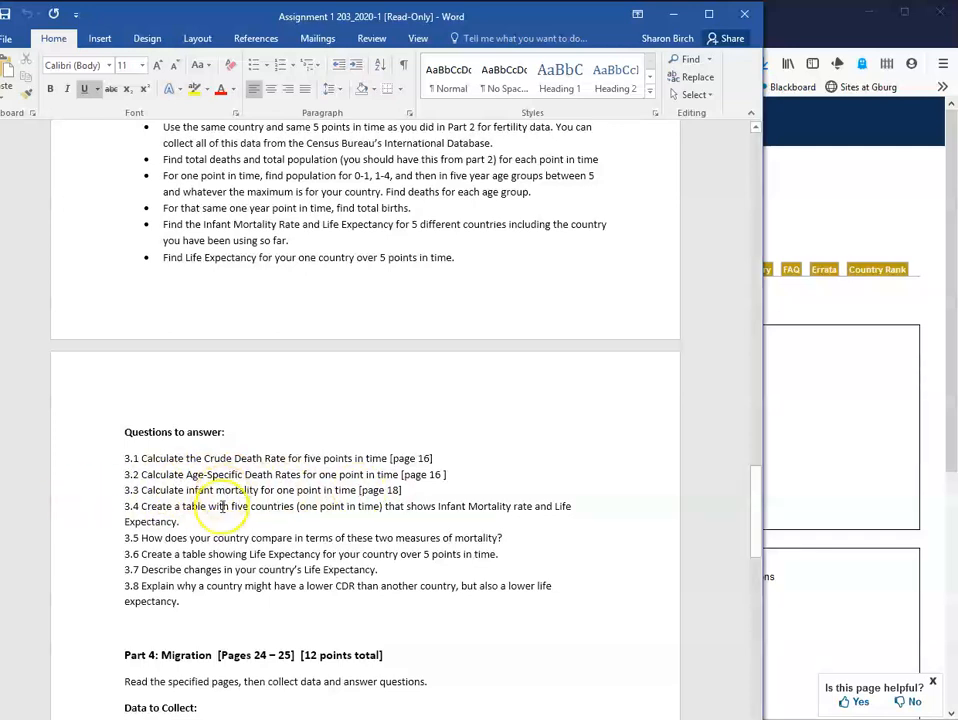
mouse_move(545, 506)
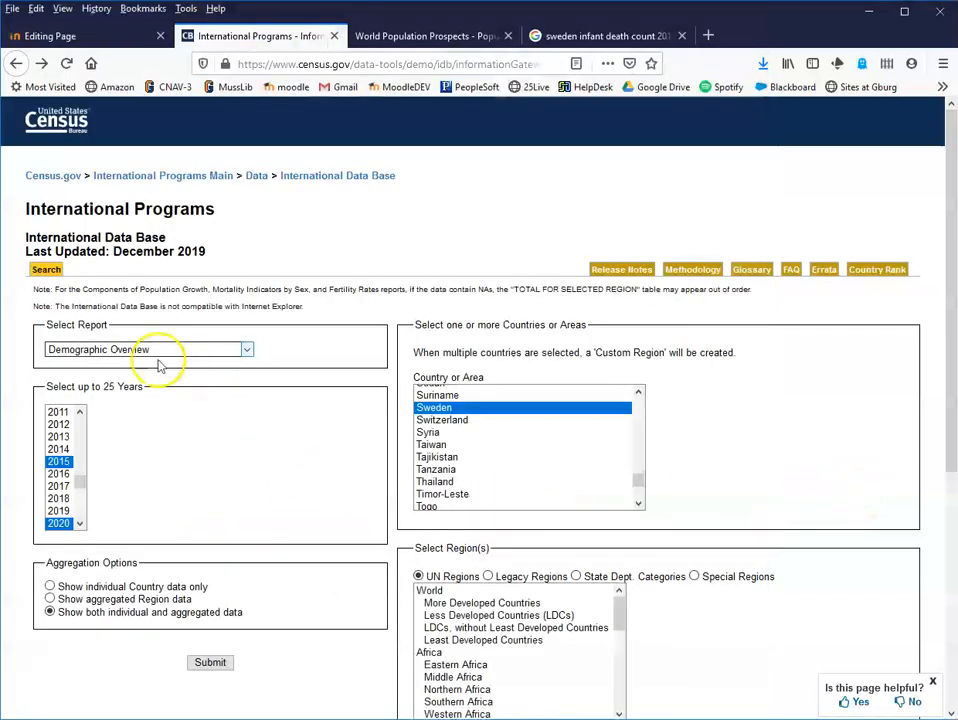
Step: Run the 2015 'Mortality Indicators by Sex' report for Sweden and Tanzania
left_click(147, 349)
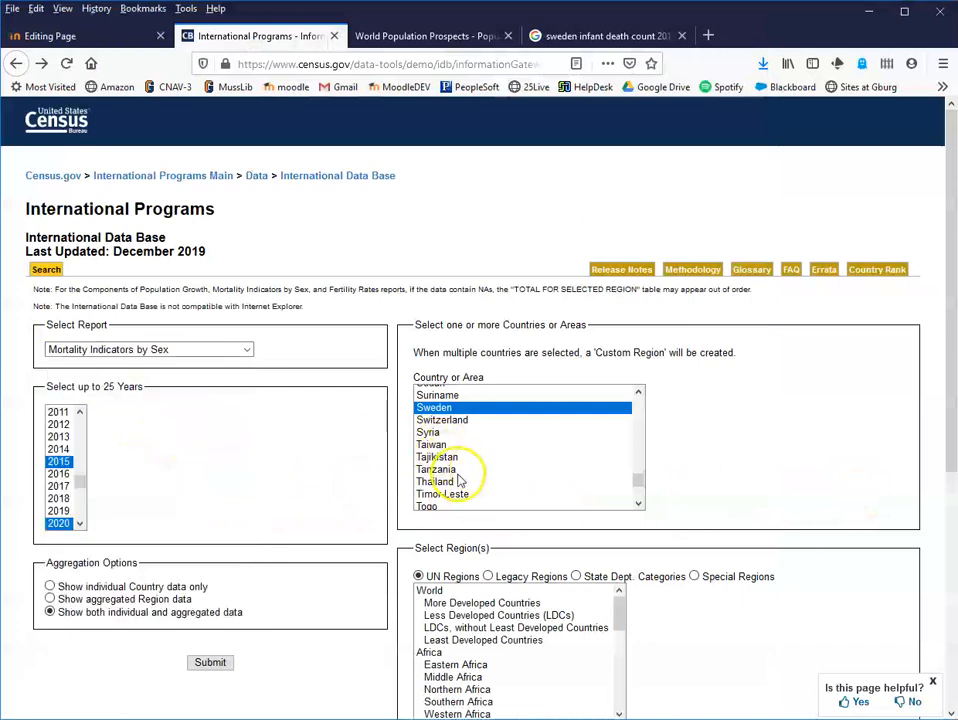
left_click(435, 469)
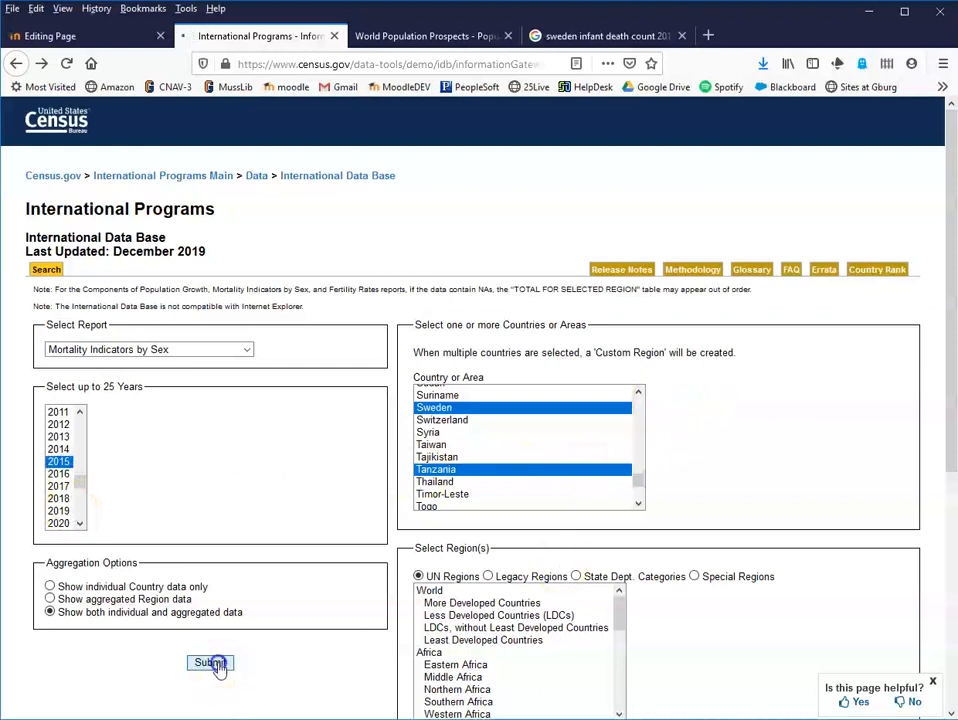
left_click(210, 663)
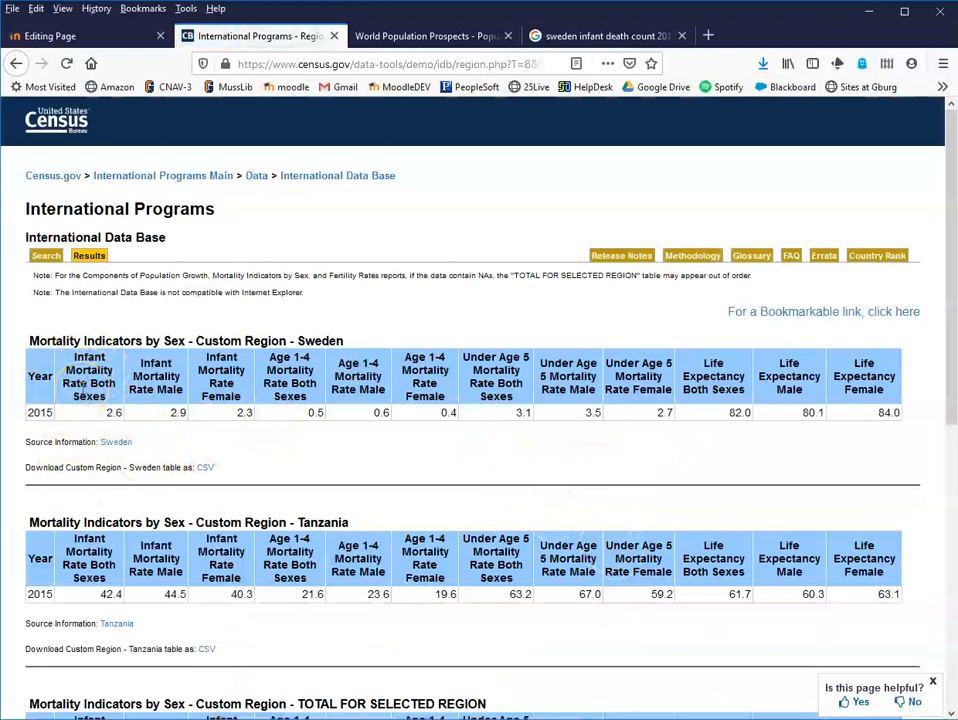
left_click(113, 412)
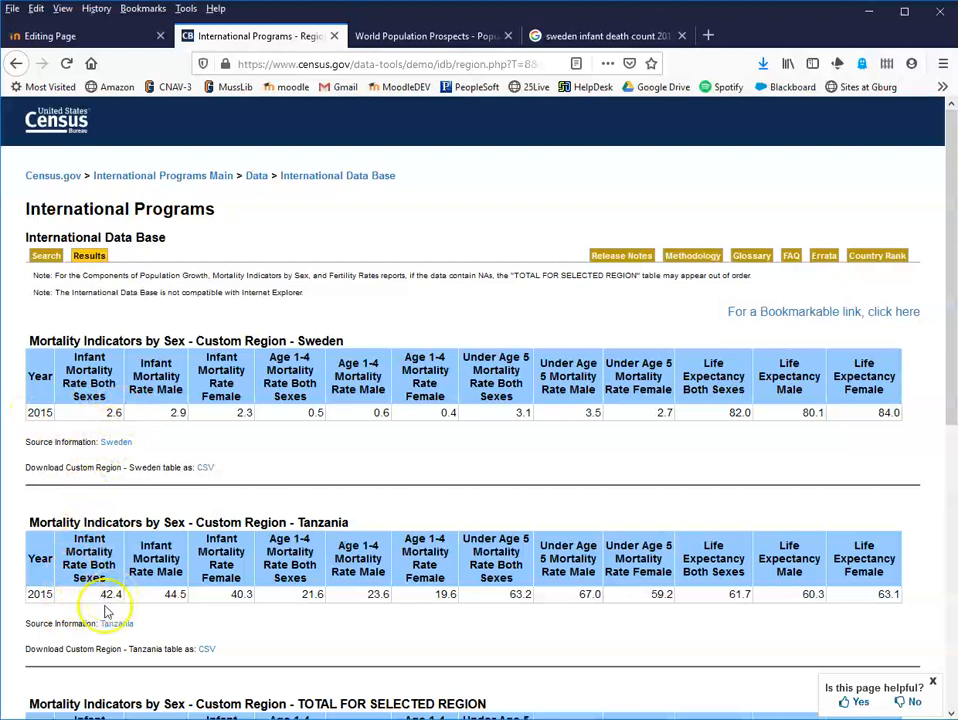
mouse_move(105, 680)
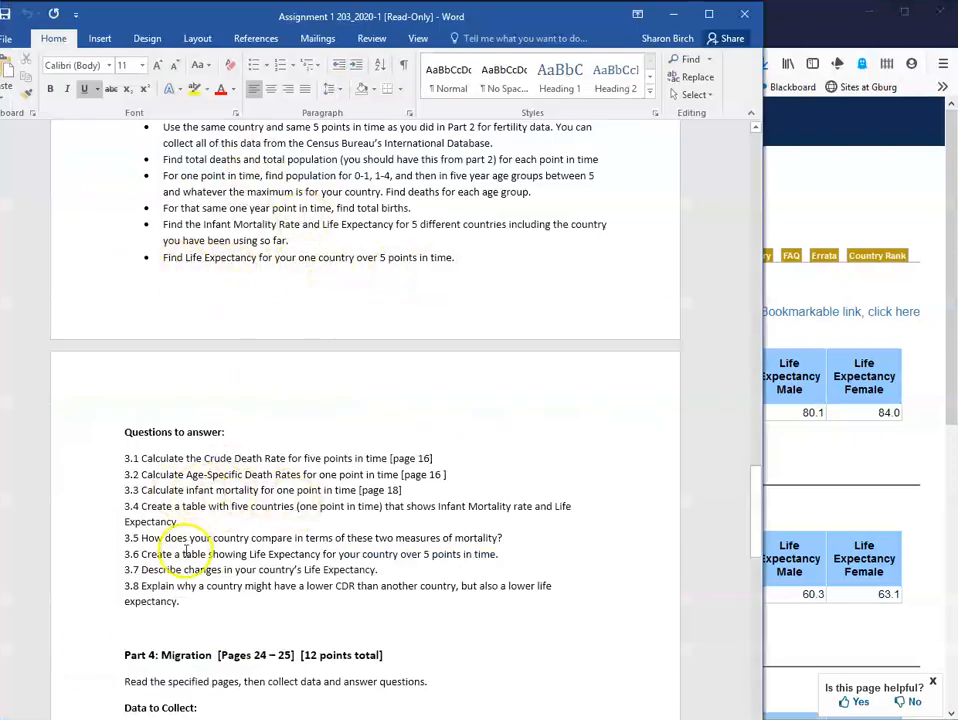
mouse_move(467, 561)
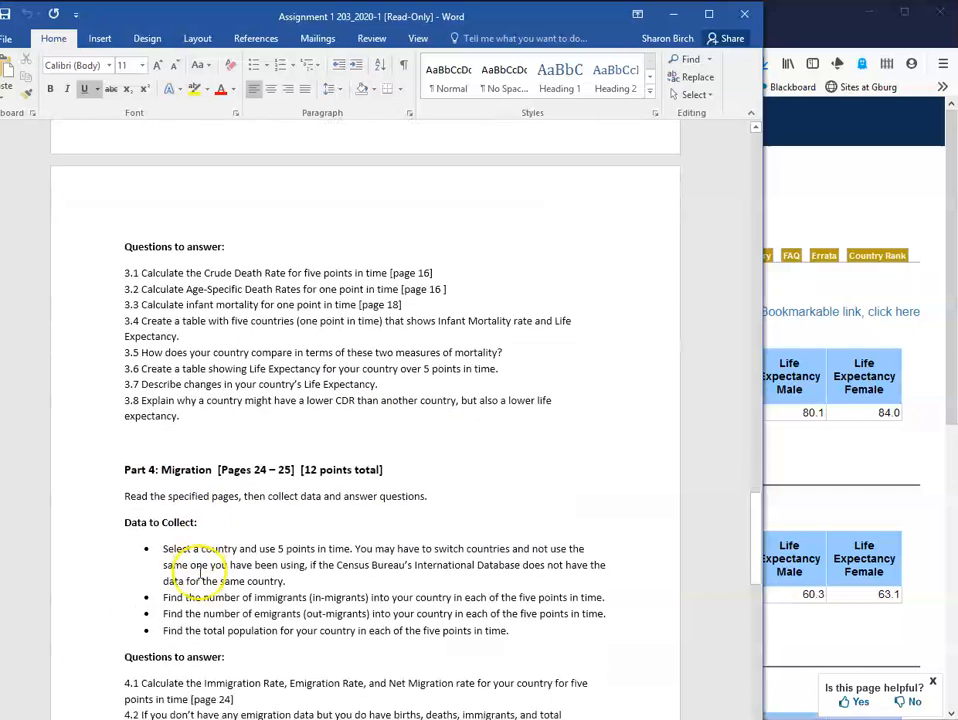
Step: Scroll the Word assignment down to Part 4: Migration and Part 5: Age and Sex Composition
scroll("down", 3)
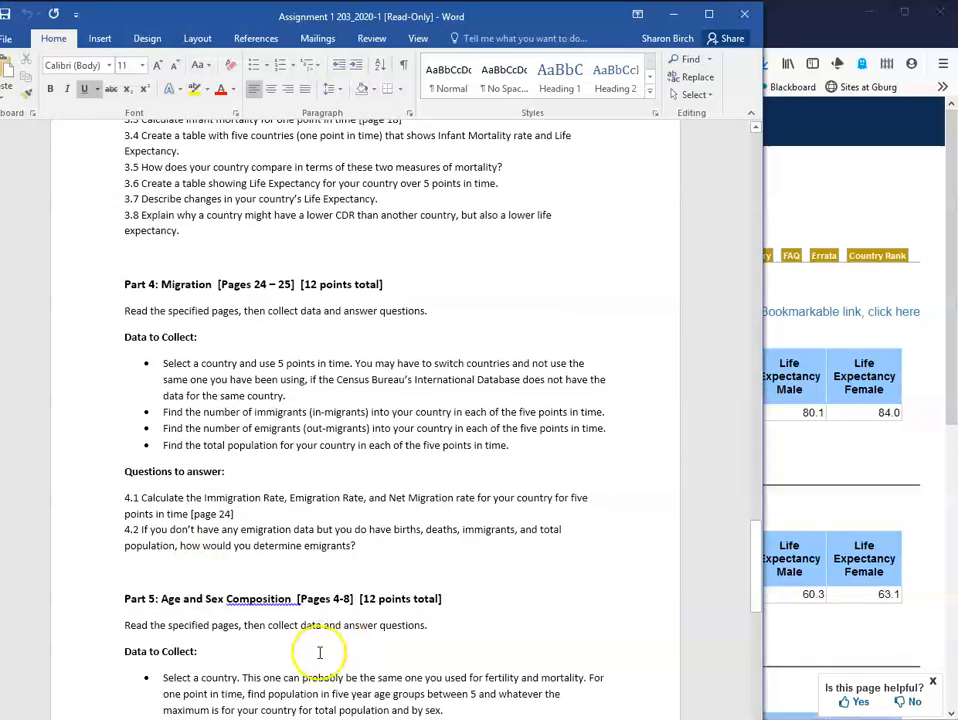